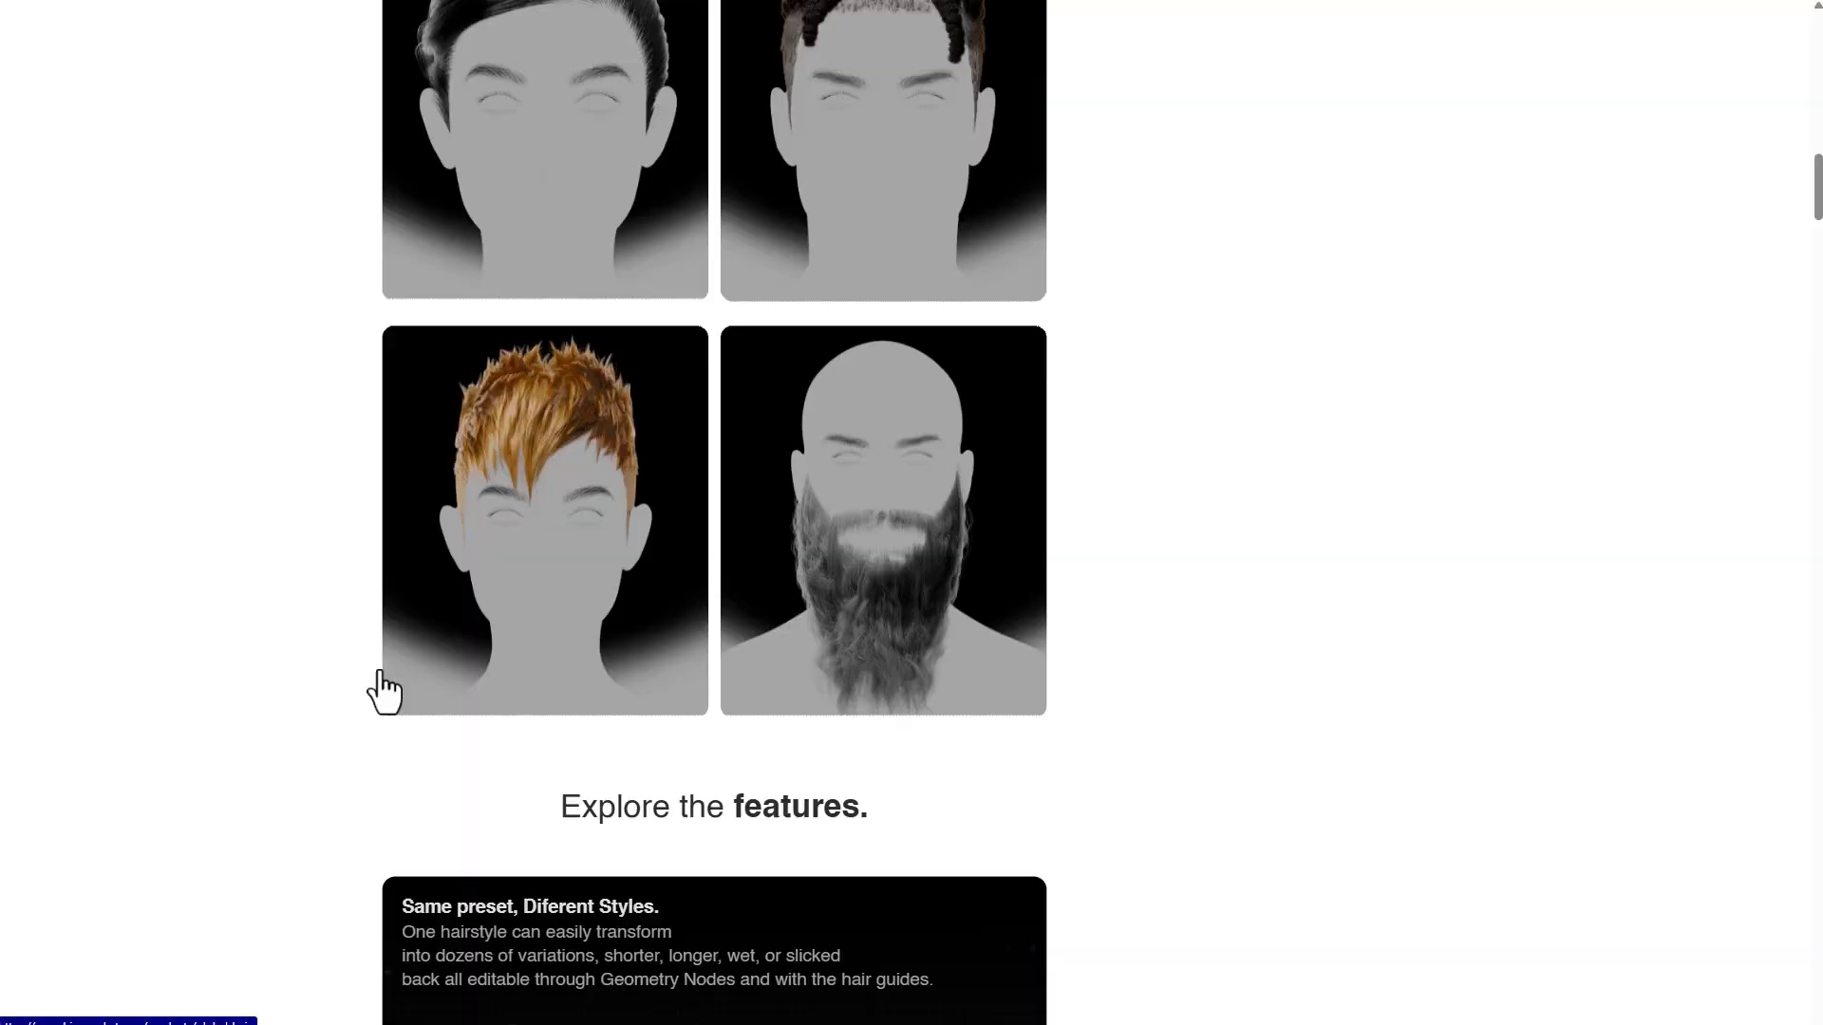
# Check the installed add-ons in Preferences, confirming Global Hair is present, and close Preferences
pyautogui.scroll(-3)
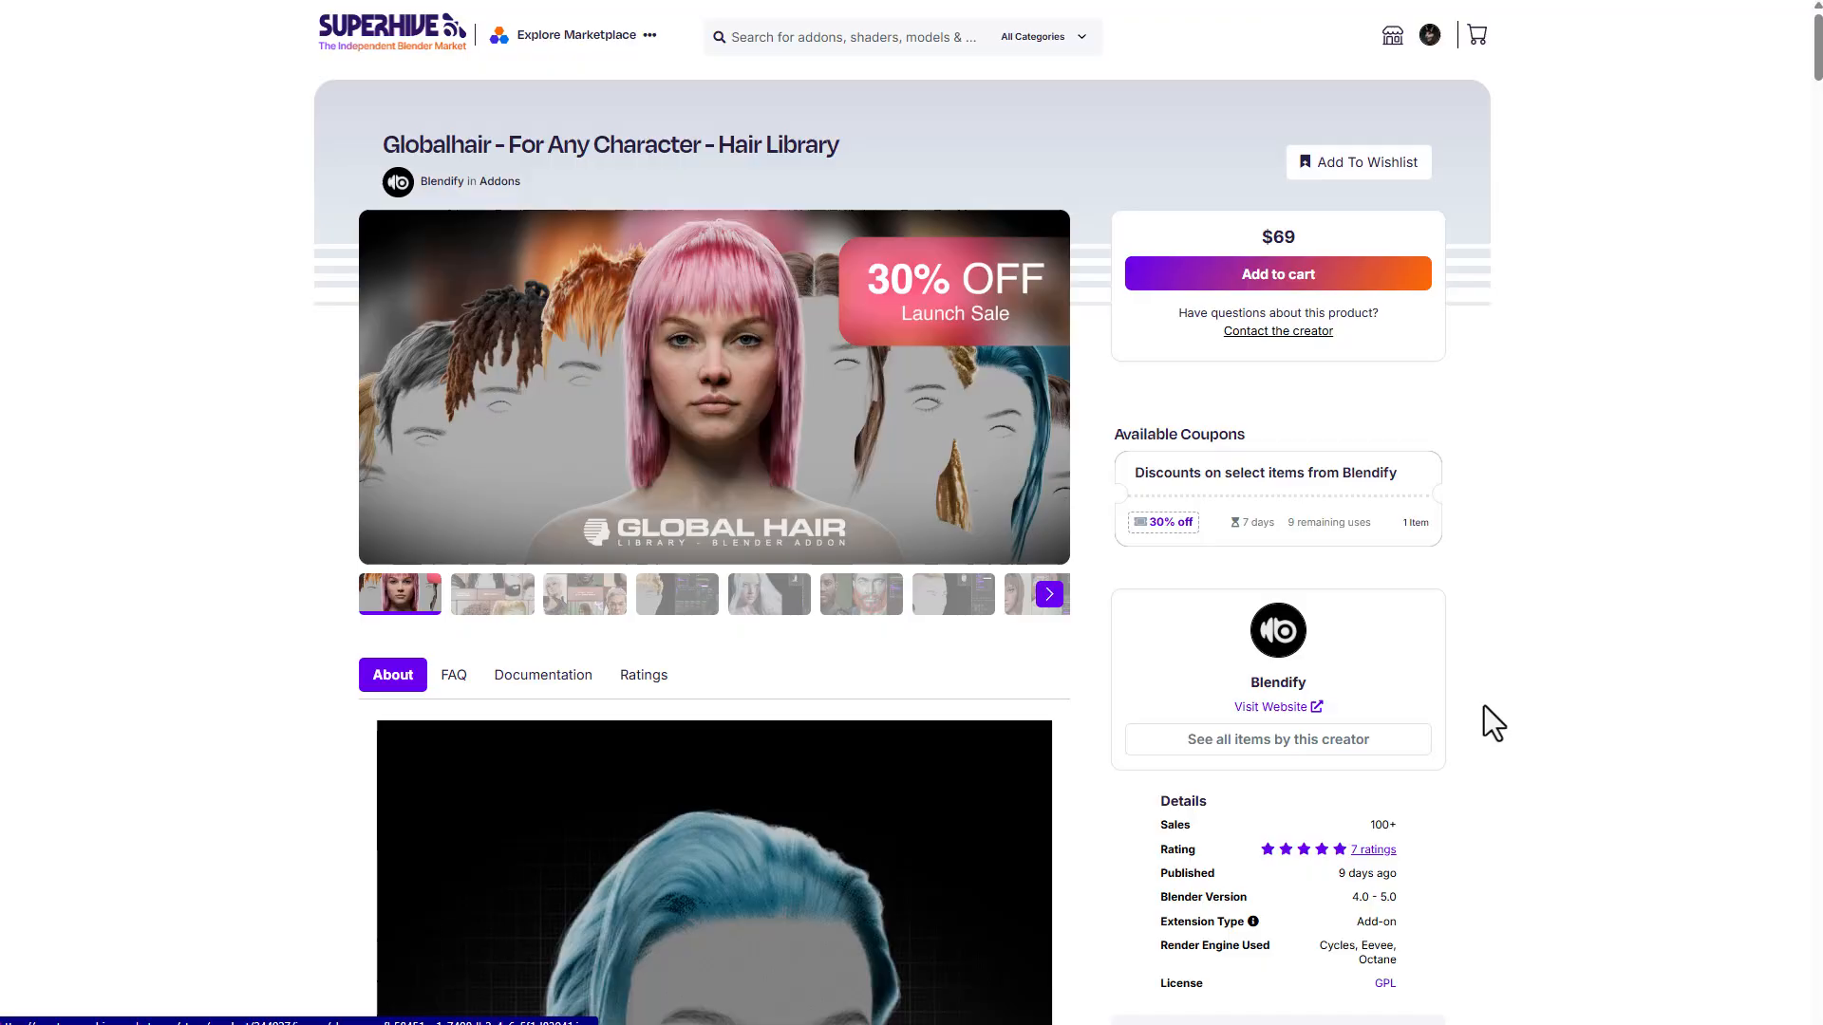
pyautogui.scroll(-3)
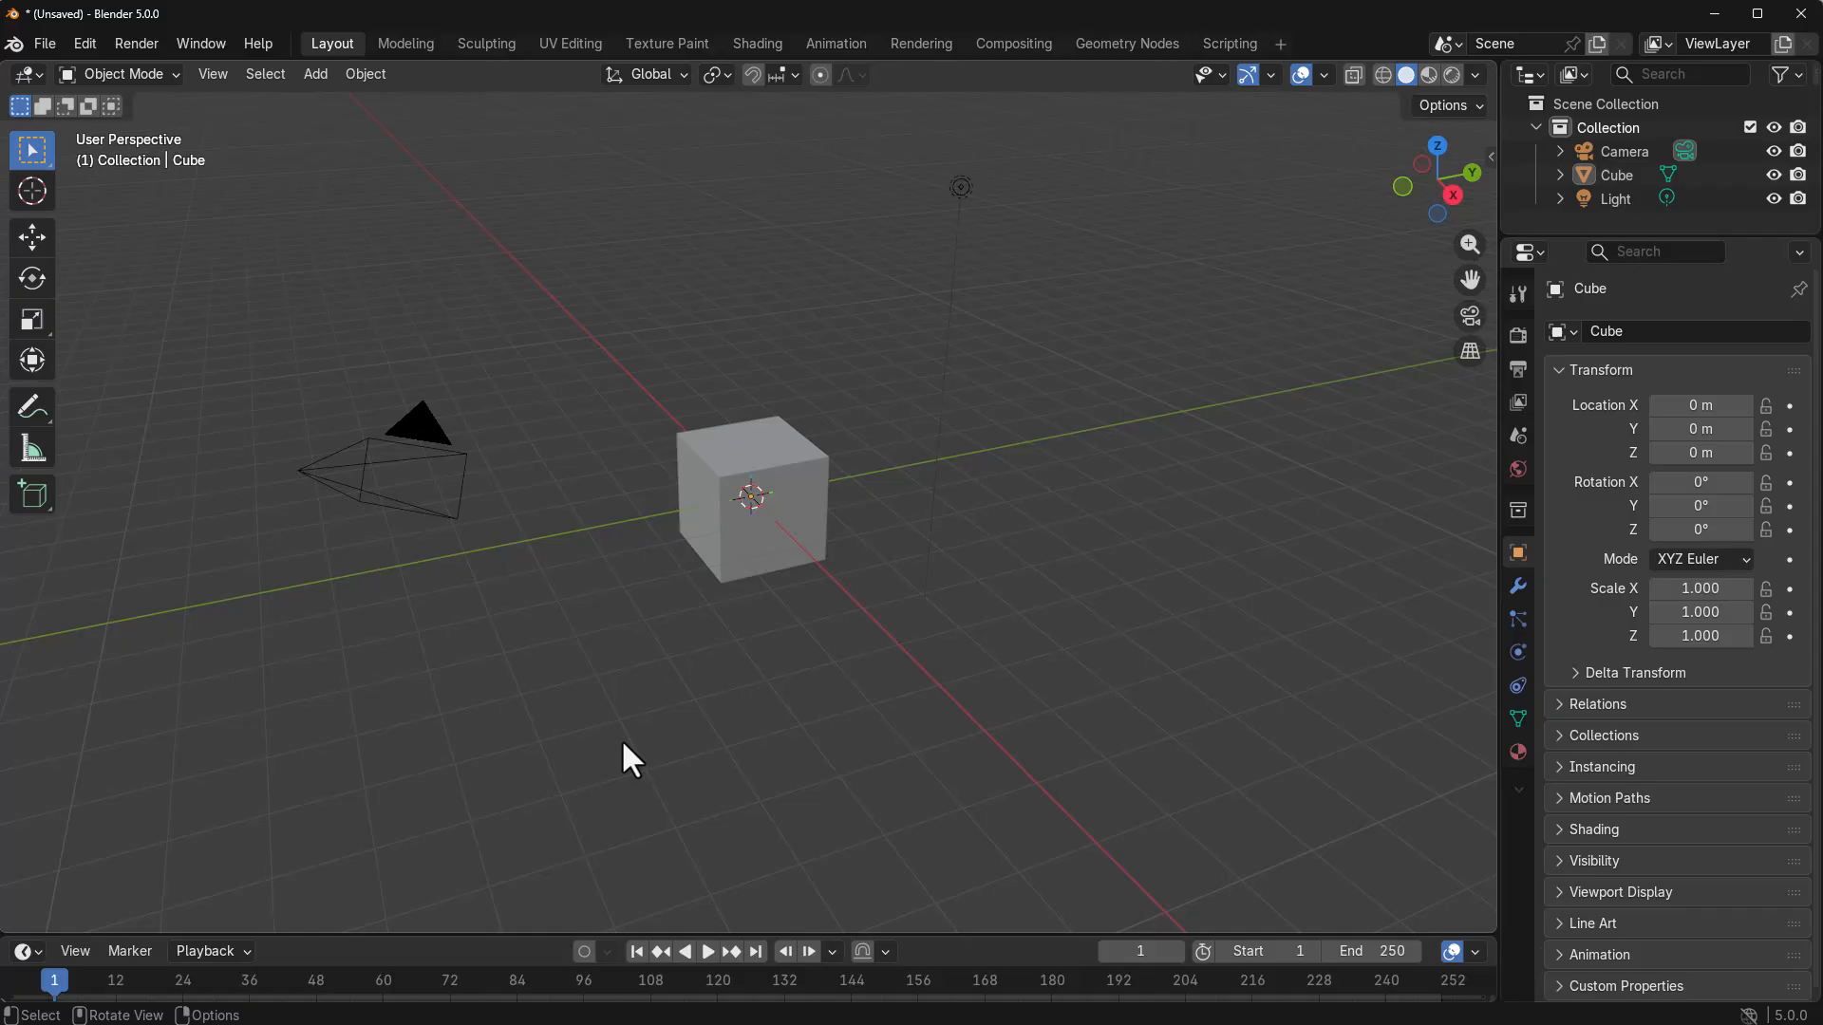
pyautogui.moveTo(148, 137)
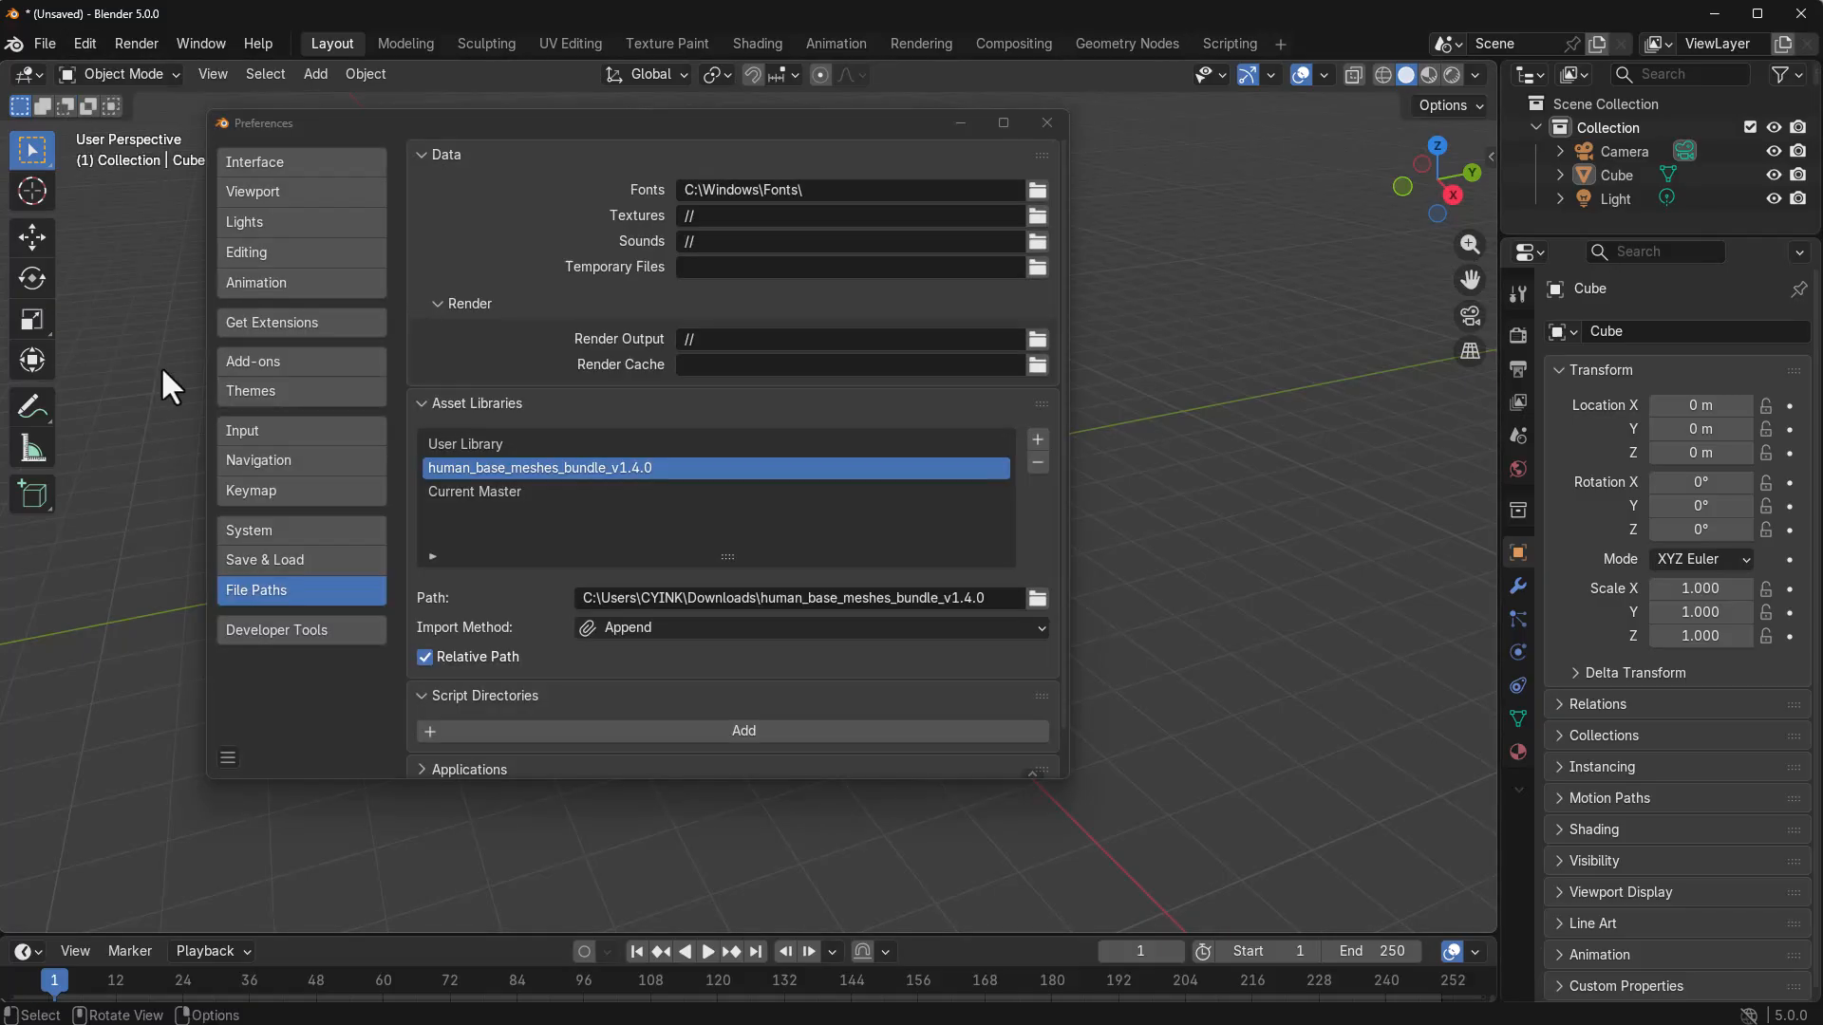
pyautogui.click(252, 361)
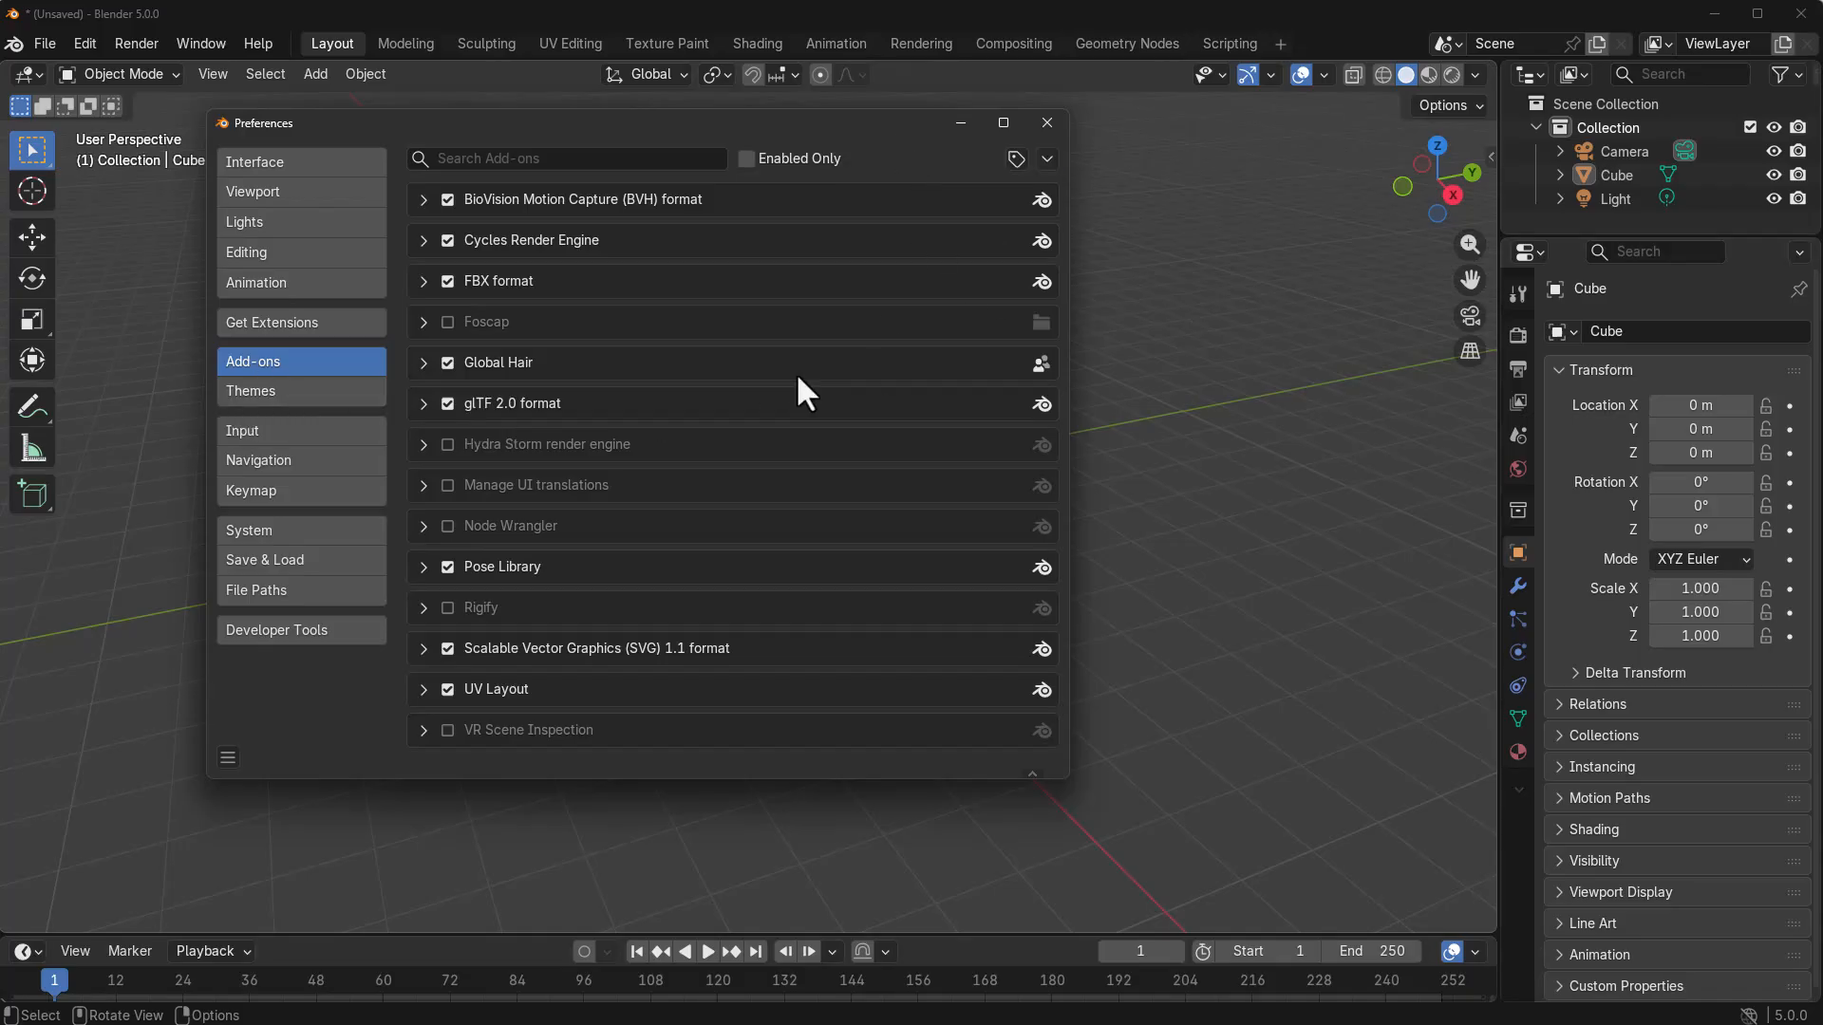
pyautogui.click(228, 758)
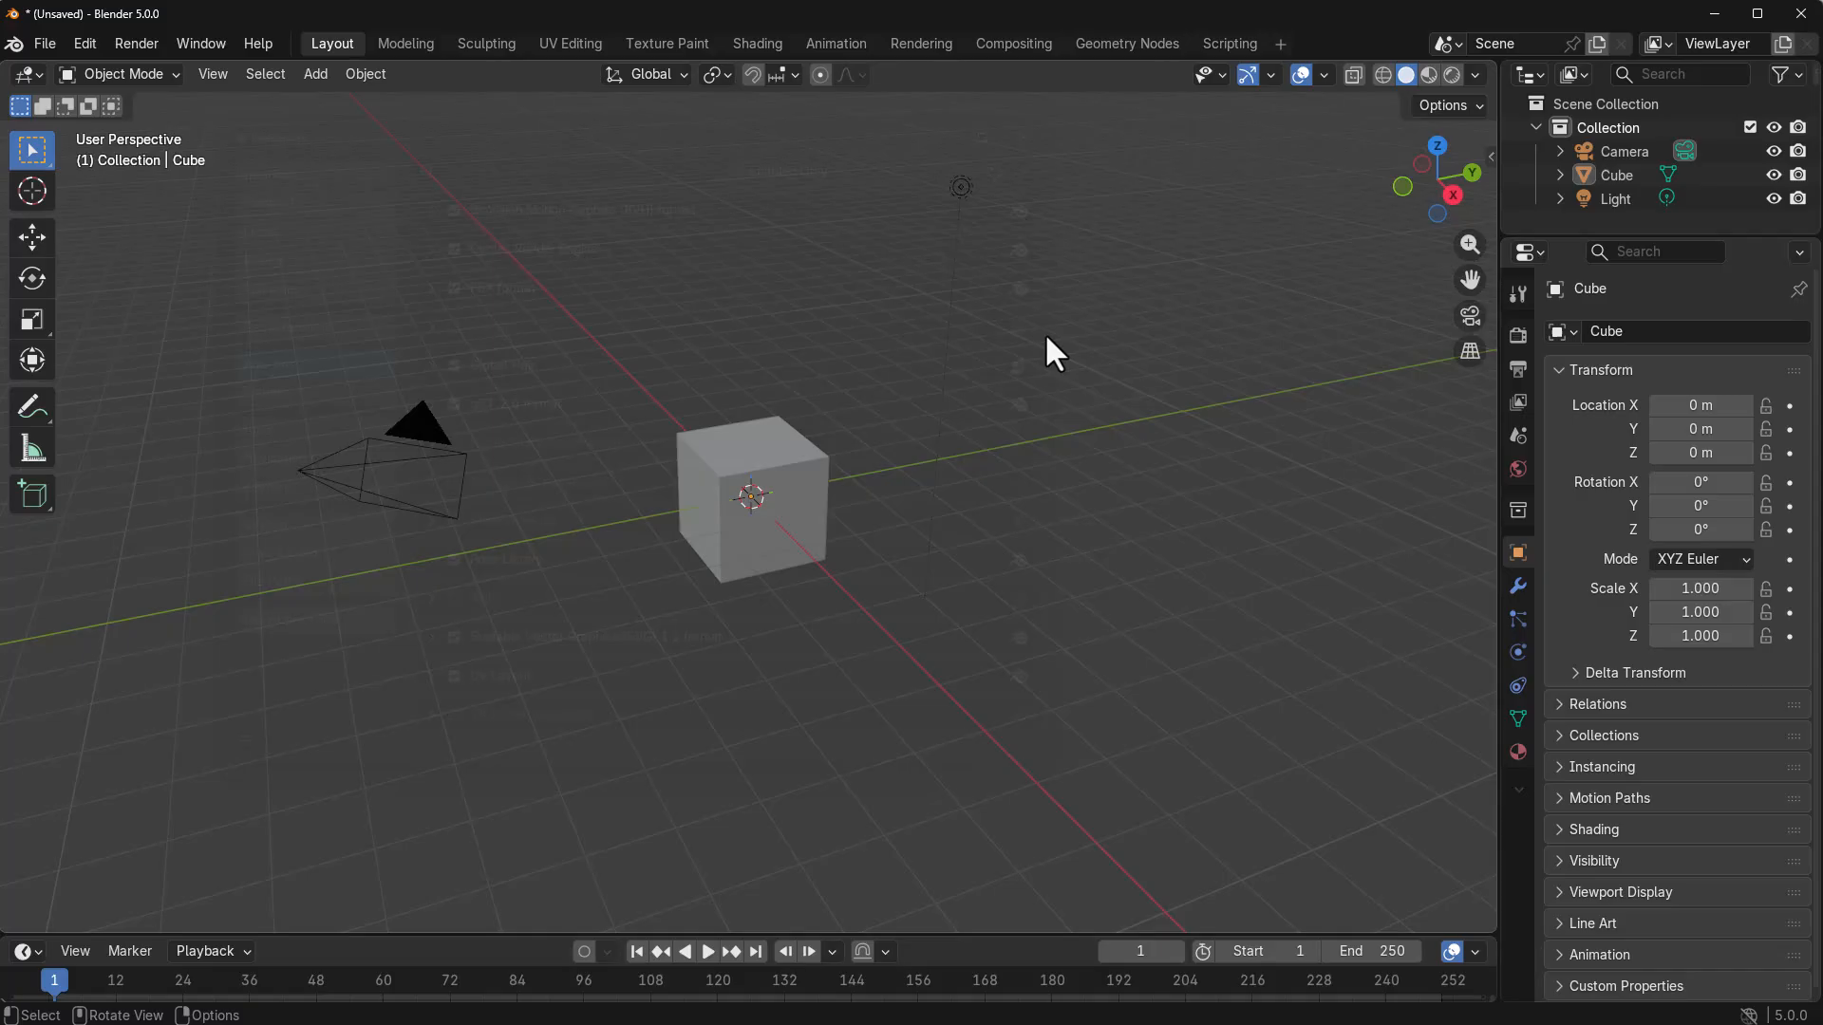
# Show the Global Hair sidebar library and expand the Female hairstyle thumbnail gallery
pyautogui.press('n')
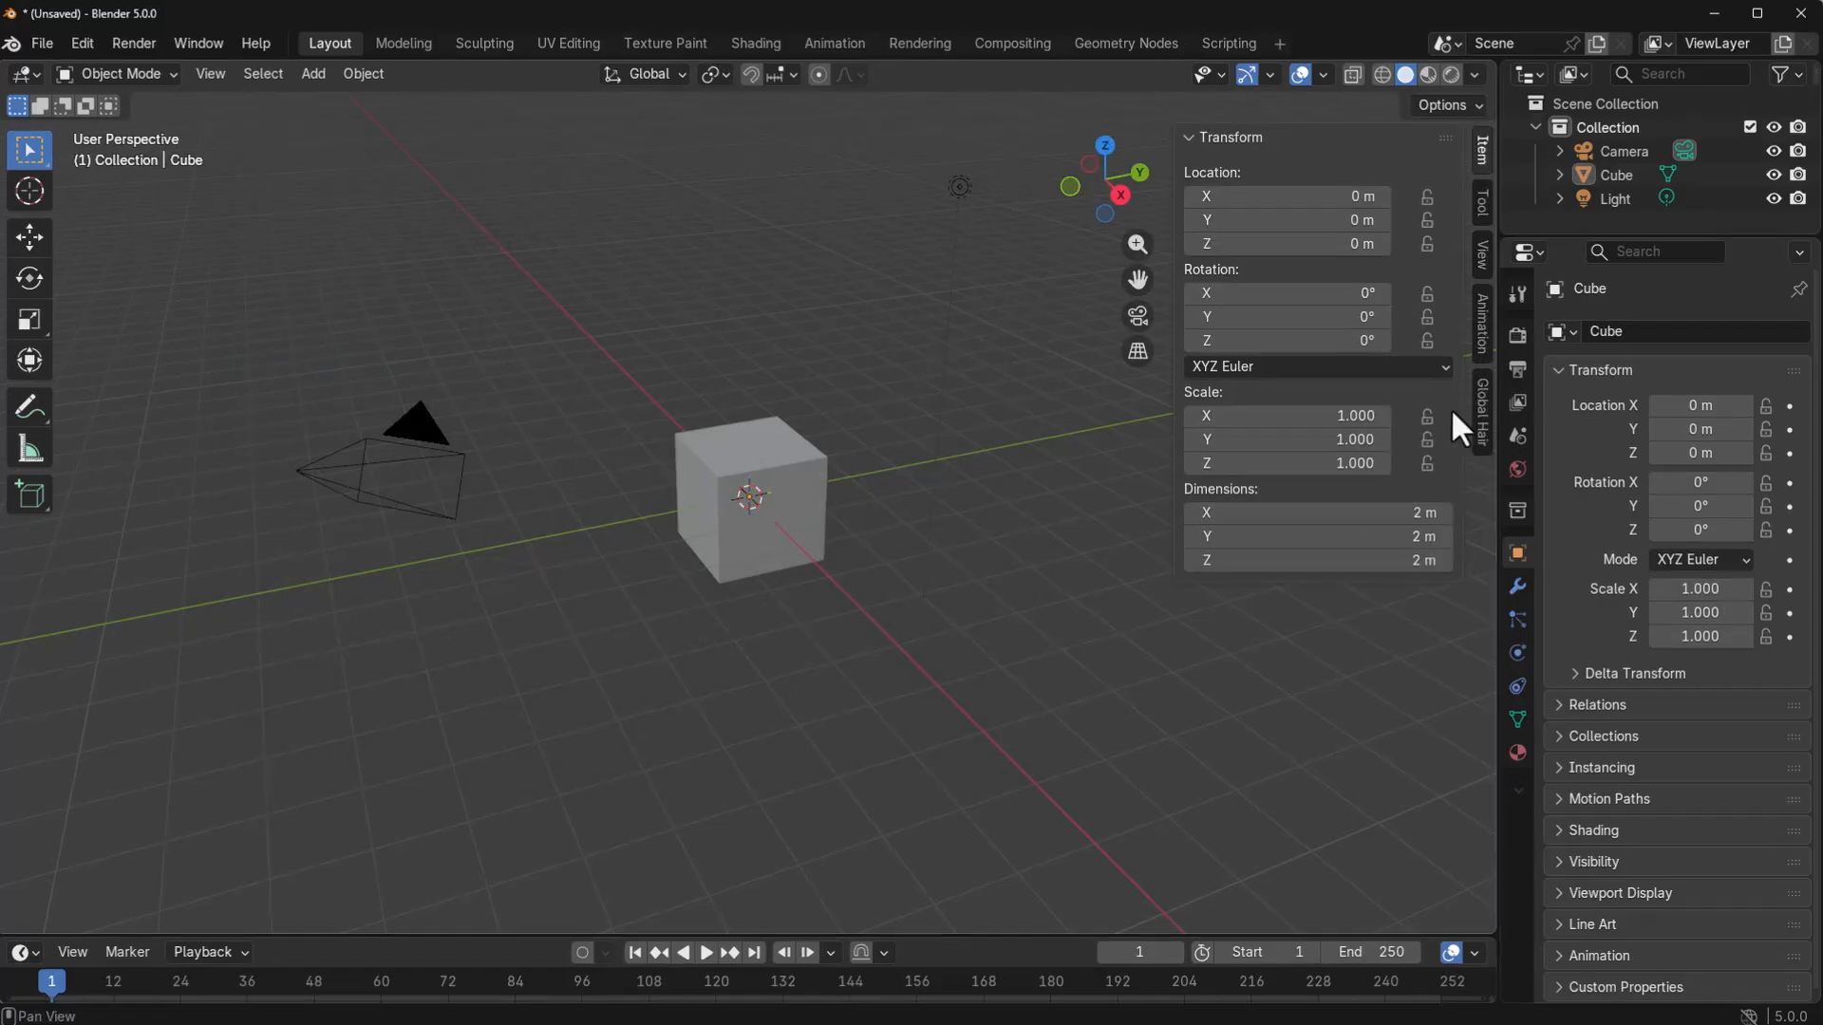
pyautogui.click(1479, 414)
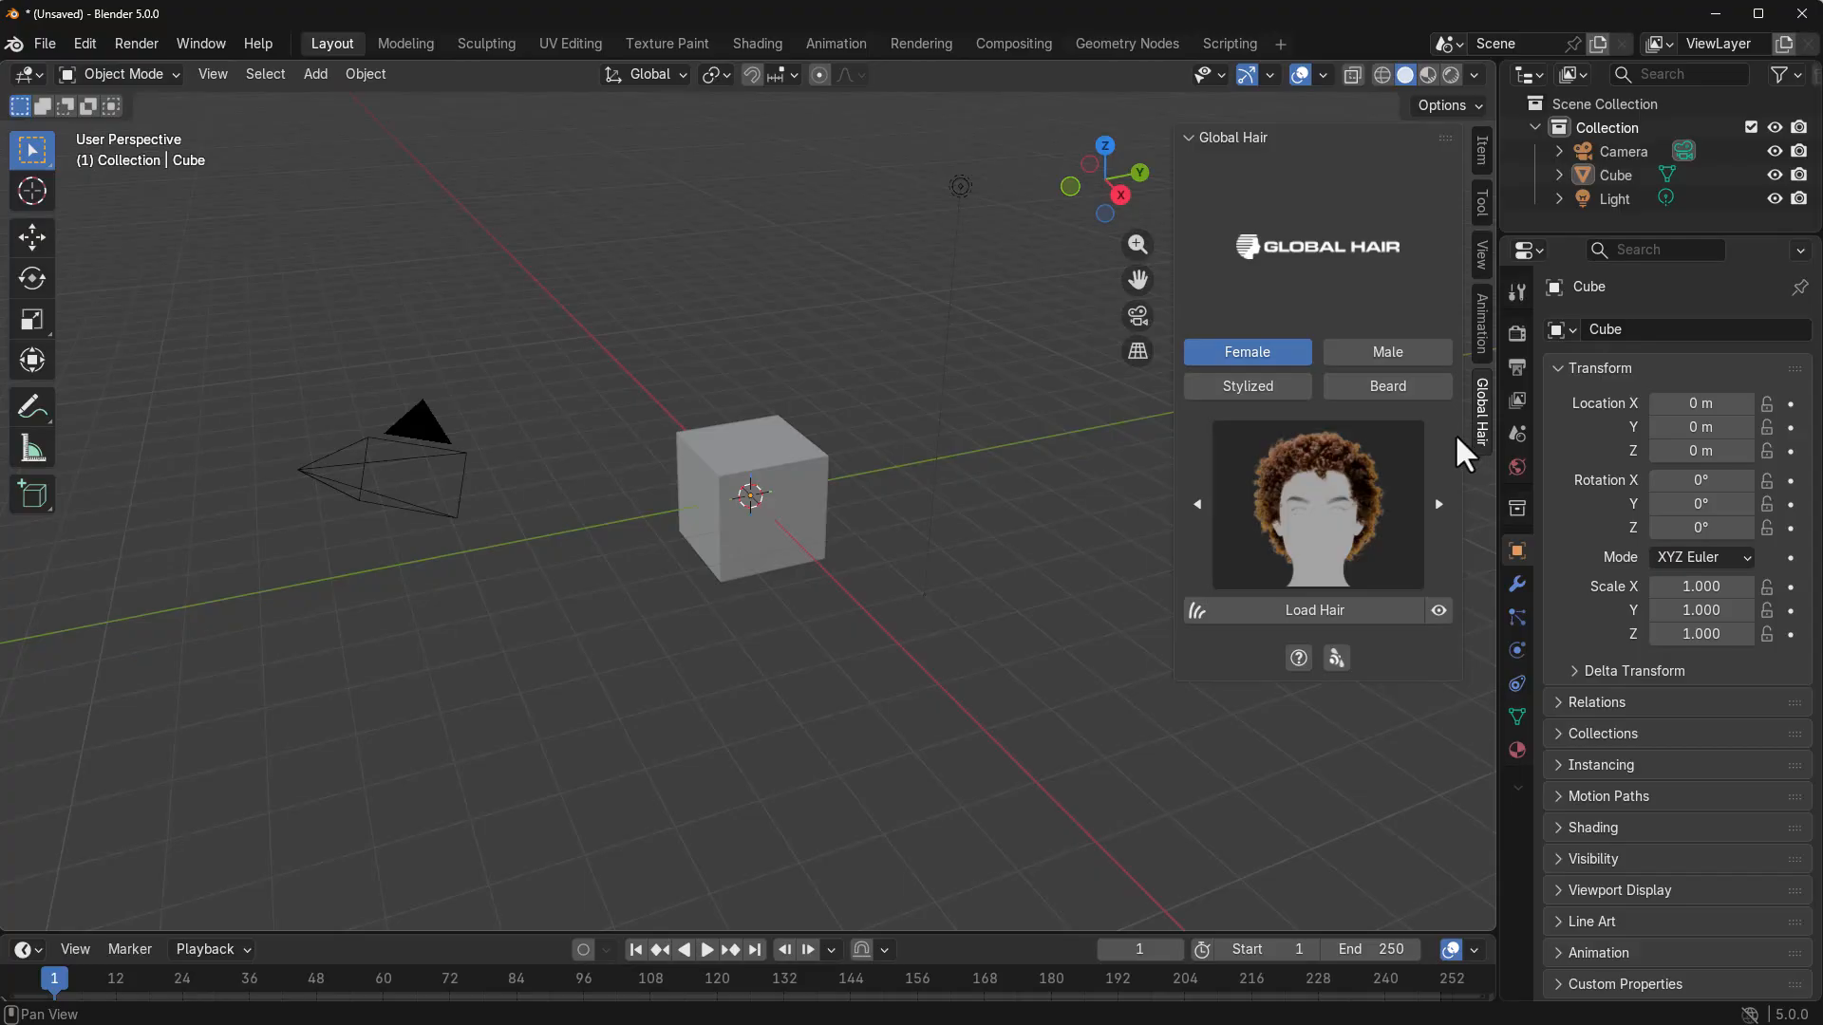
pyautogui.moveTo(1453, 459)
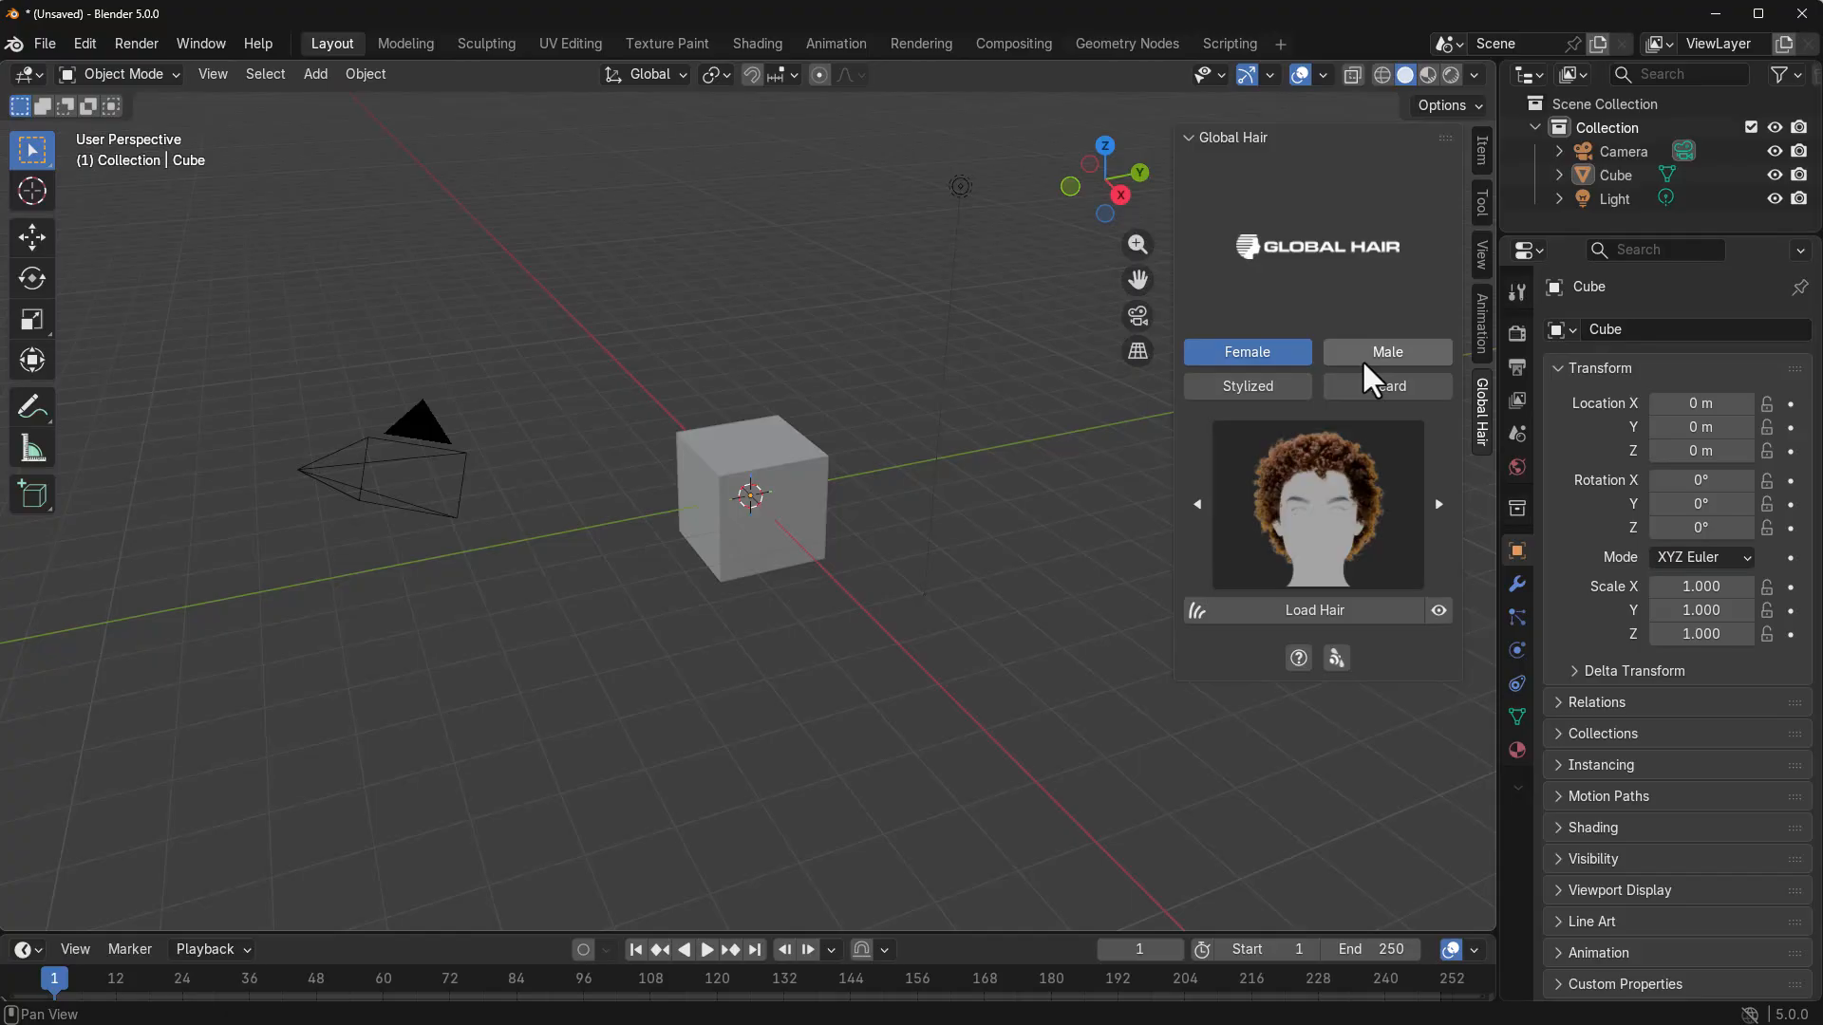
pyautogui.click(1387, 351)
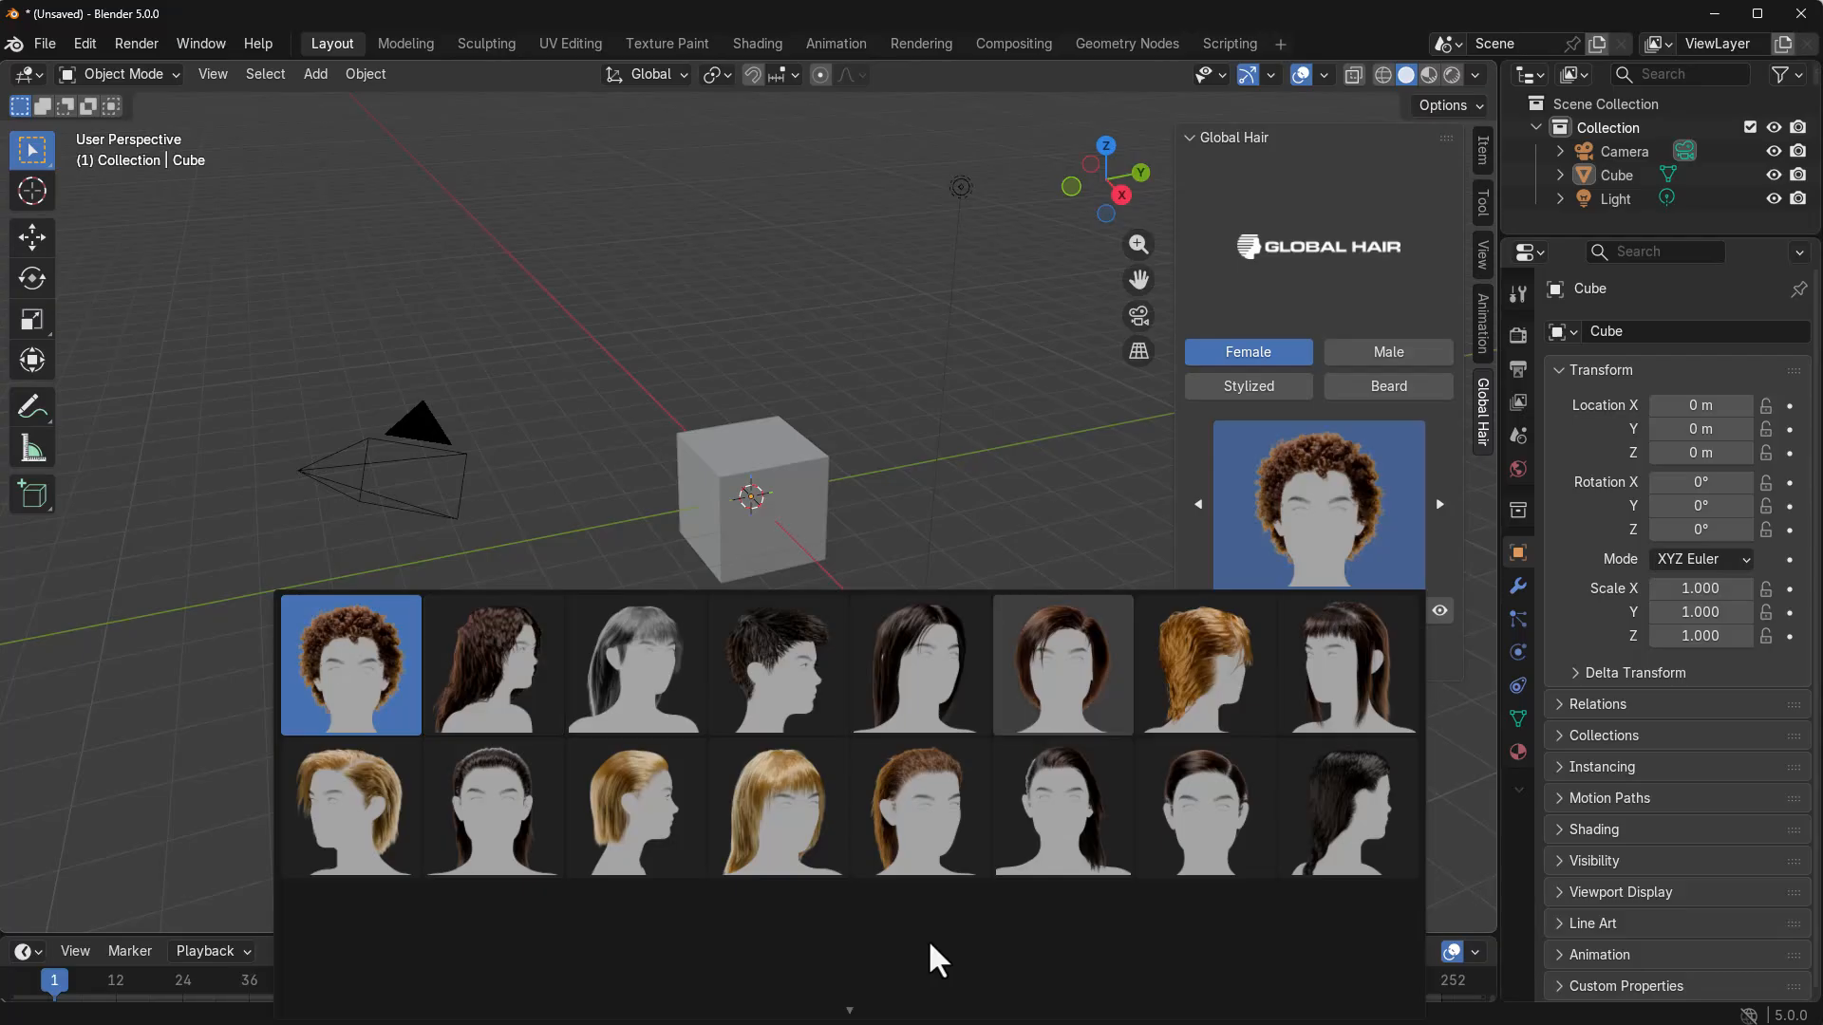
# Browse further down the hair gallery and bring up the Human Base Meshes asset library
pyautogui.scroll(-3)
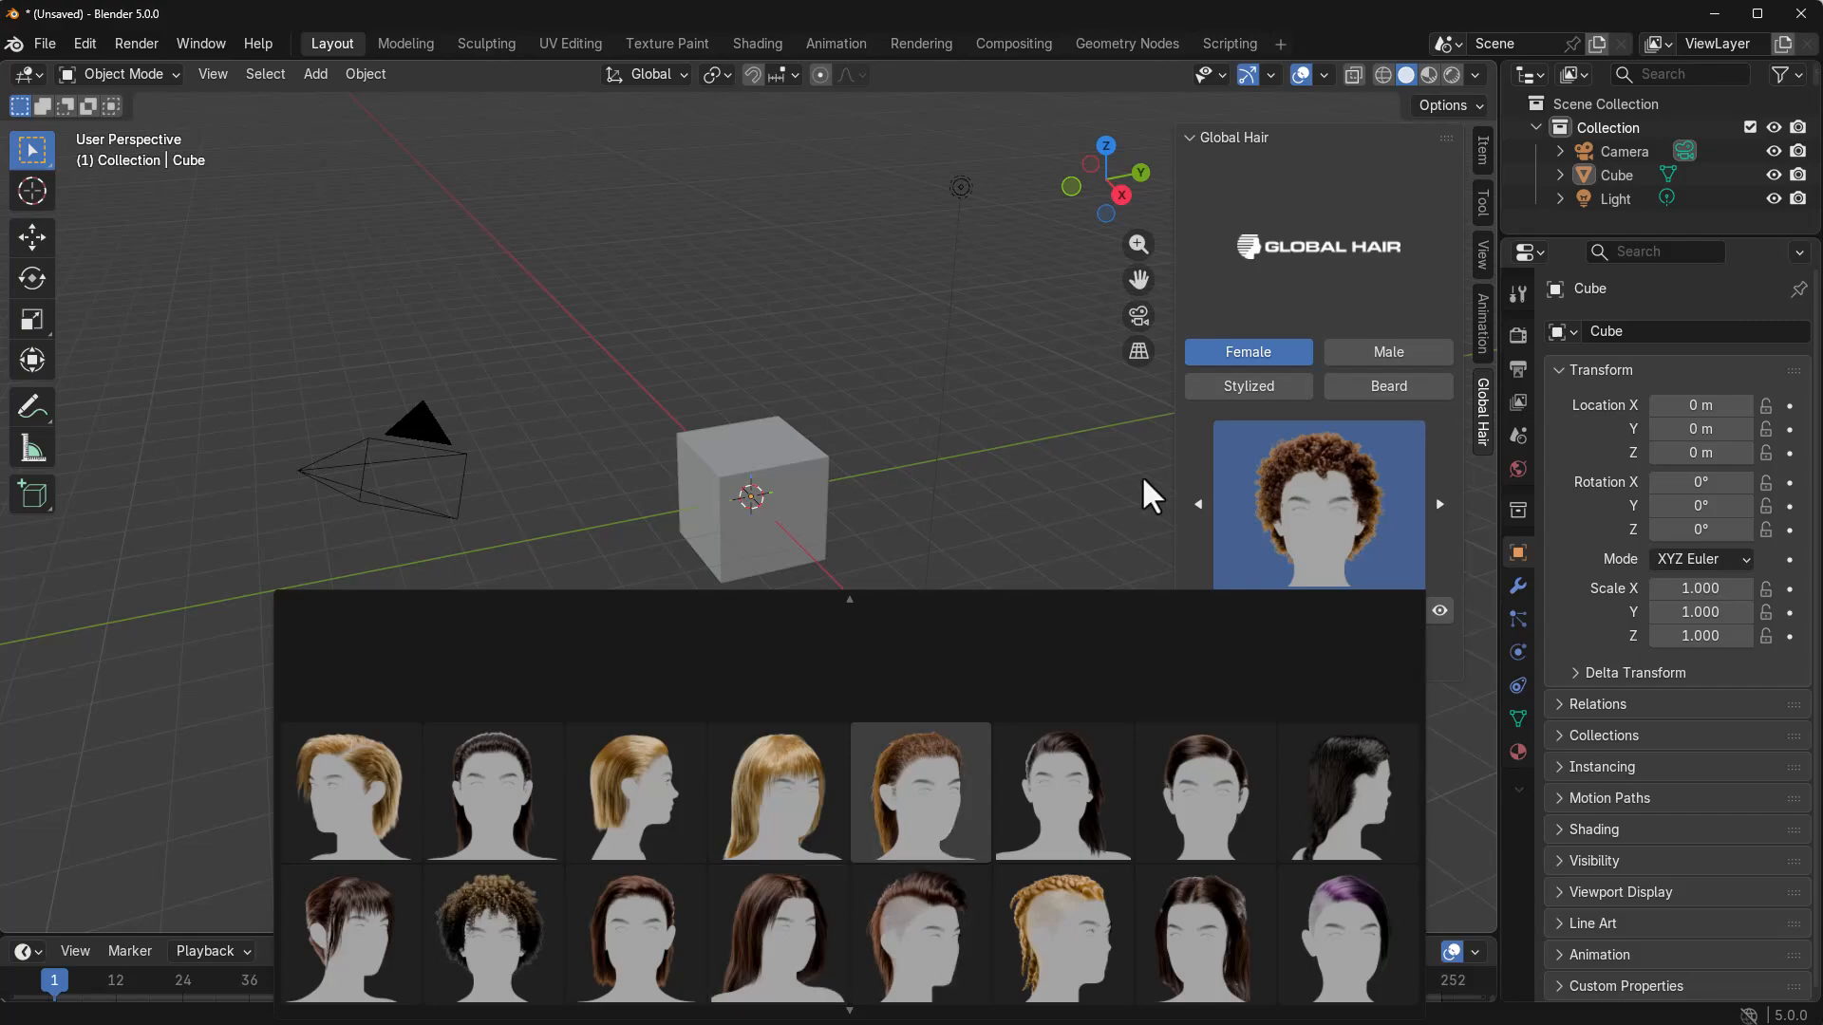
pyautogui.click(1246, 386)
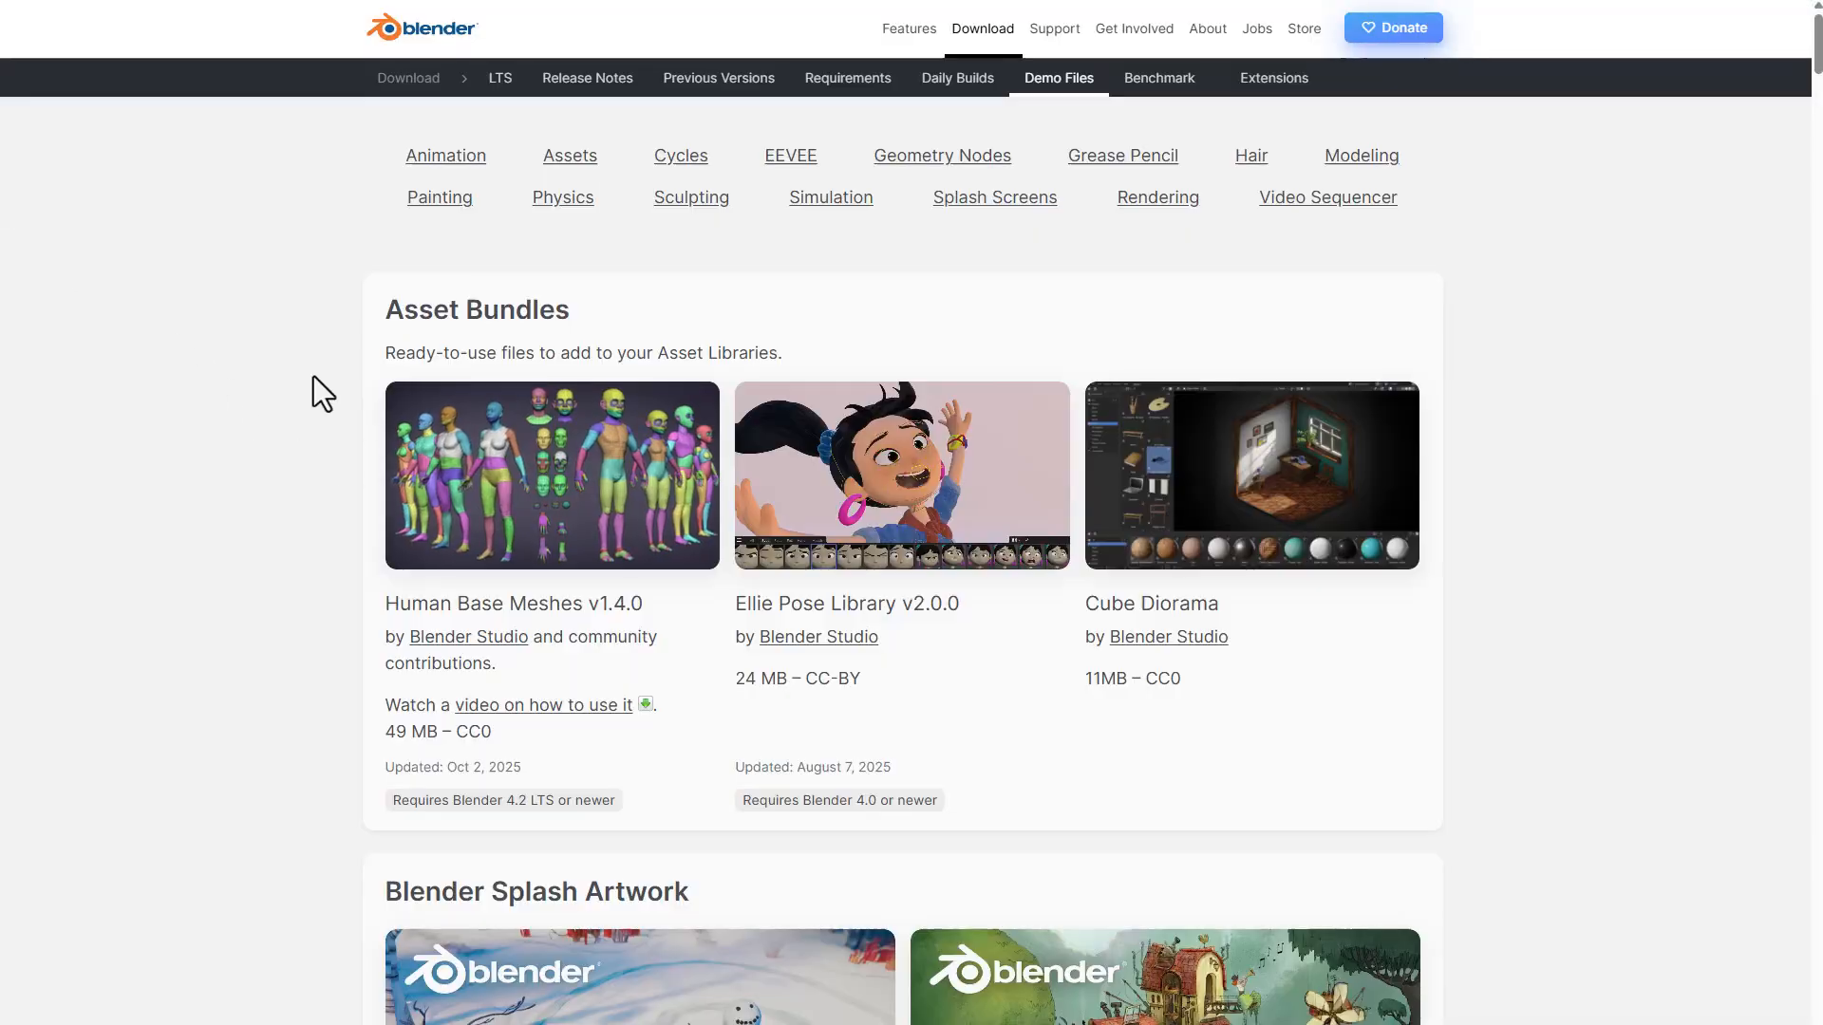
pyautogui.scroll(-3)
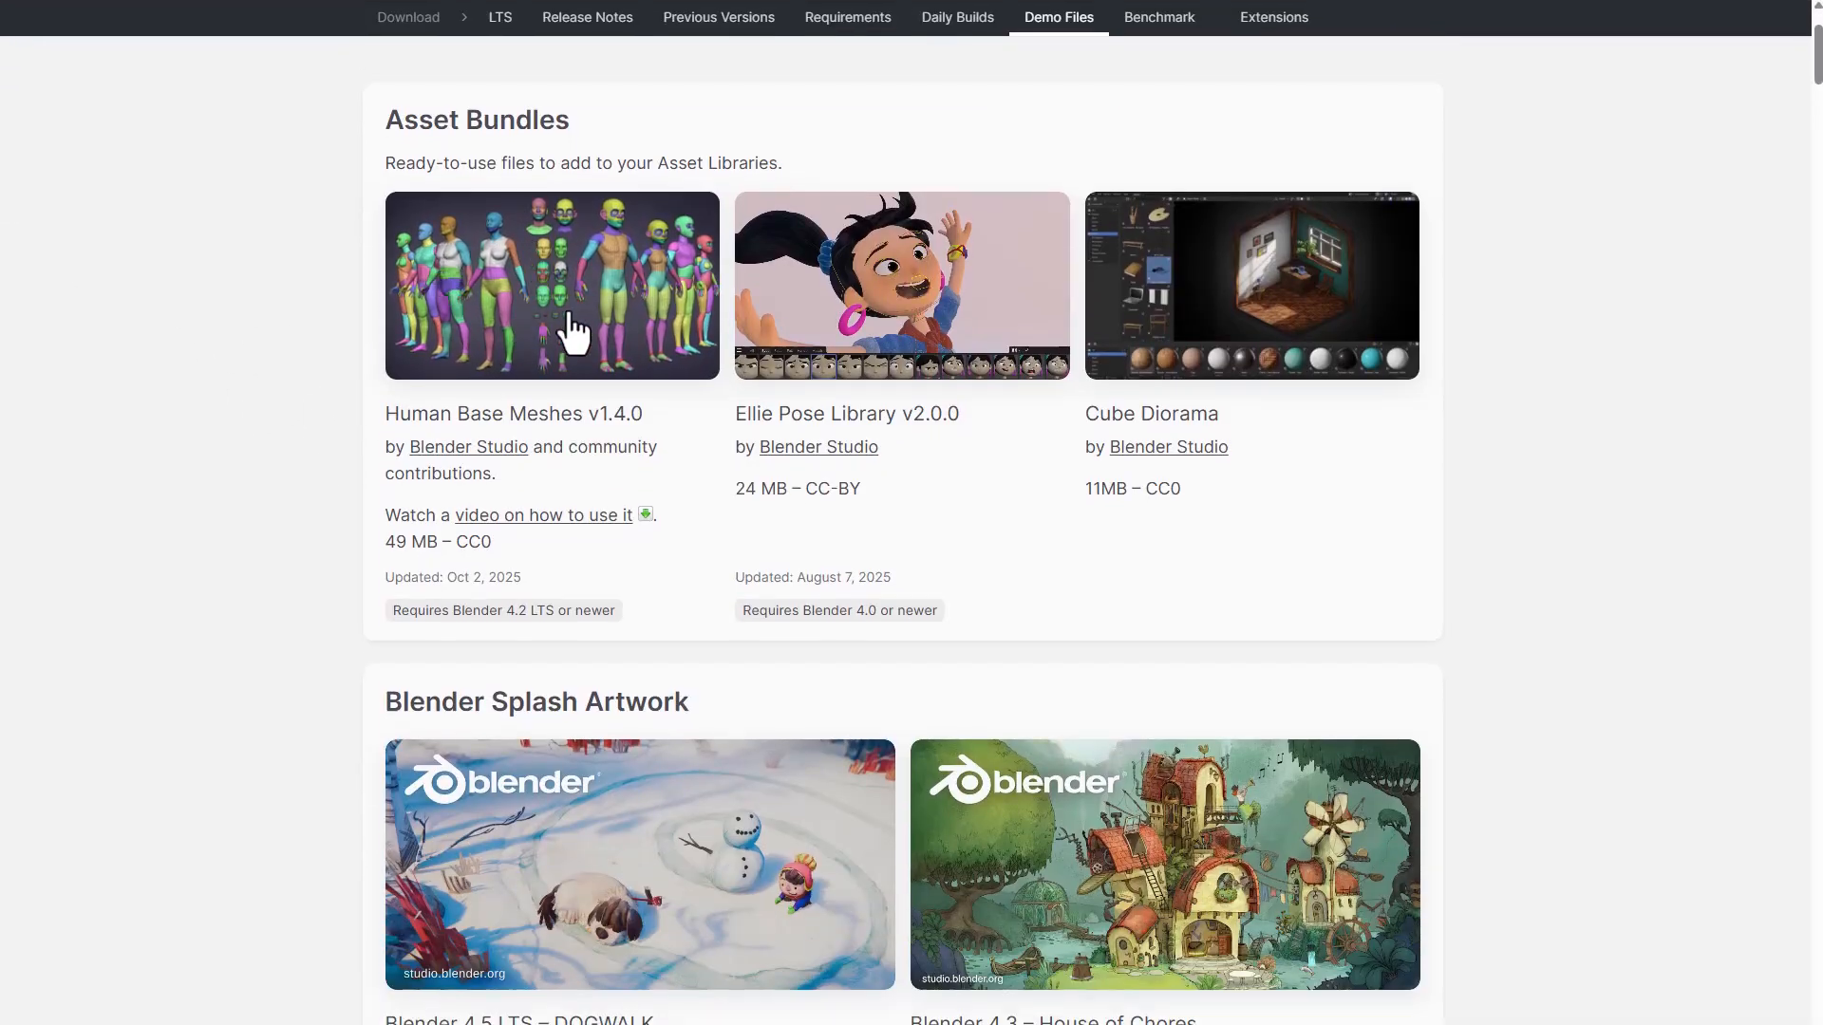
pyautogui.moveTo(562, 311)
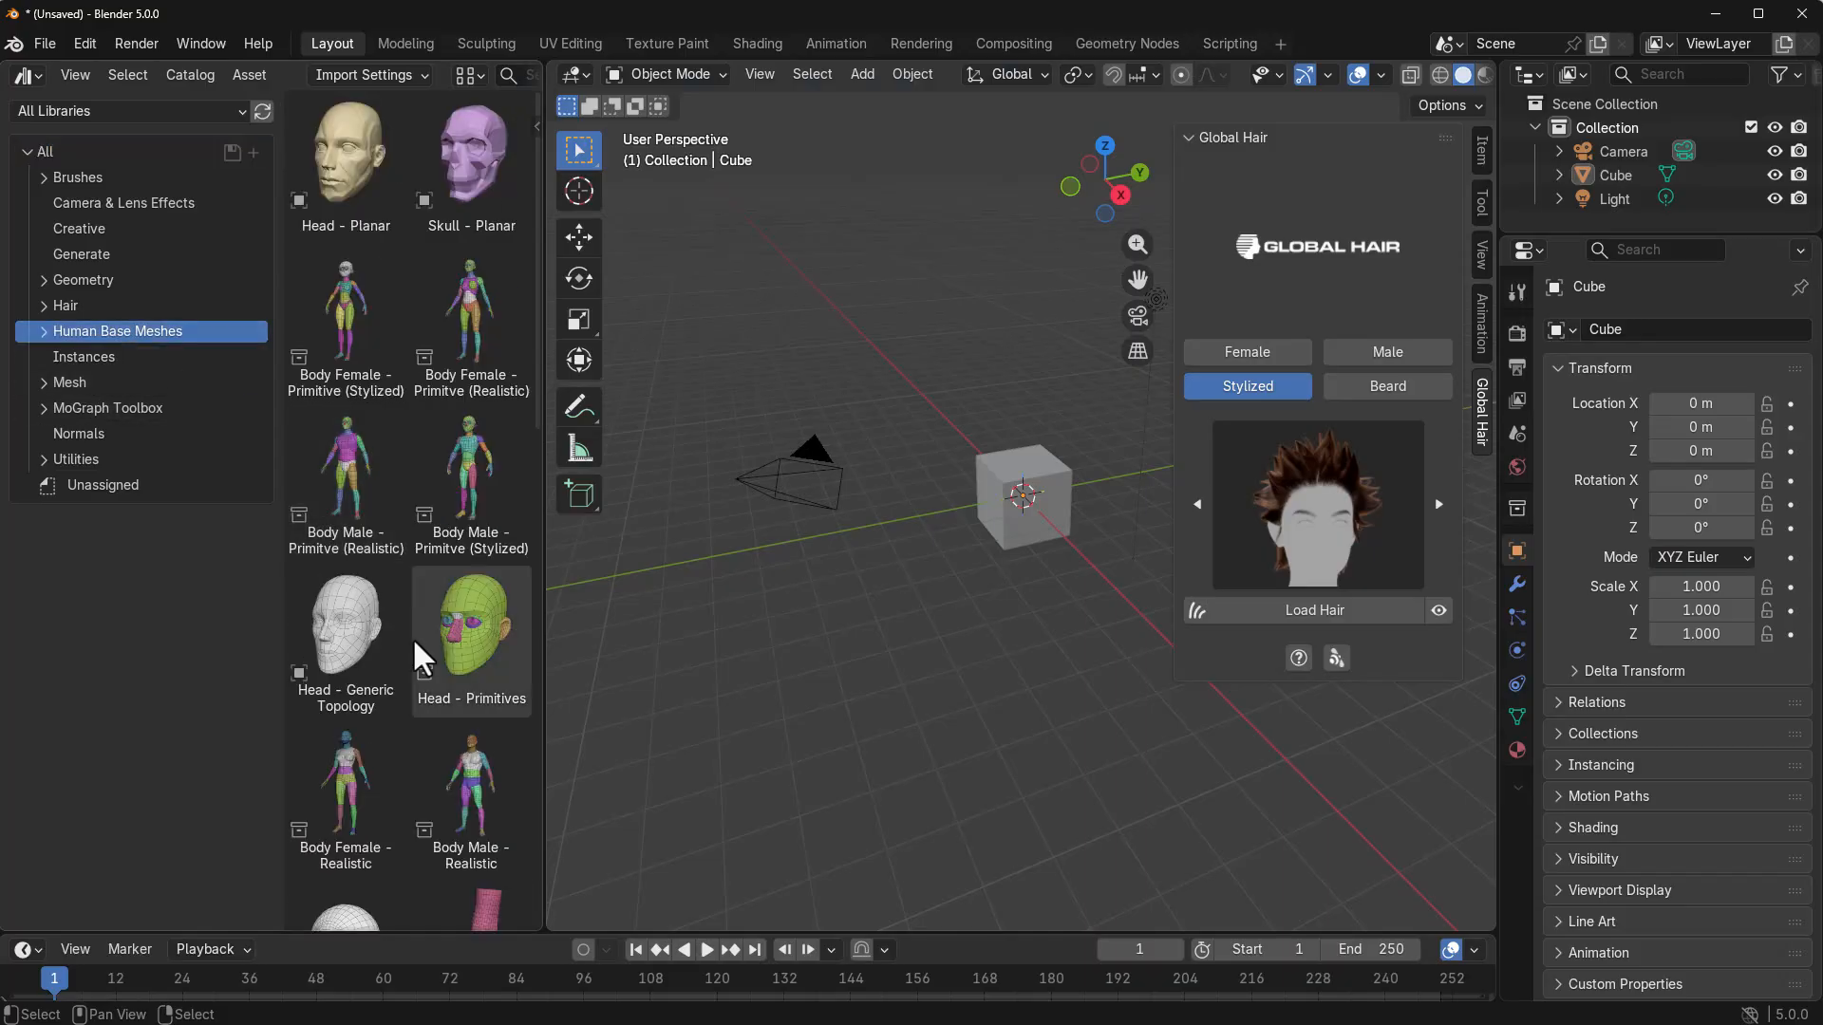
# With the realistic animation head in the scene, reopen the Female hairstyle presets
pyautogui.scroll(-3)
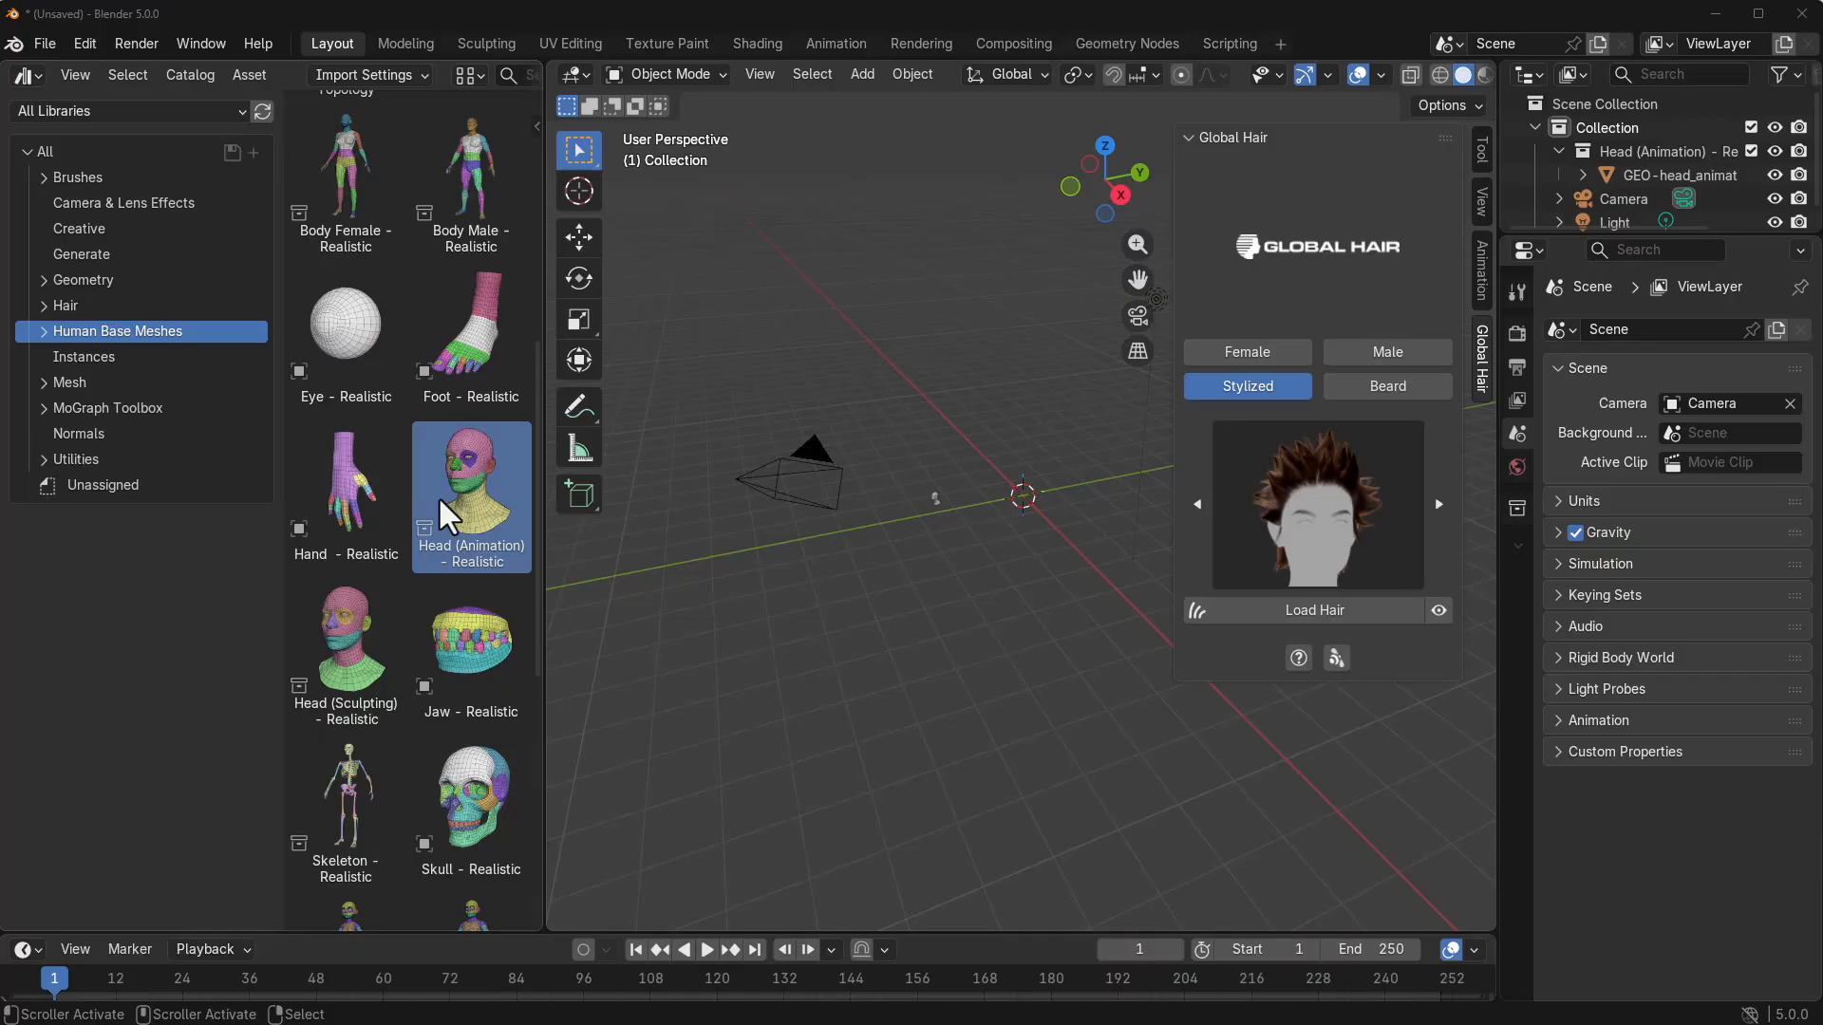
pyautogui.click(1246, 353)
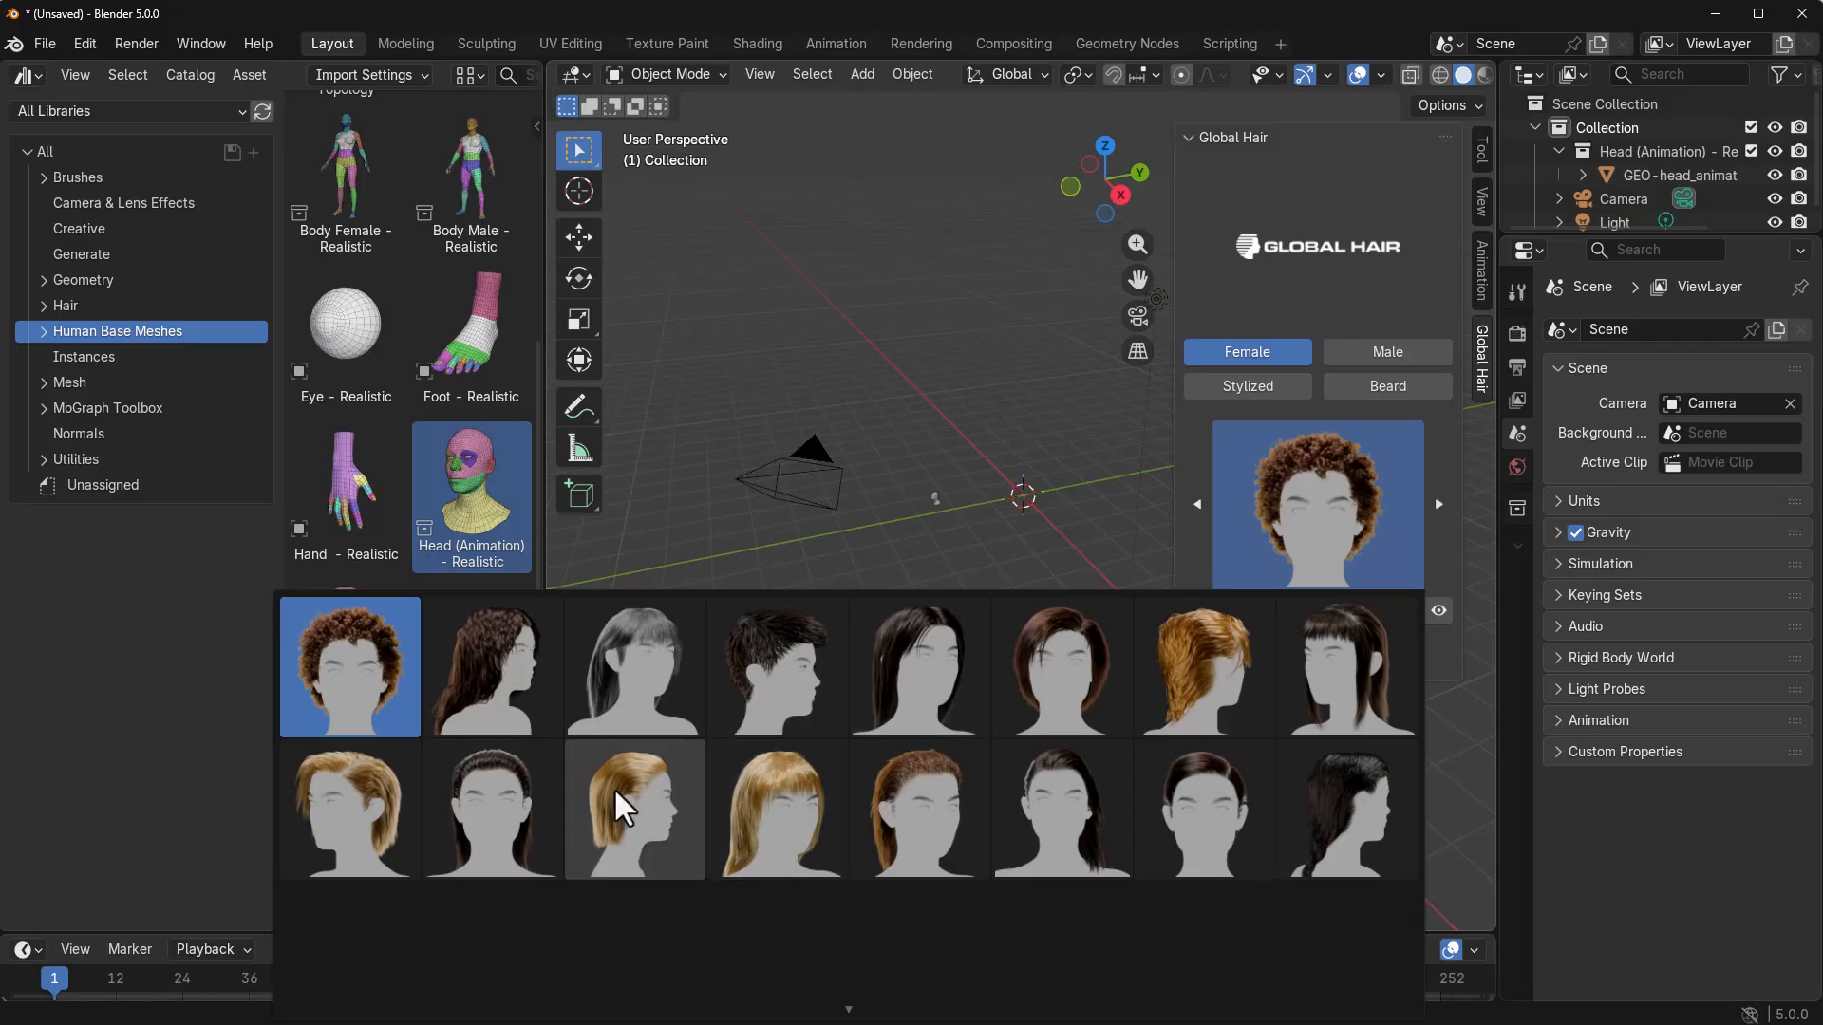
# Load the straight blonde bob Female 21 hairstyle and lift the head up to sit under it
pyautogui.click(634, 811)
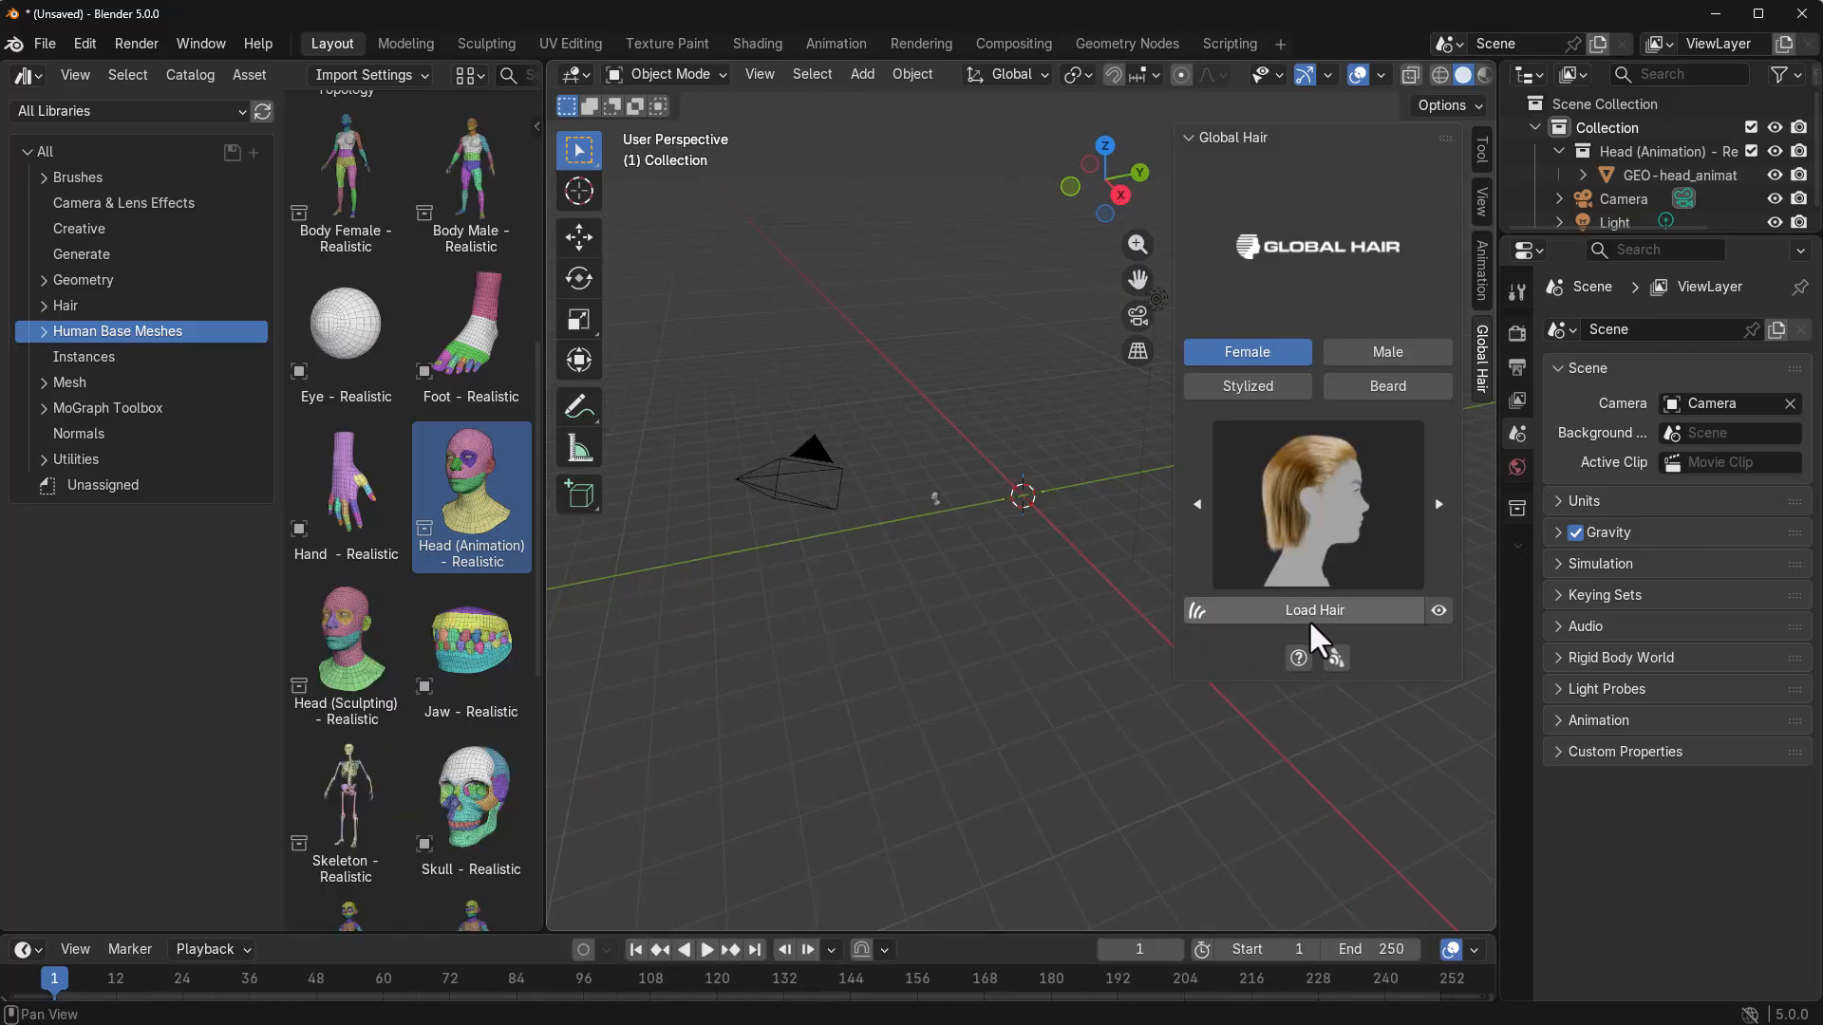
pyautogui.click(1312, 610)
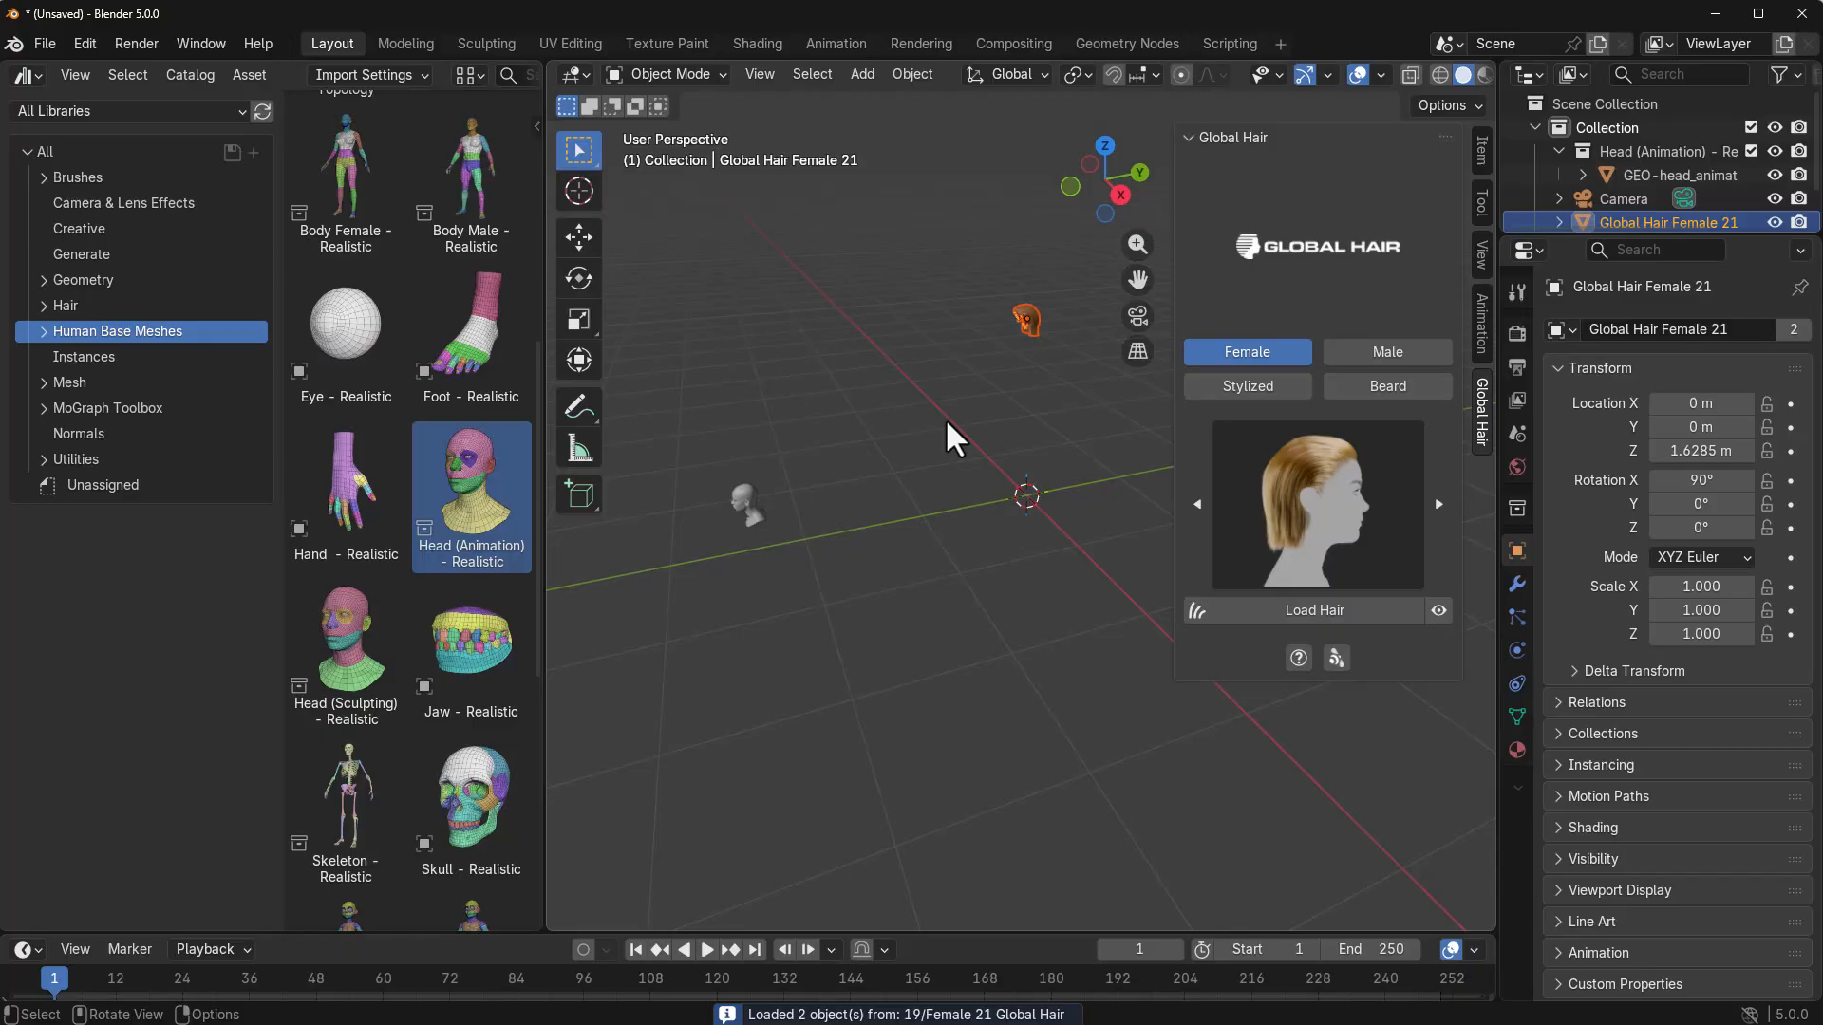
pyautogui.moveTo(750, 510)
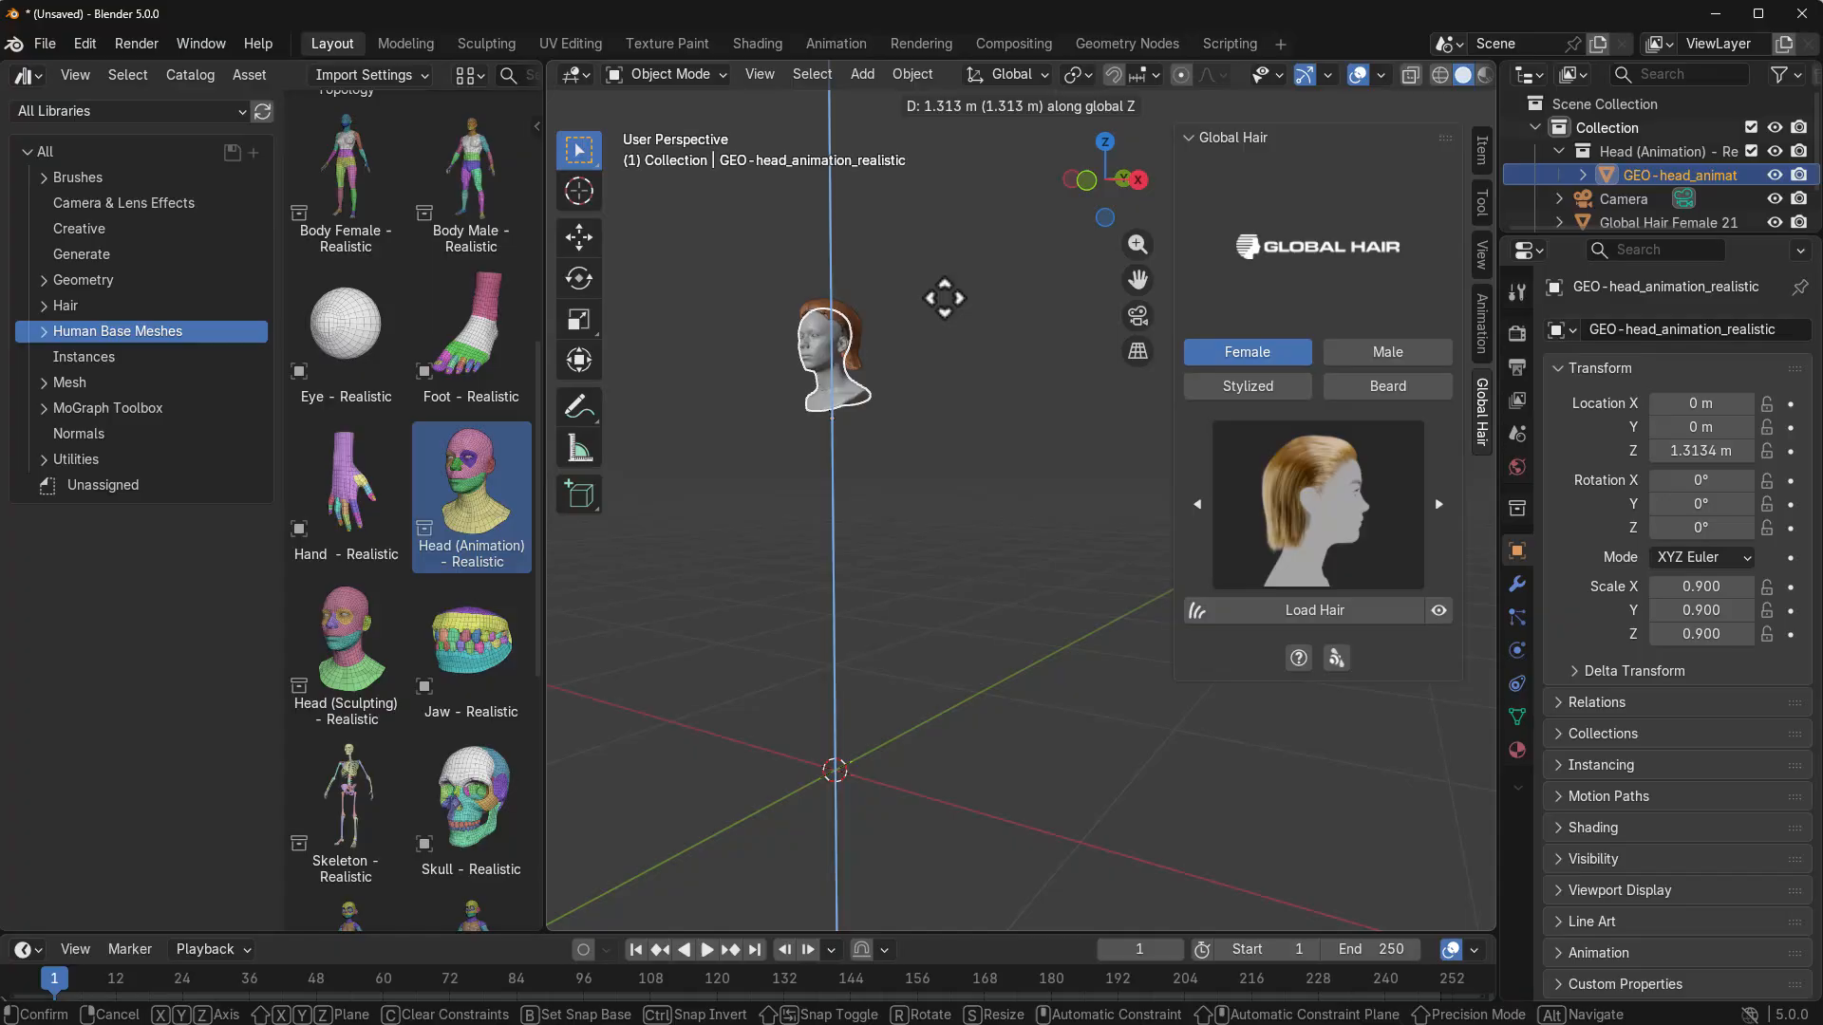
pyautogui.moveTo(832, 349); pyautogui.dragTo(848, 768)
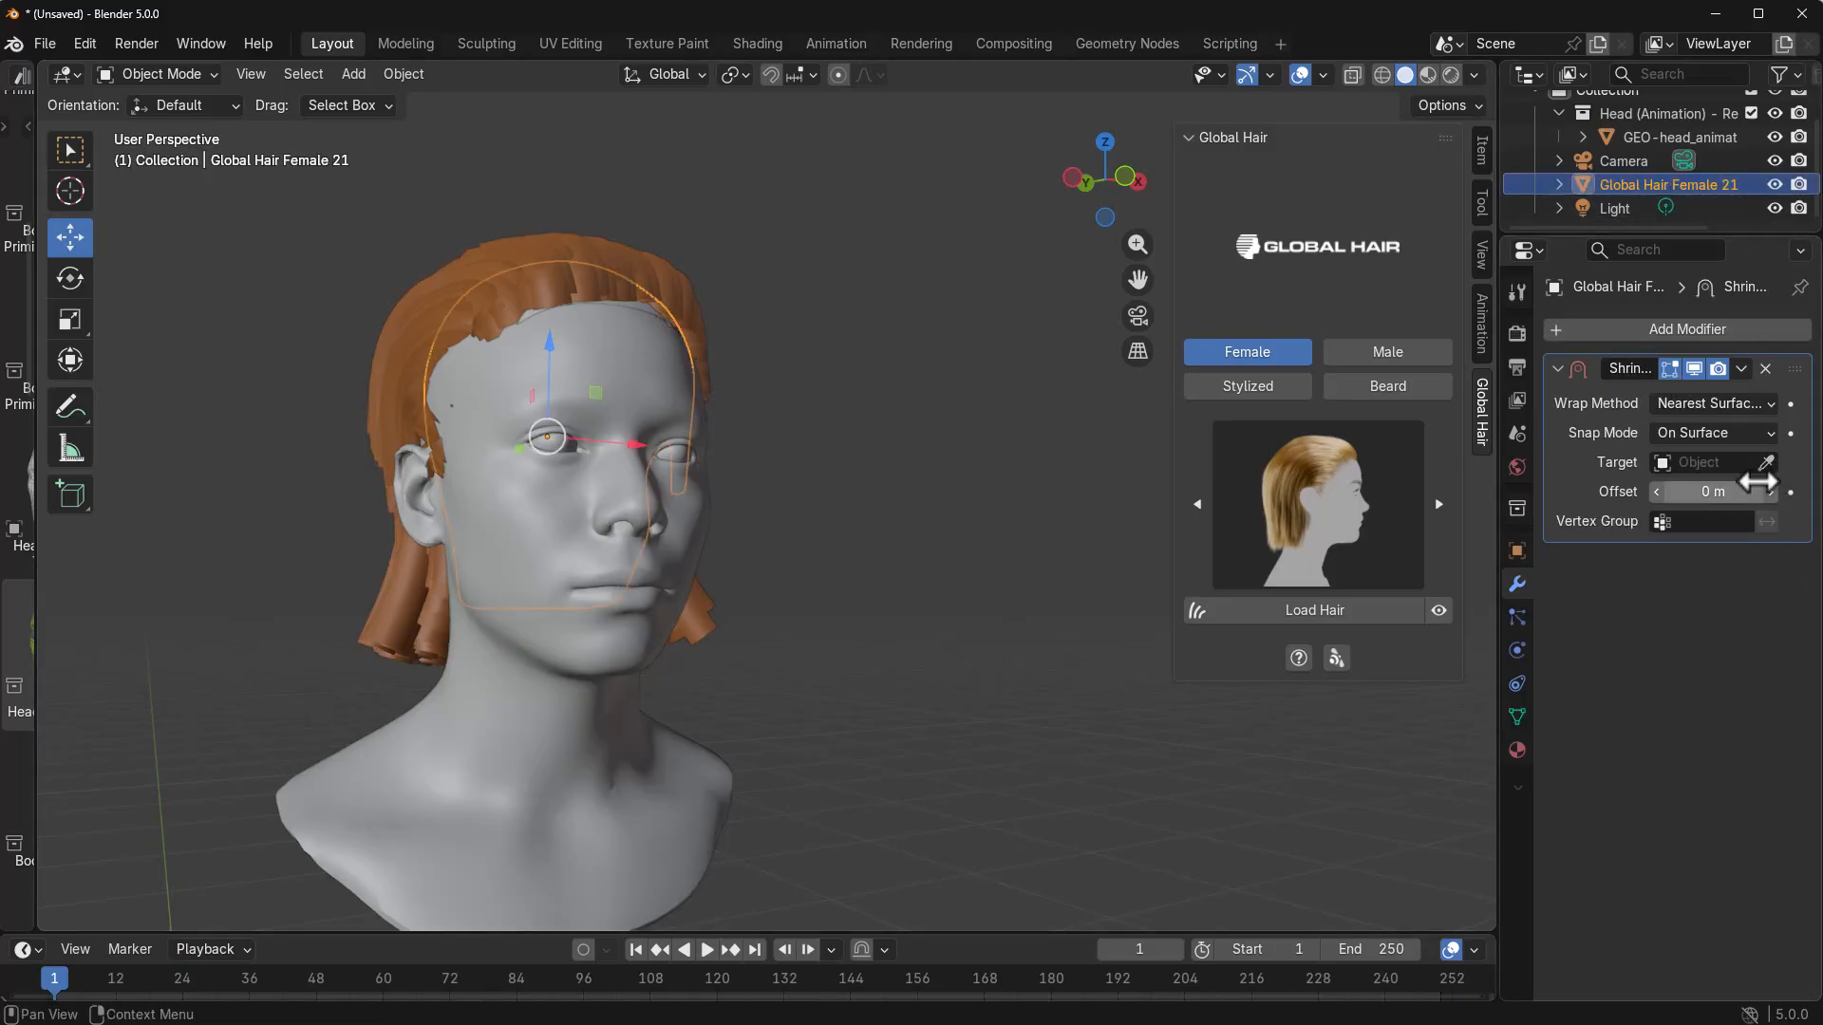
pyautogui.moveTo(1766, 462)
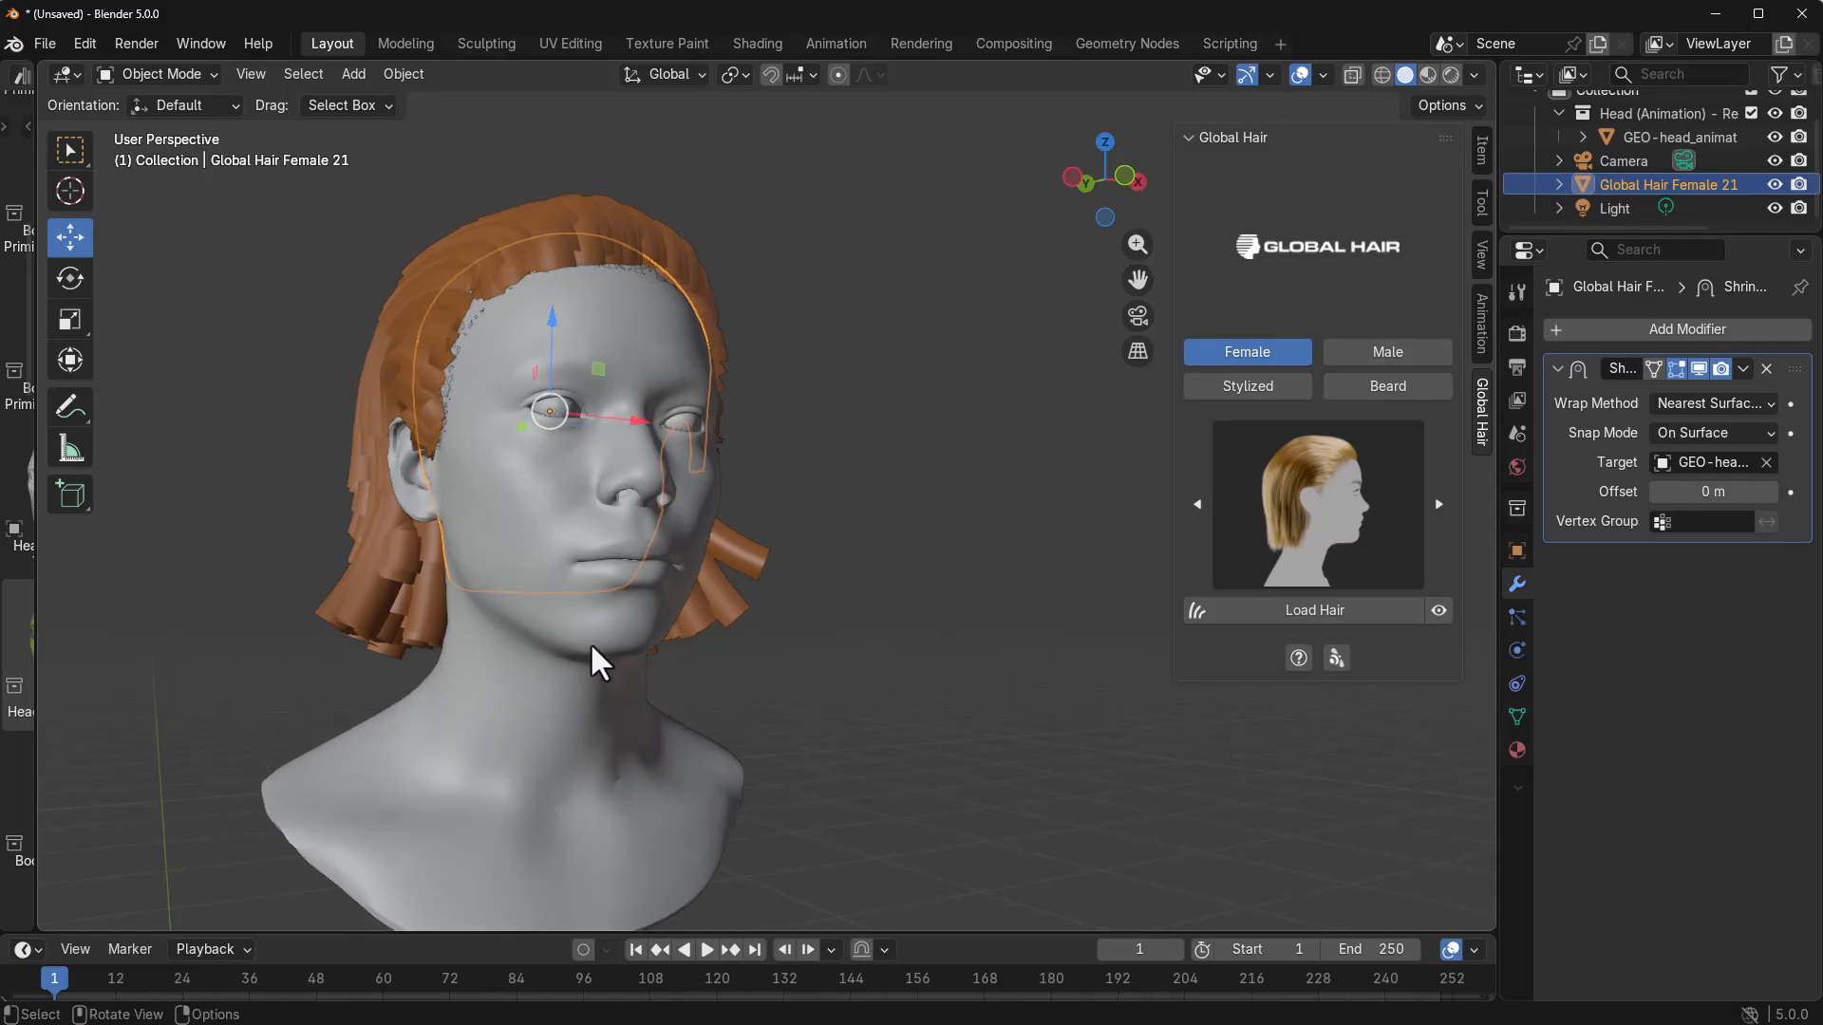
# Pull the view back to see the hair shrinkwrapped onto the head
pyautogui.moveTo(598, 662); pyautogui.dragTo(796, 715)
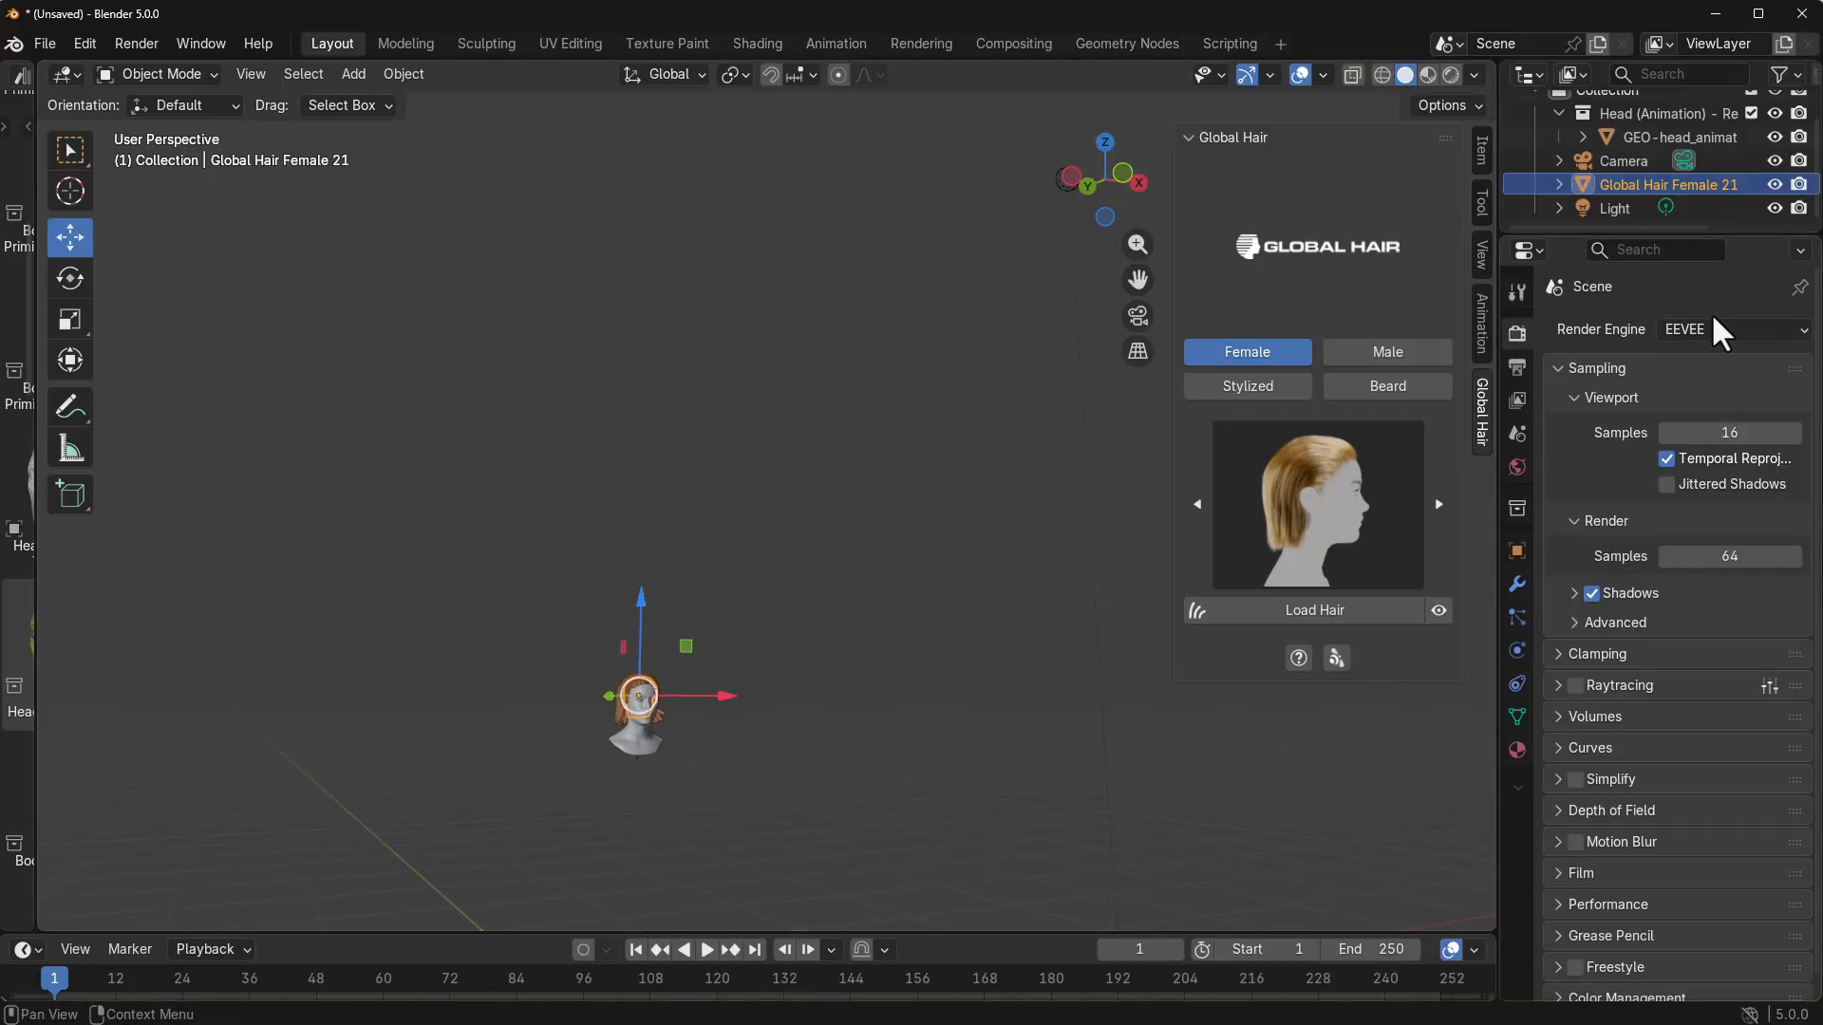
# Set the render engine to Cycles with GPU Compute, then show the hair object's modifiers
pyautogui.click(1732, 328)
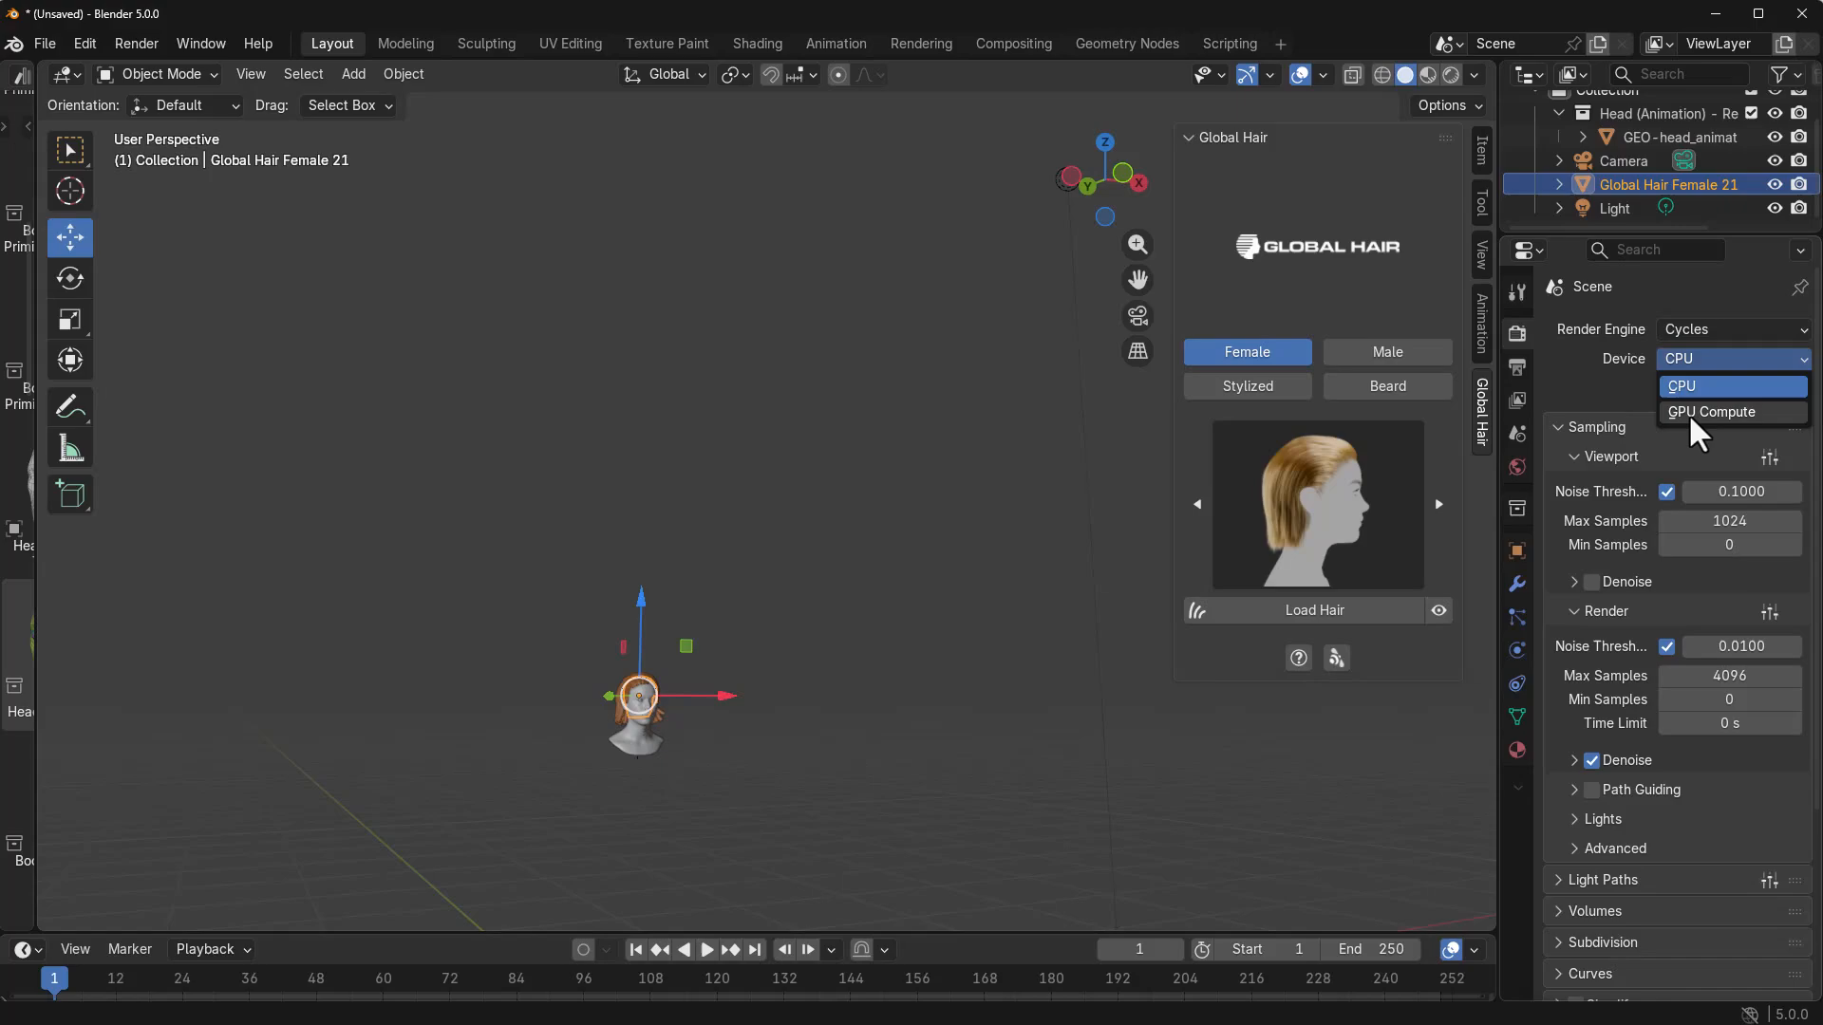
pyautogui.click(1711, 412)
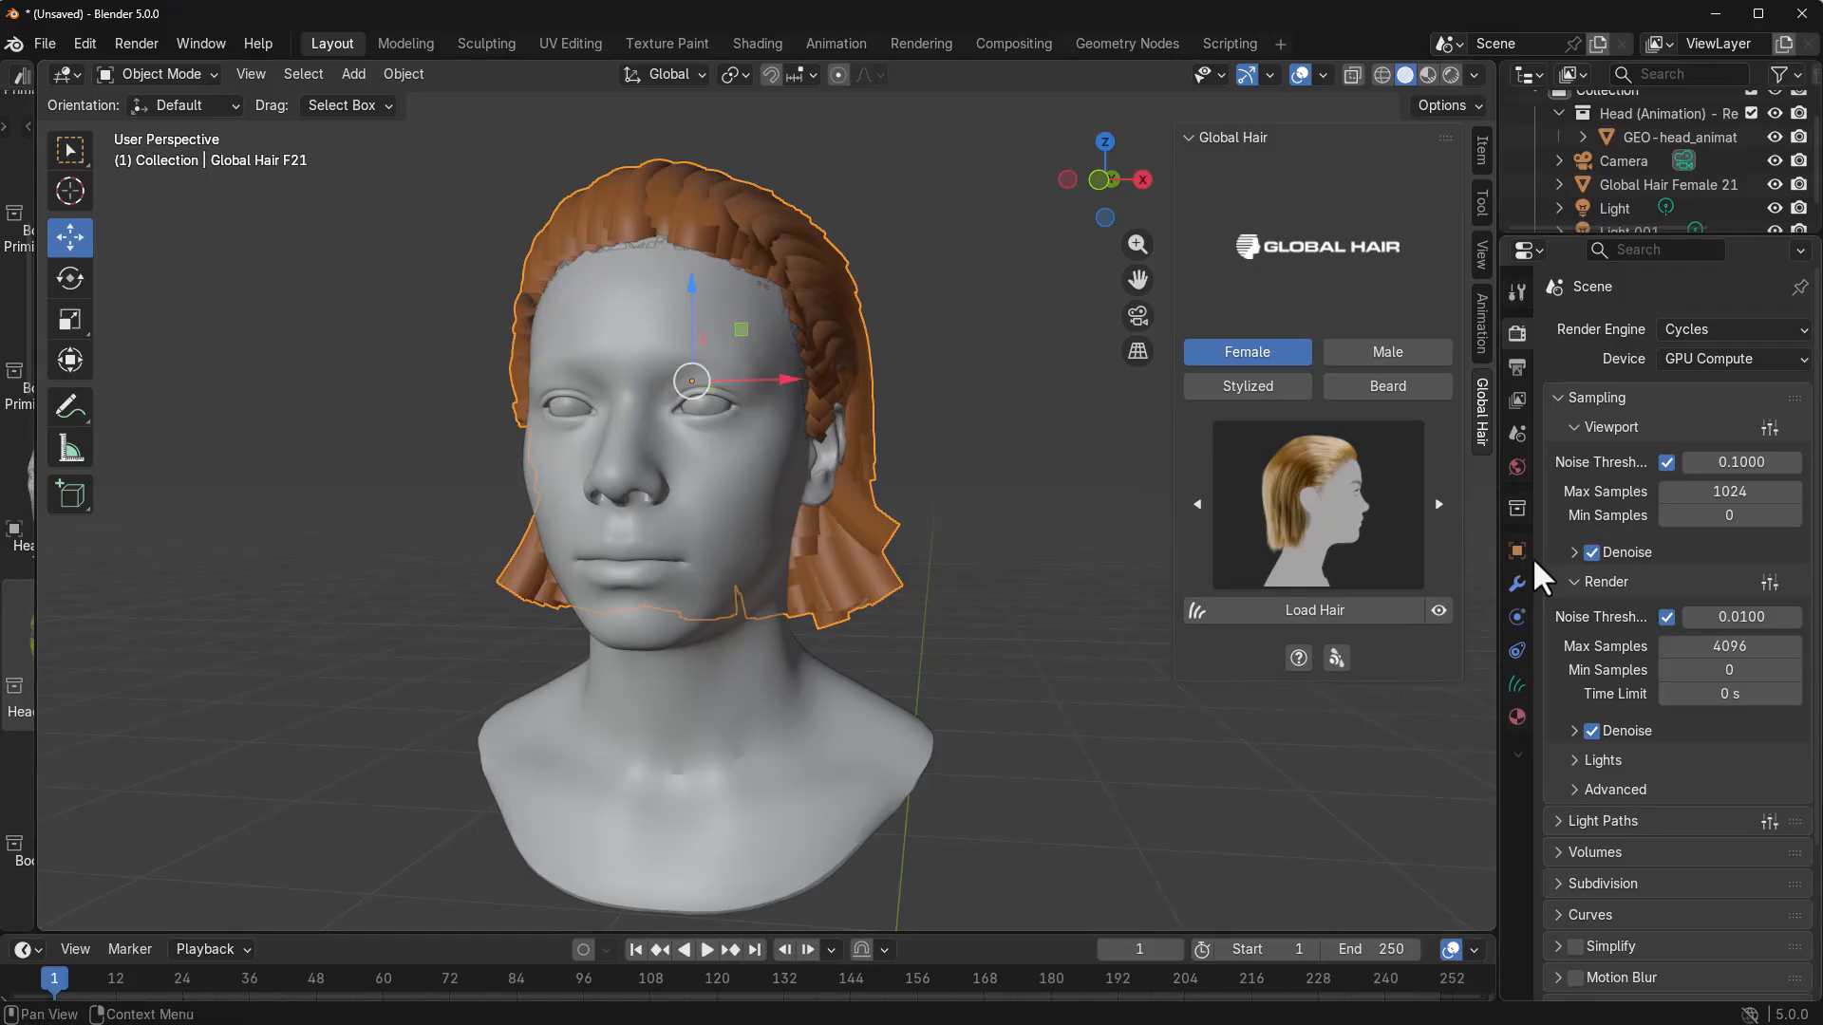
pyautogui.click(1515, 583)
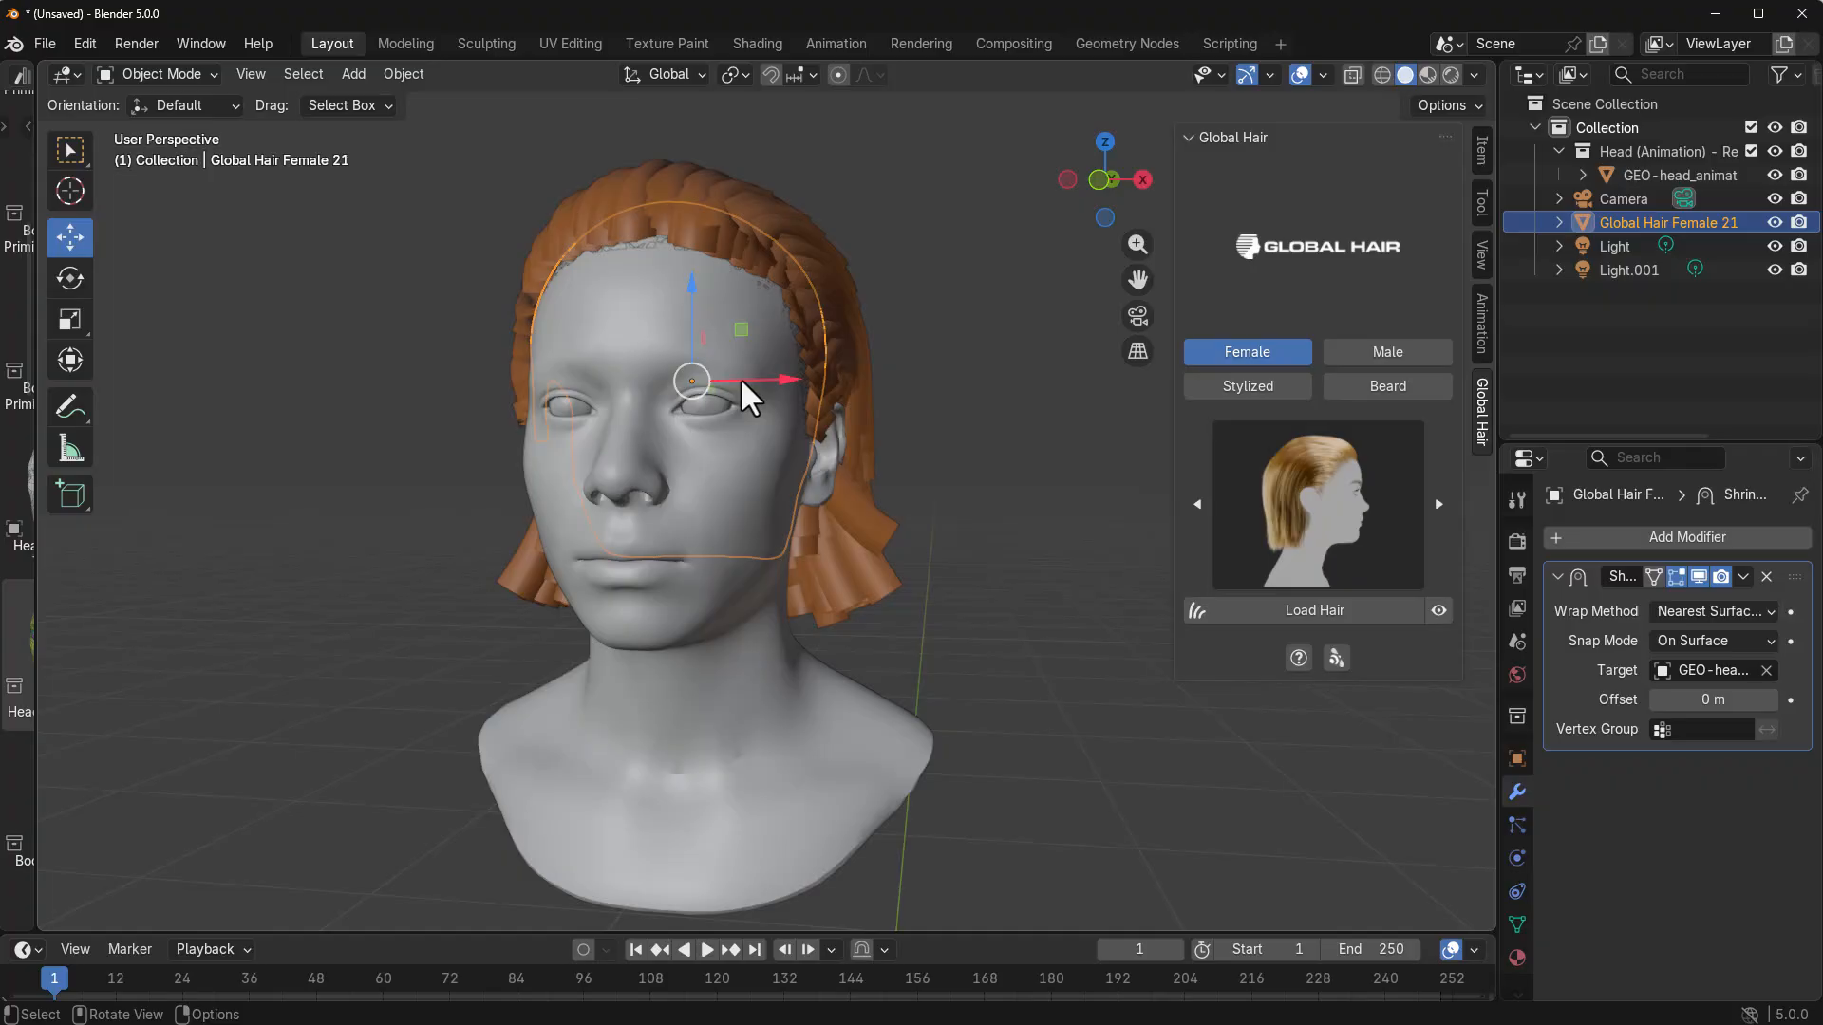
# Widen the Outliner, expand Global Hair Female 21 and select the Global Hair F21 curves object
pyautogui.moveTo(691, 379); pyautogui.dragTo(860, 395)
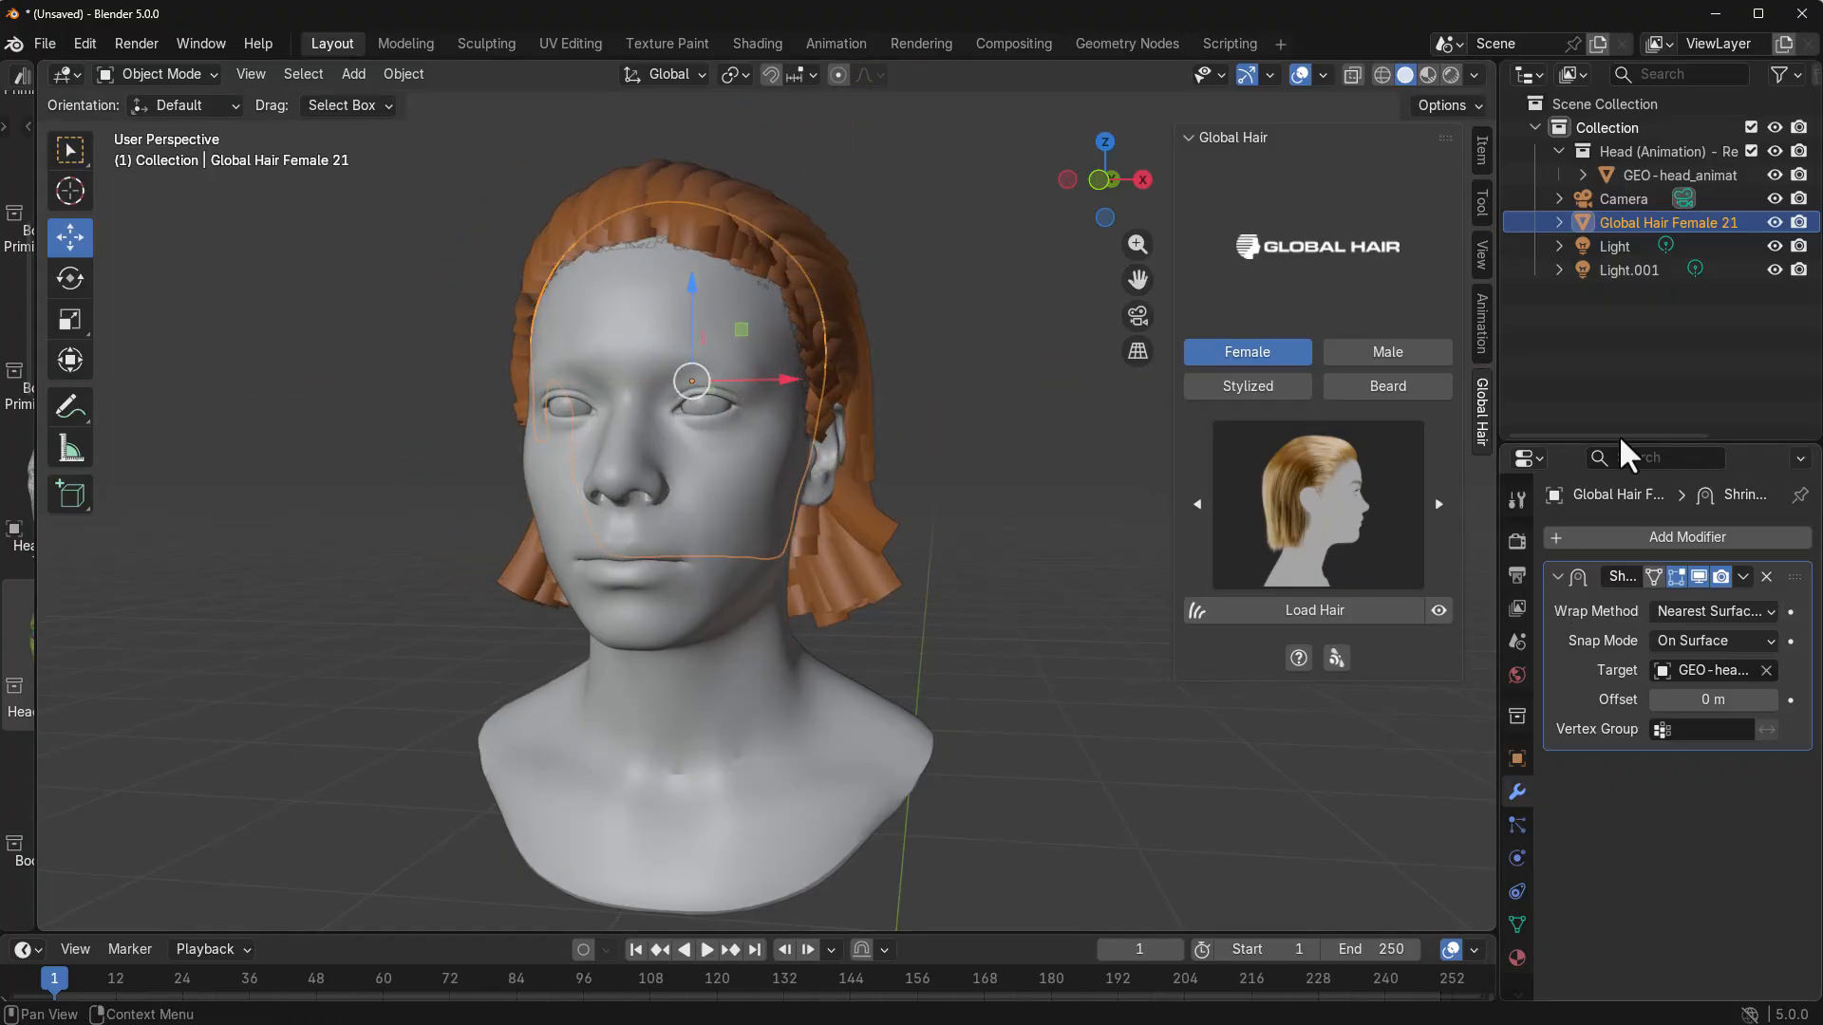
pyautogui.click(1558, 222)
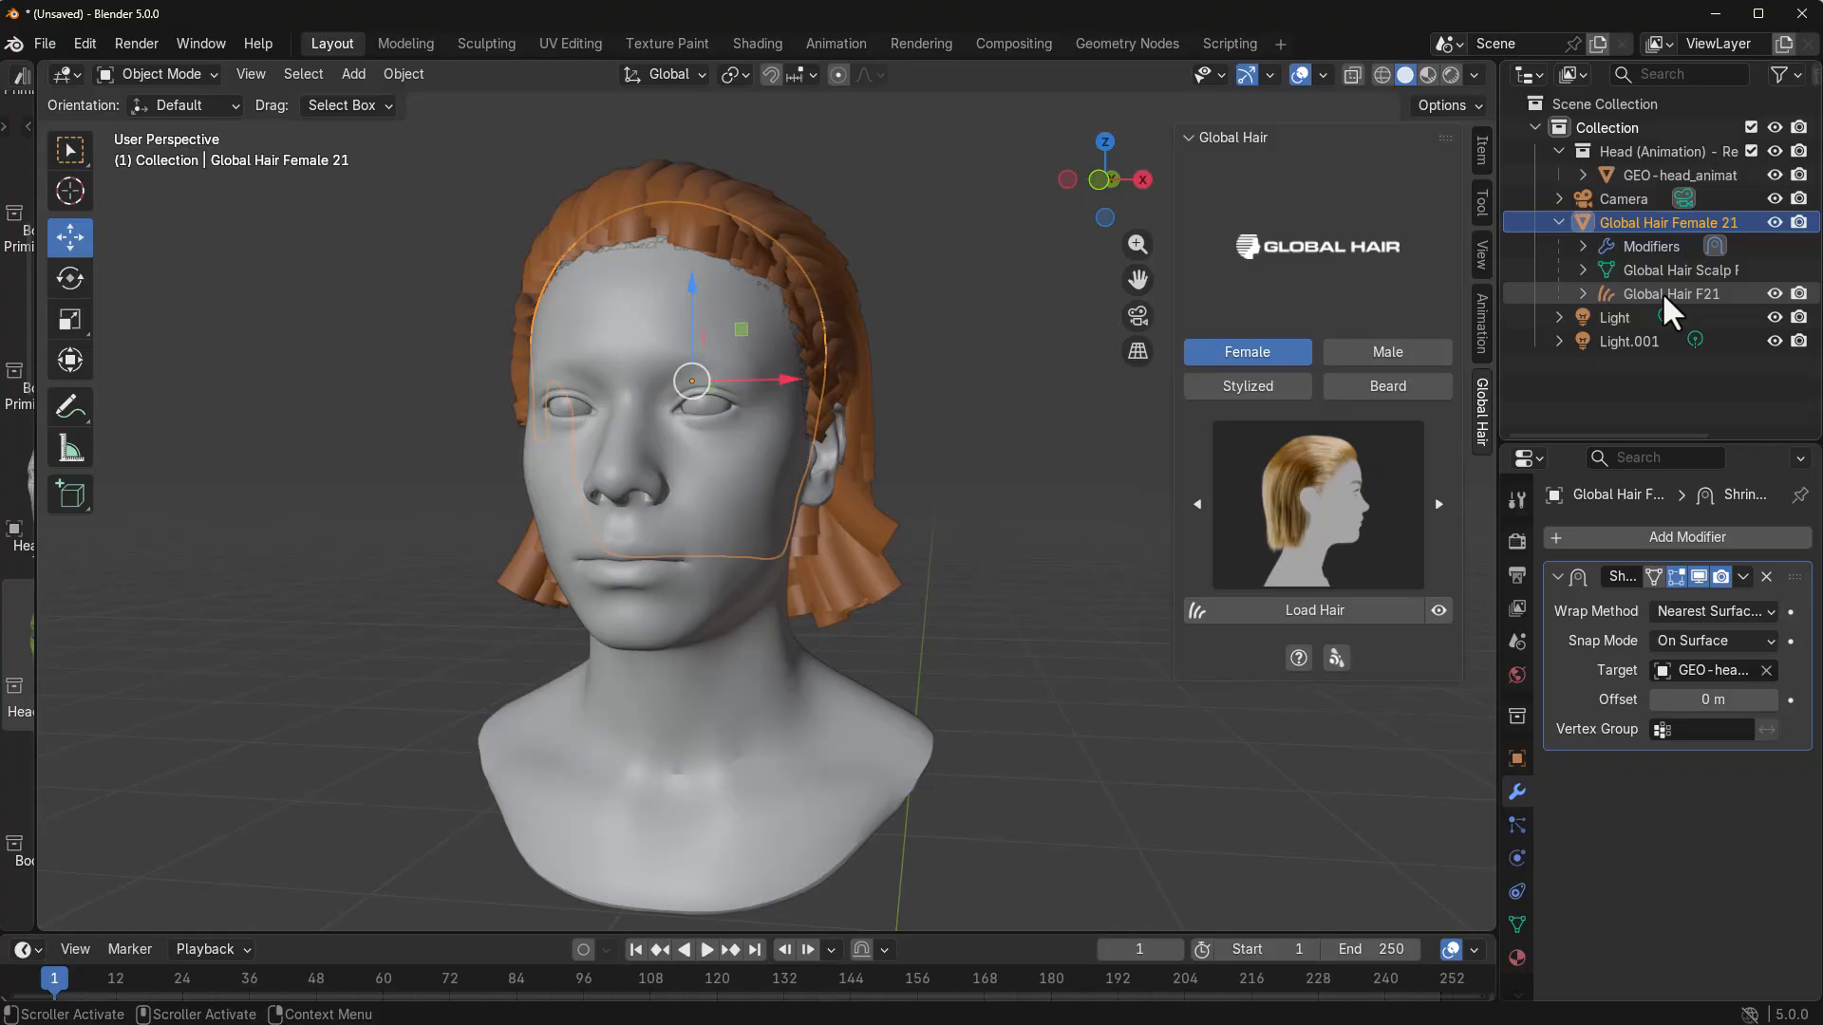
pyautogui.click(1671, 293)
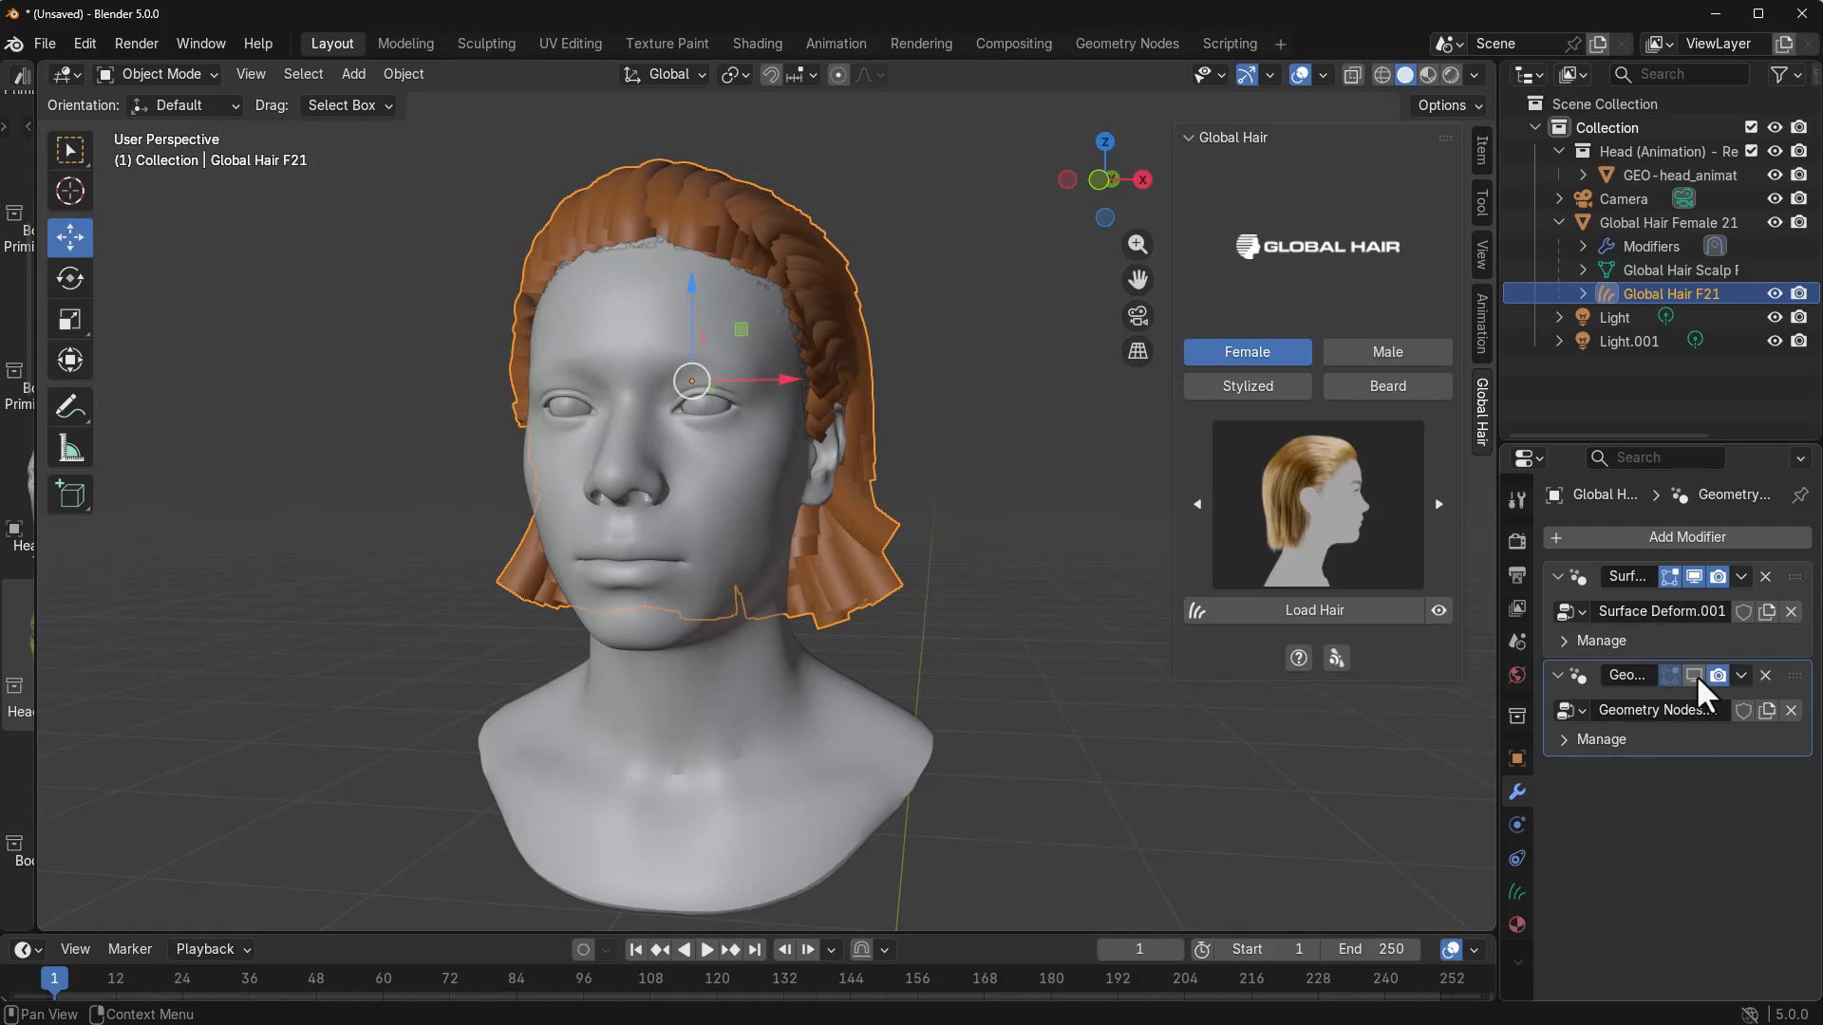
pyautogui.moveTo(1610, 866)
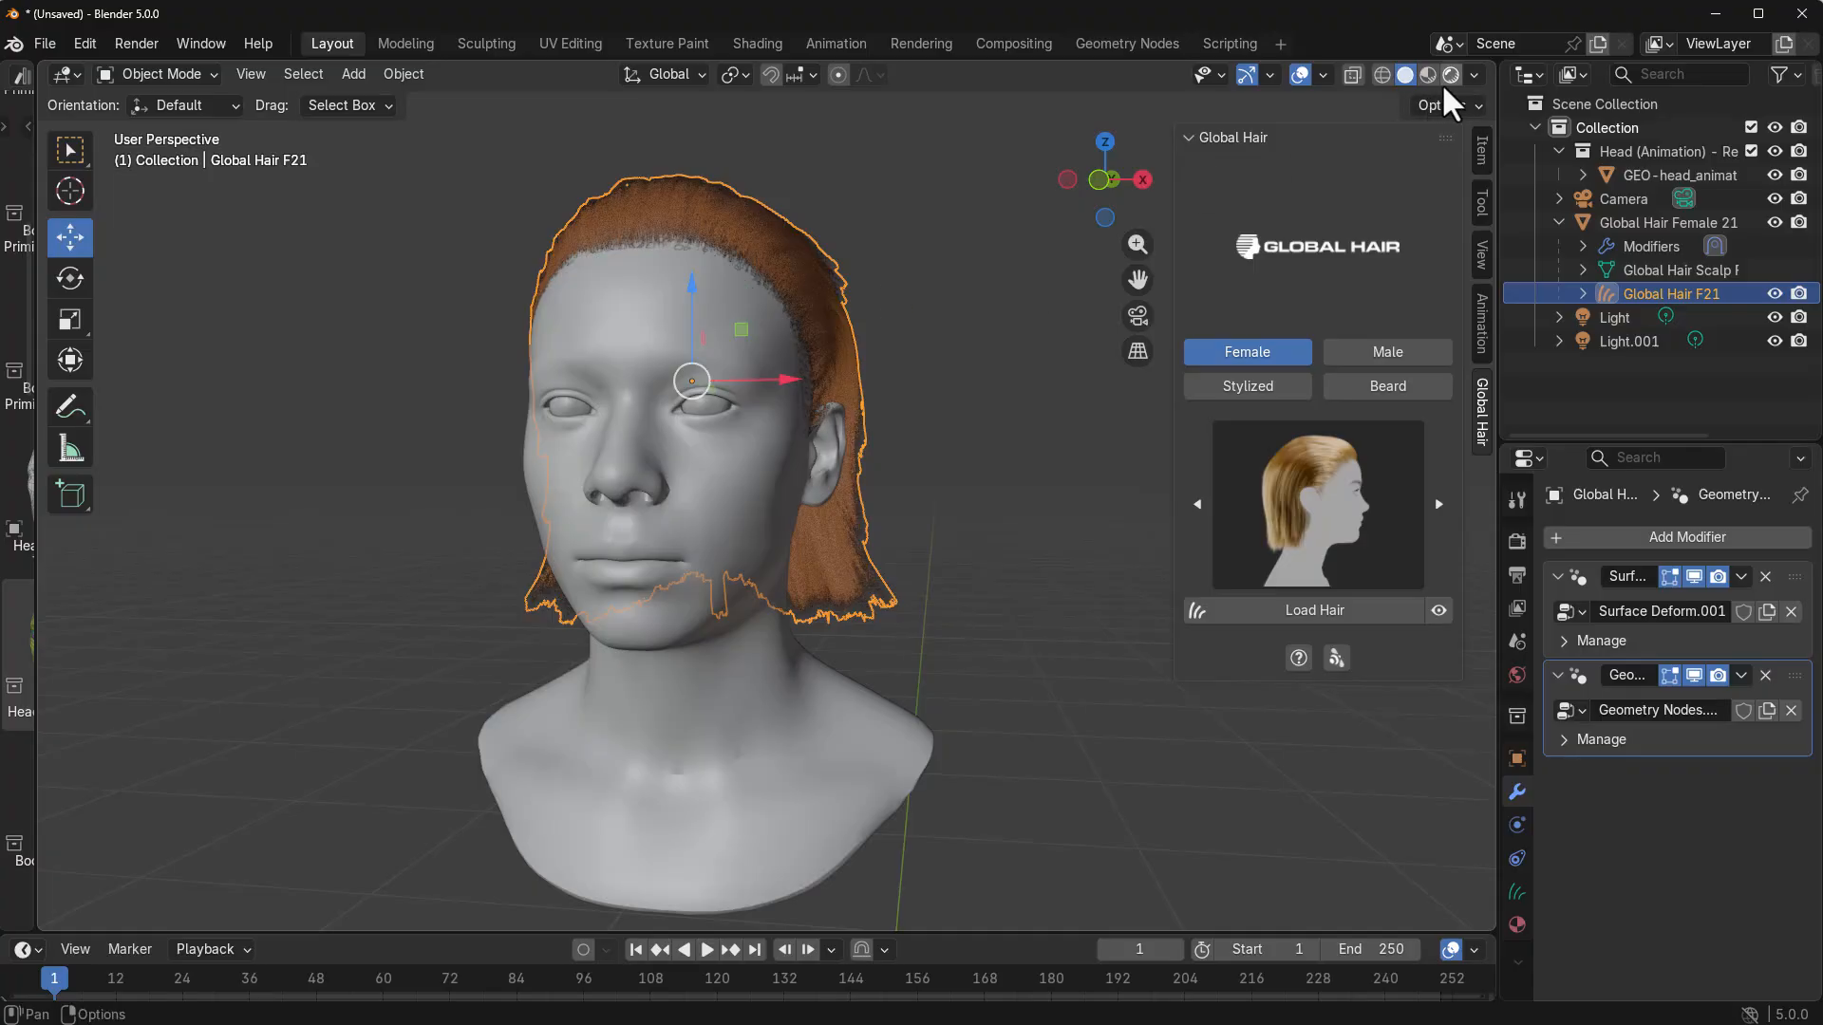
# Preview the F21 hair with Rendered viewport shading in Cycles
pyautogui.click(1352, 75)
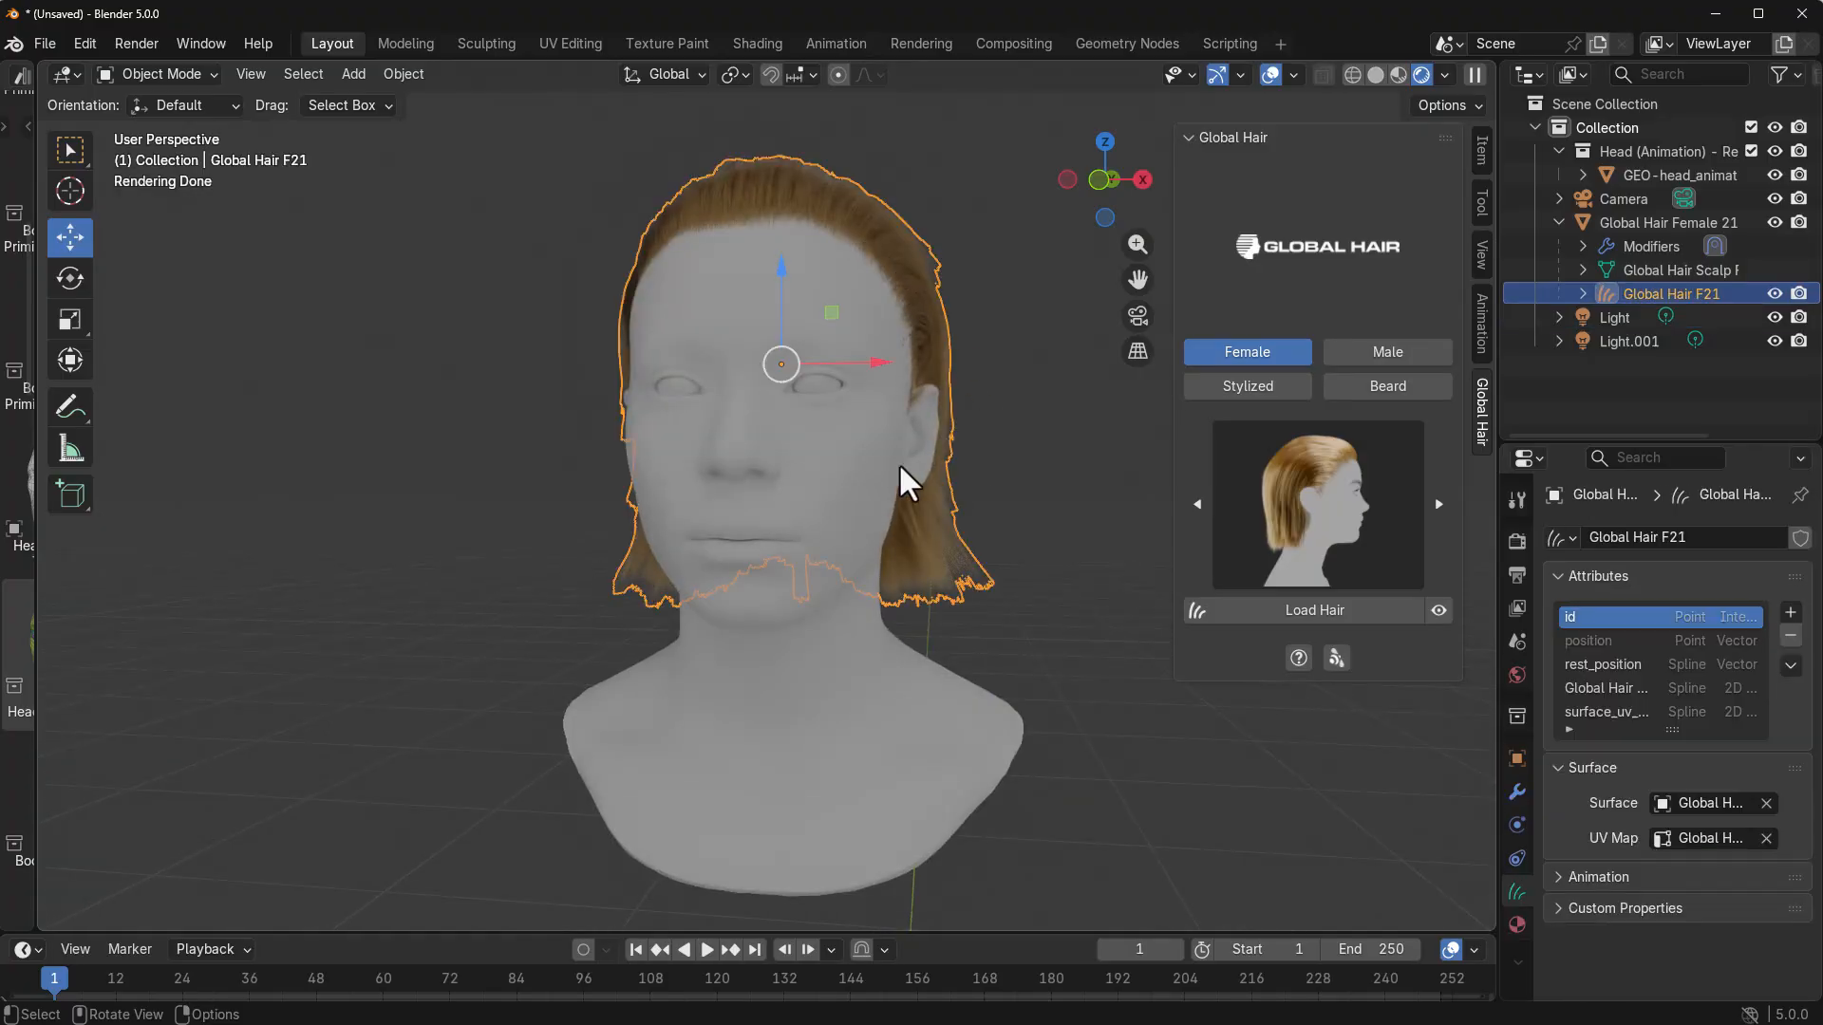
pyautogui.moveTo(1064, 279)
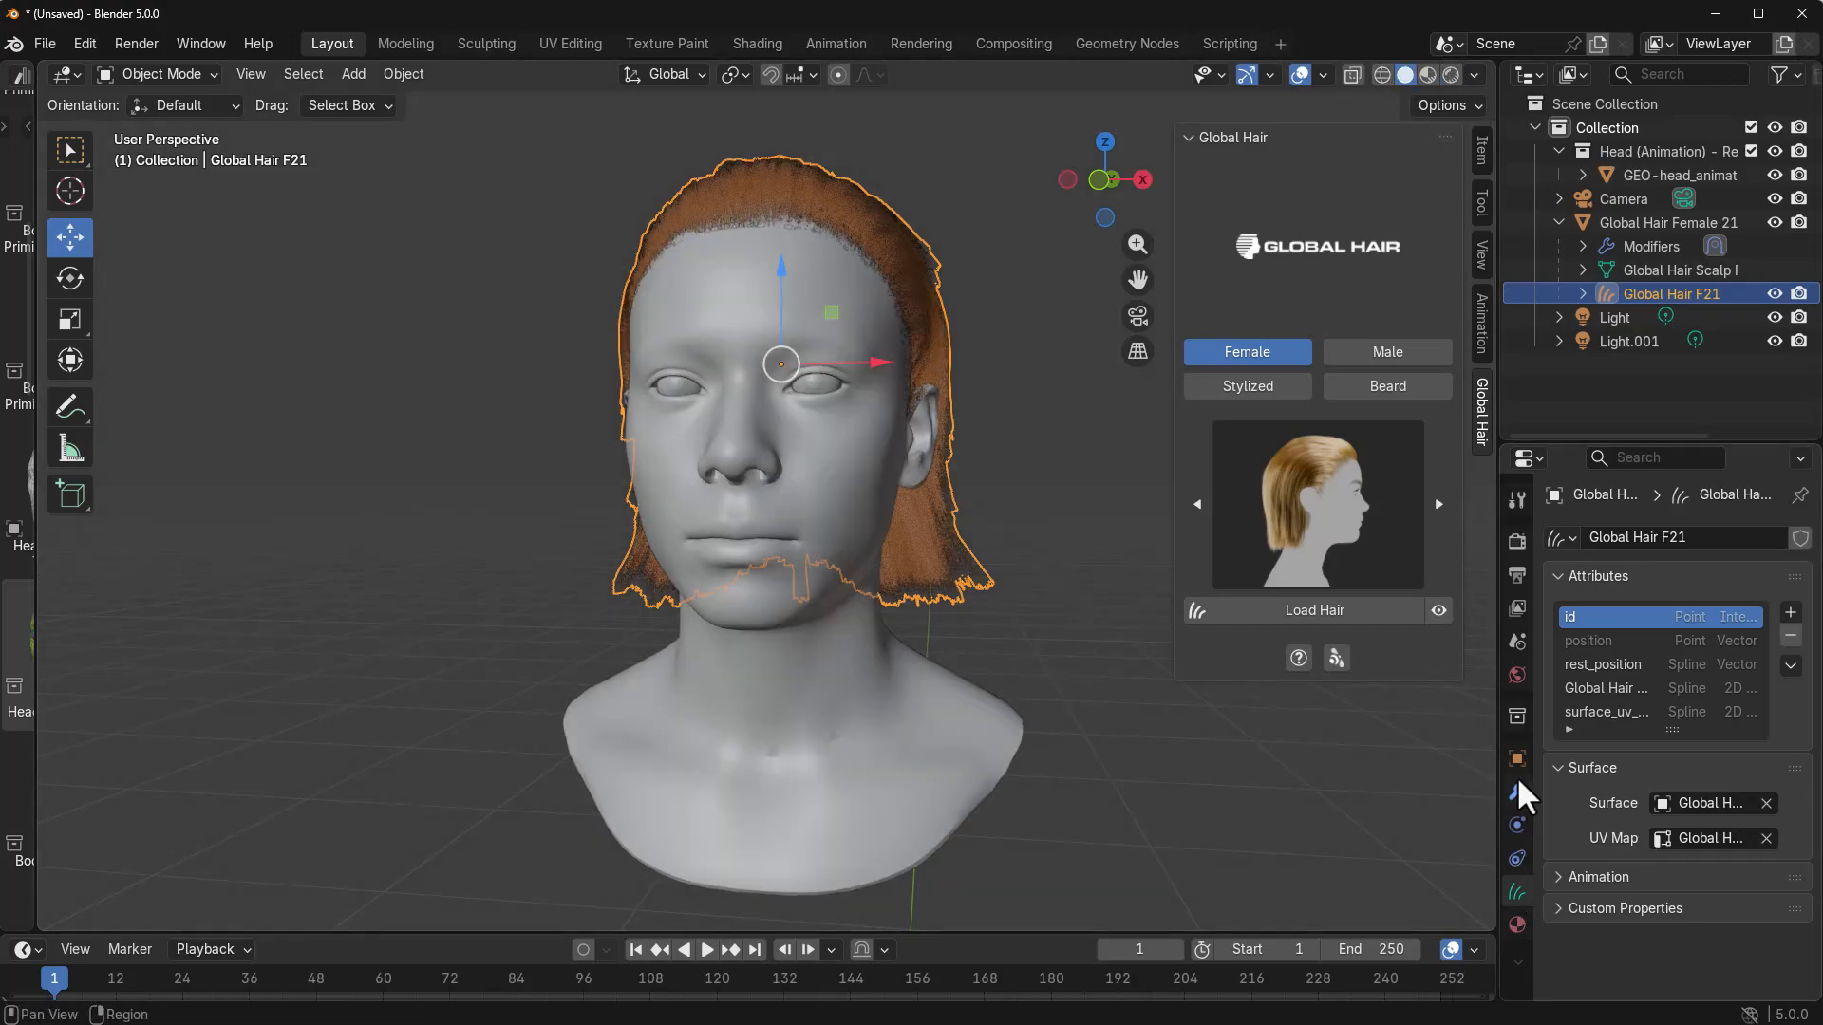
# Hide the generated hair via Geometry Nodes, then comb the guide strands across the crown in Curves Sculpt Mode
pyautogui.click(1515, 792)
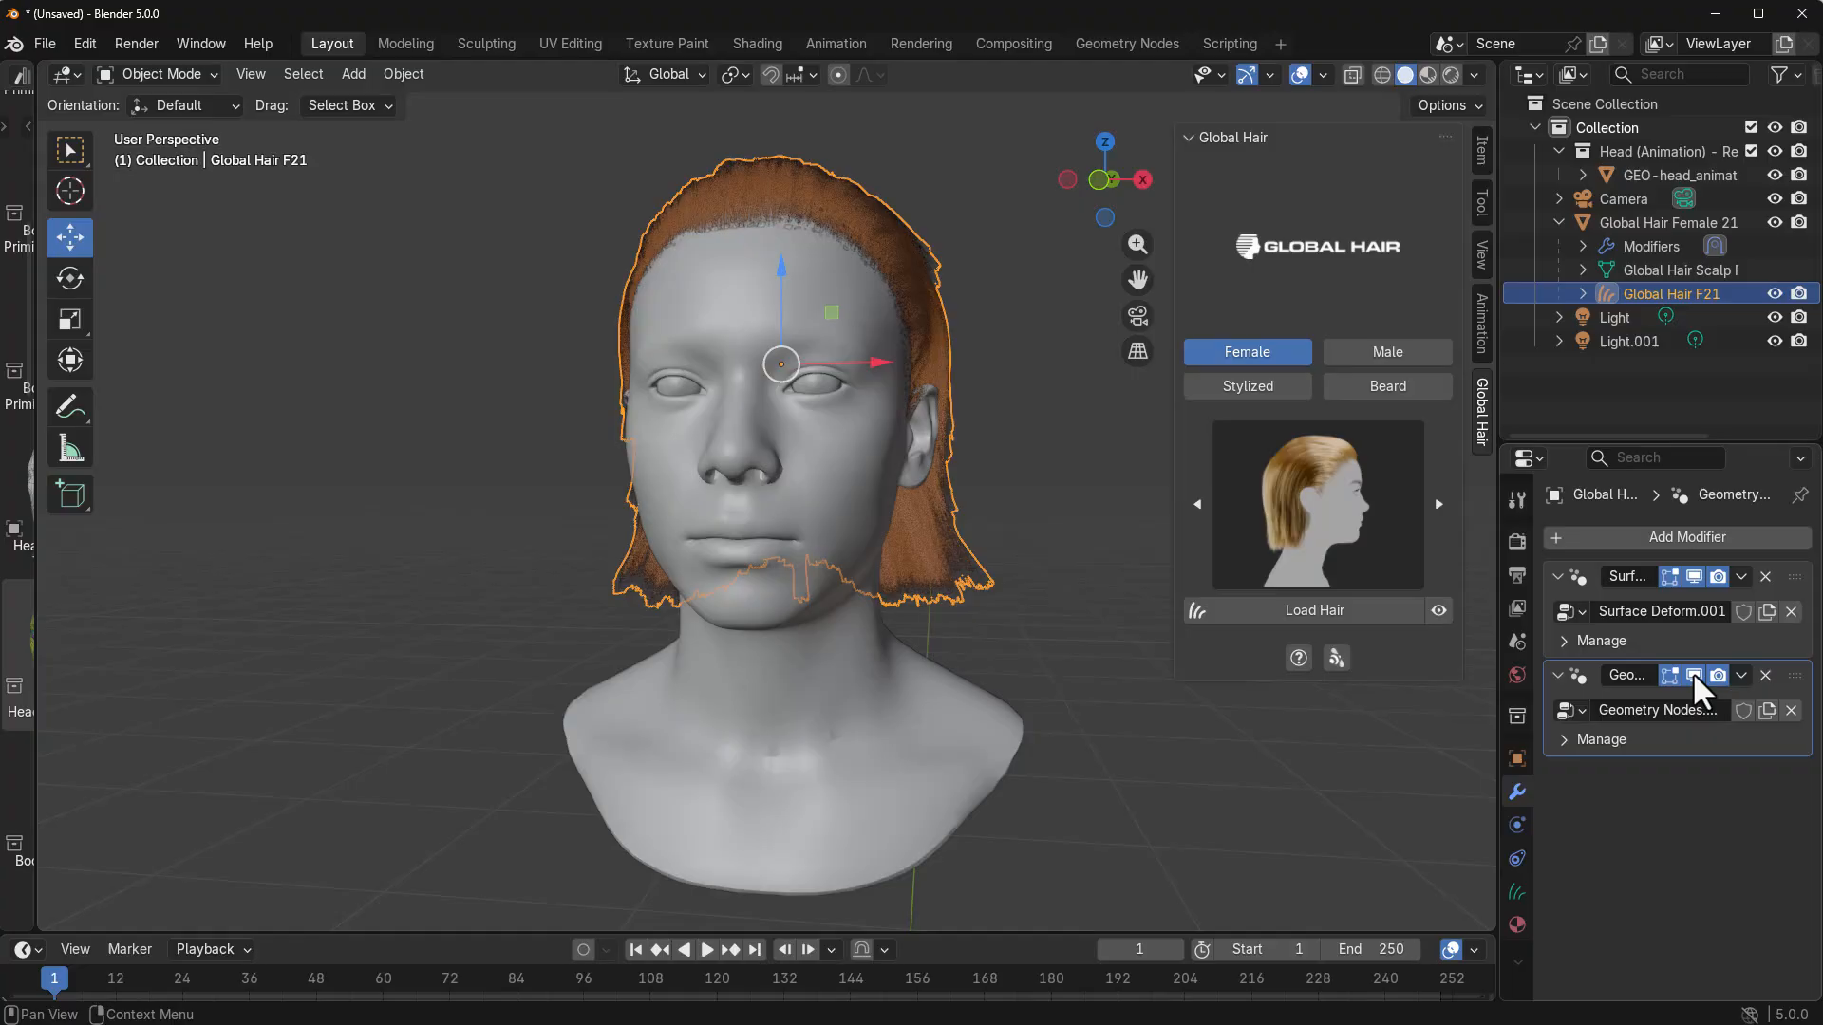
pyautogui.click(1695, 689)
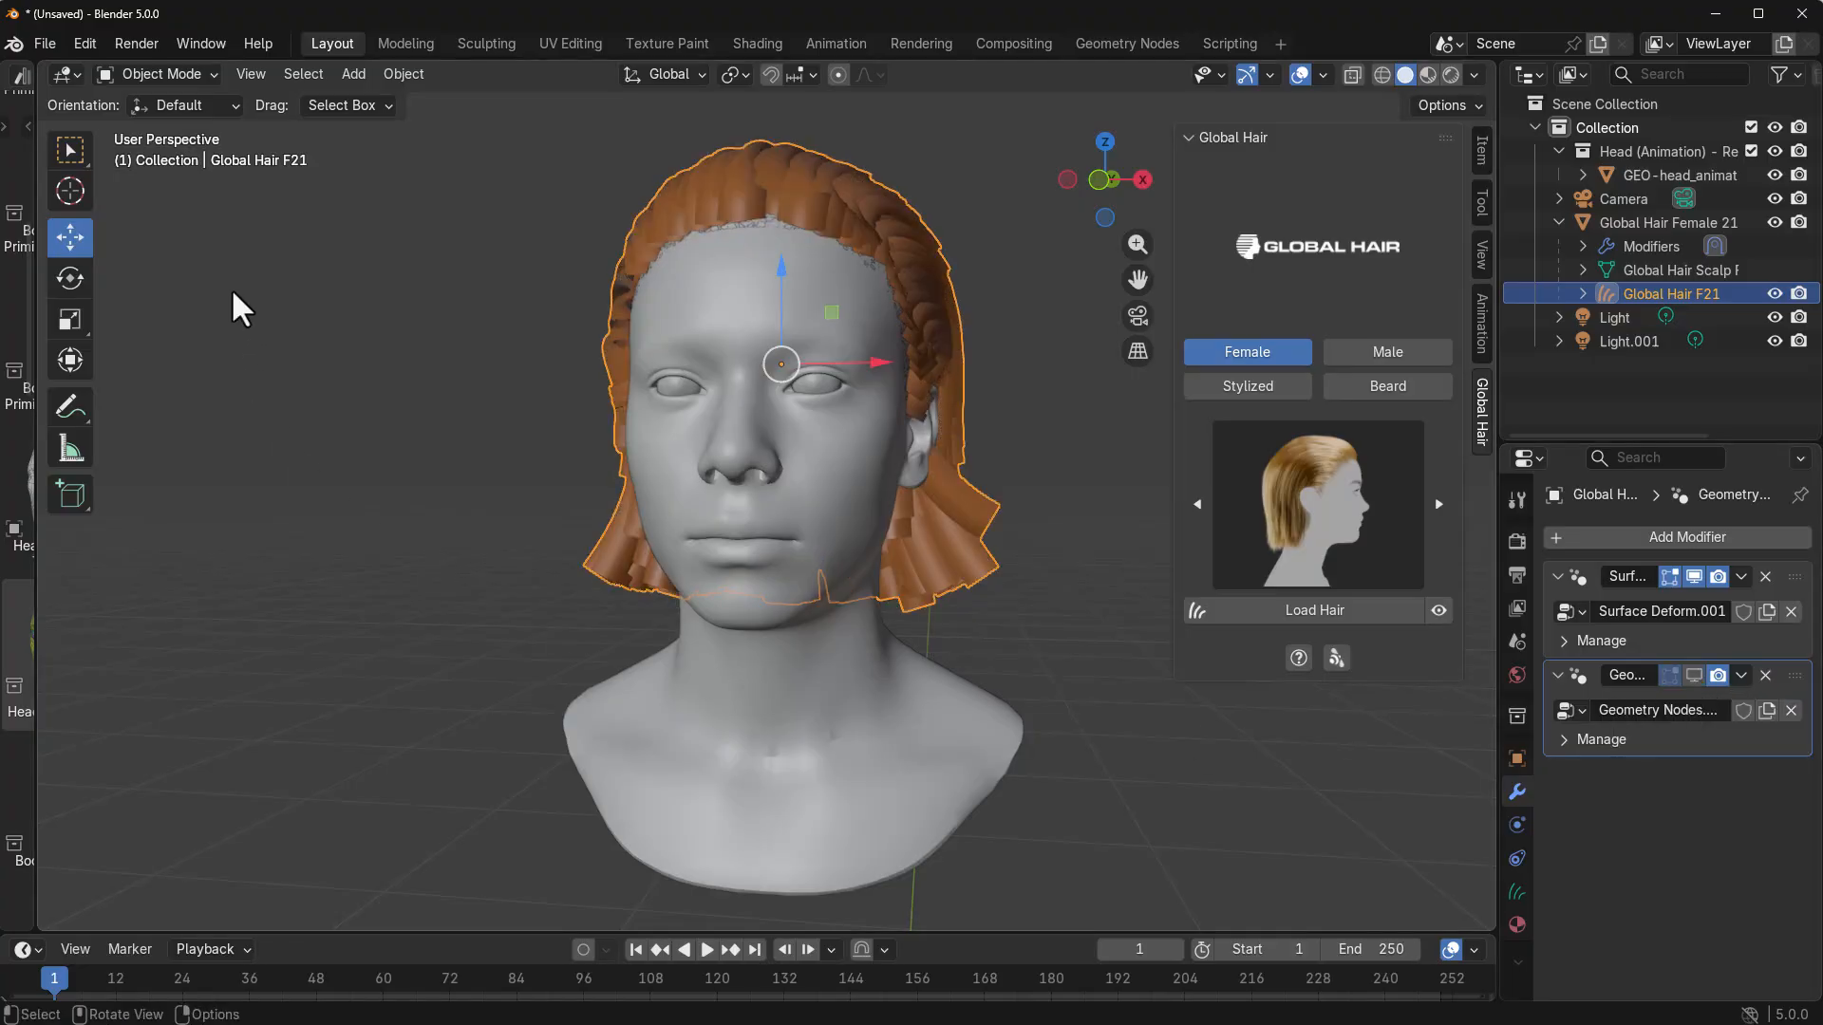
pyautogui.click(163, 74)
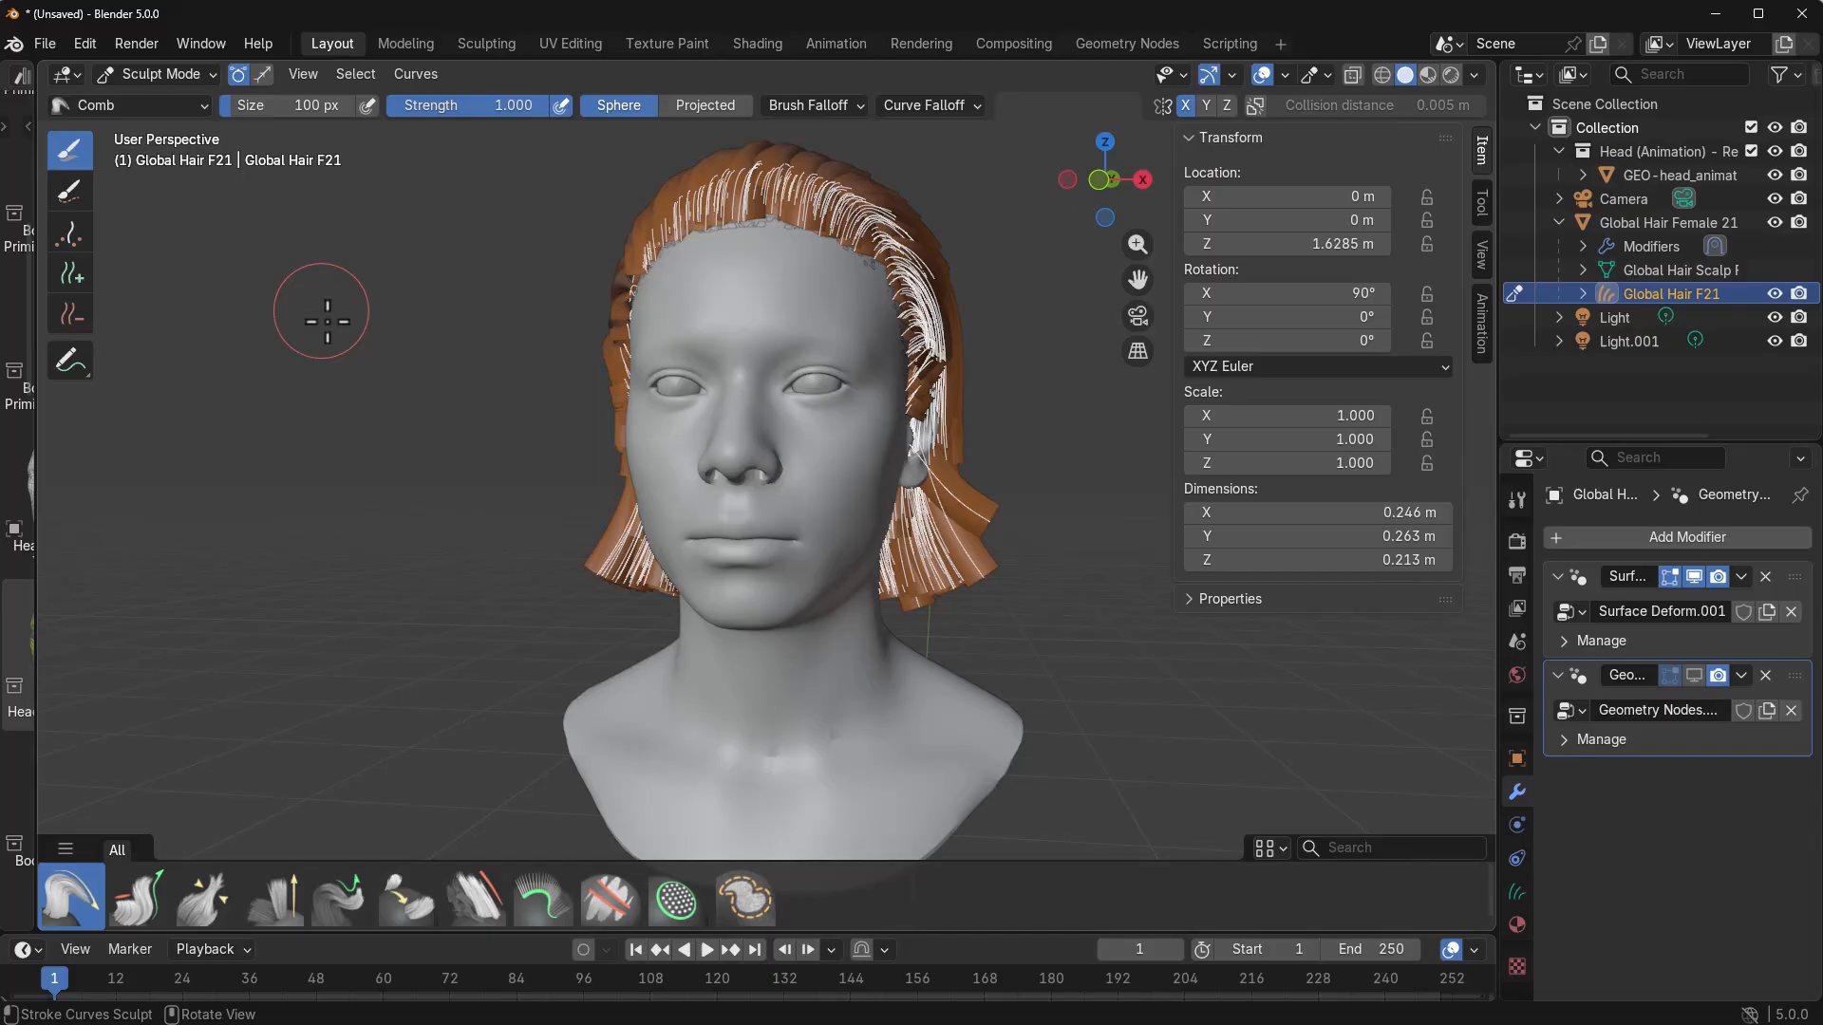
pyautogui.moveTo(355, 359)
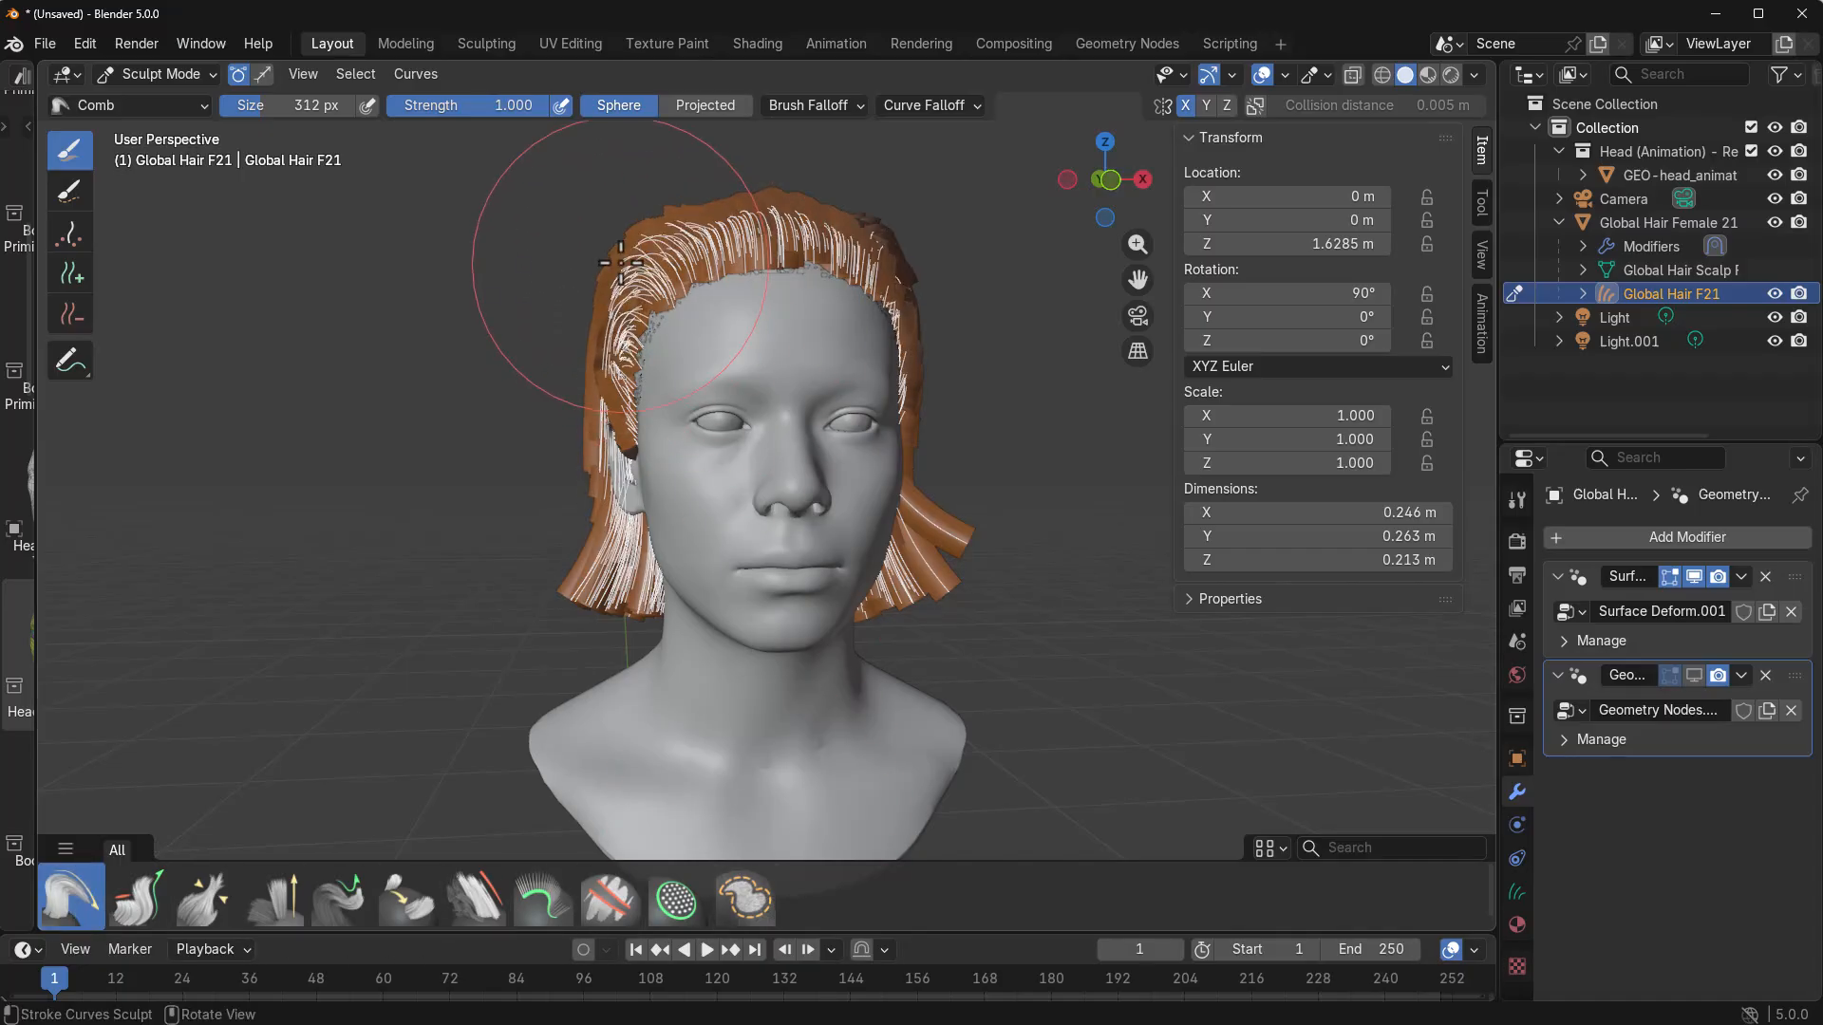
pyautogui.moveTo(628, 245); pyautogui.dragTo(716, 226)
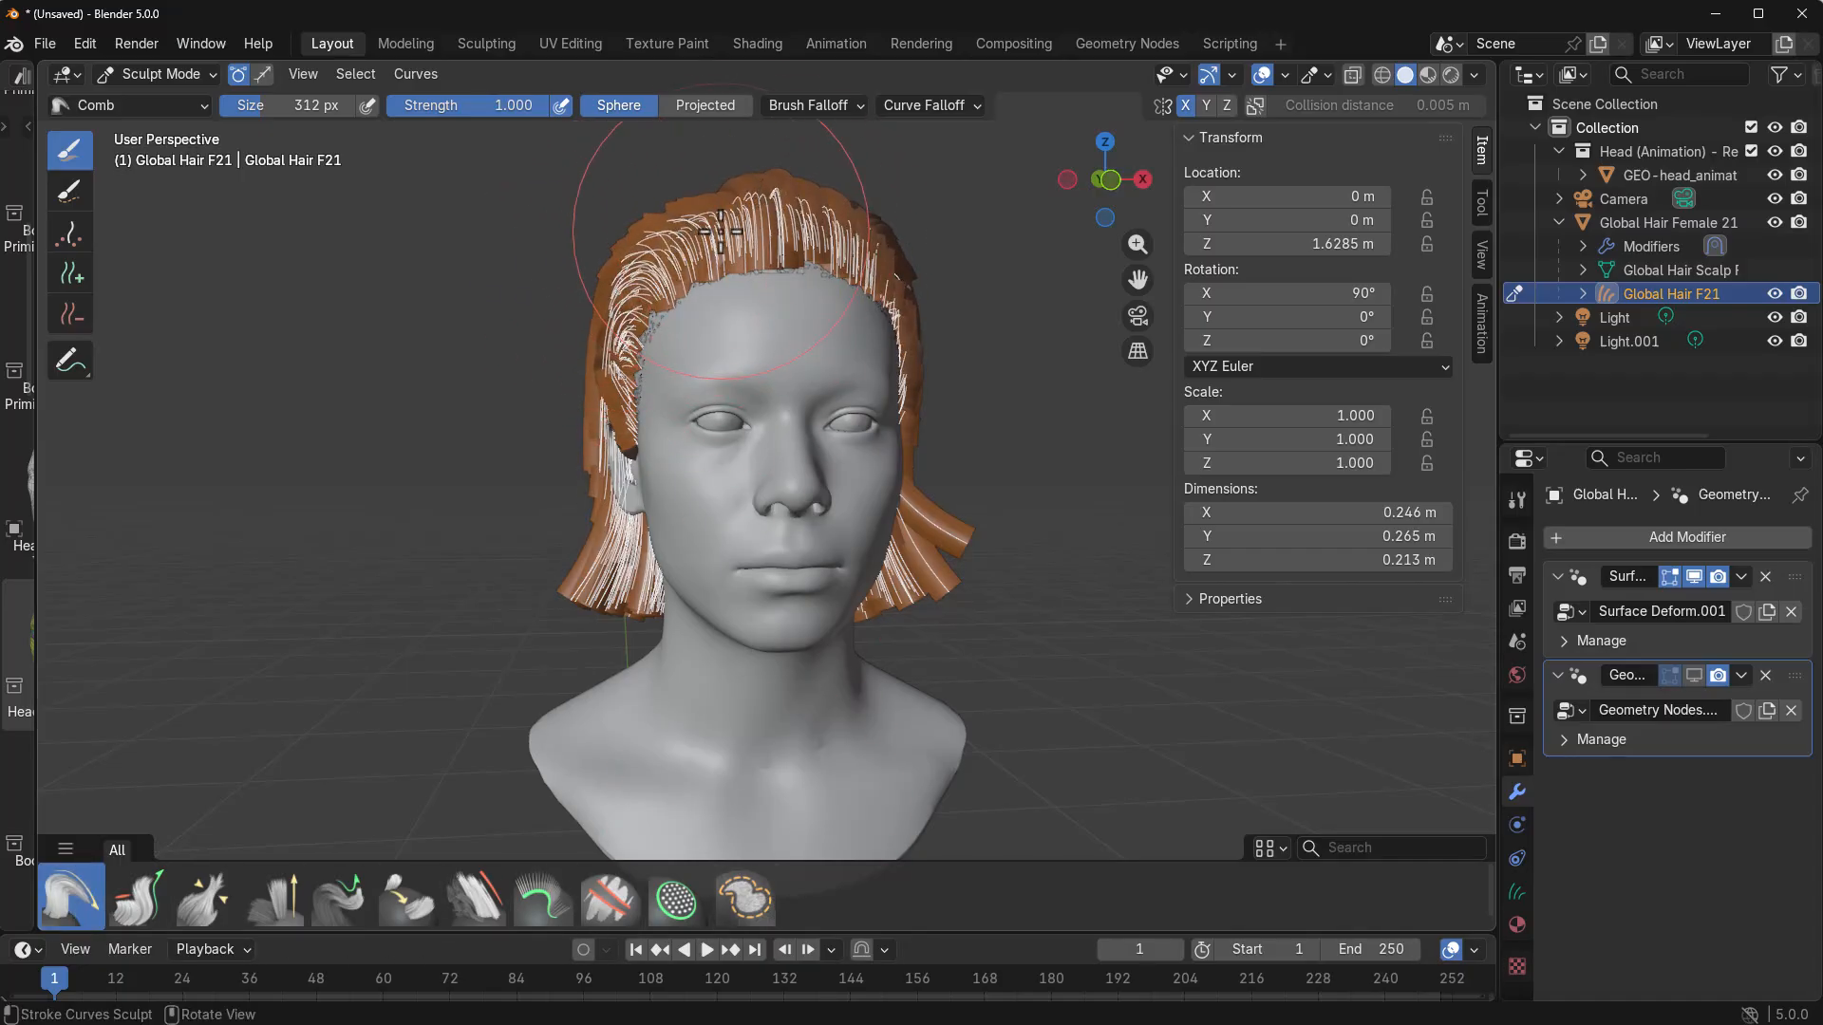
pyautogui.moveTo(733, 232); pyautogui.dragTo(599, 349)
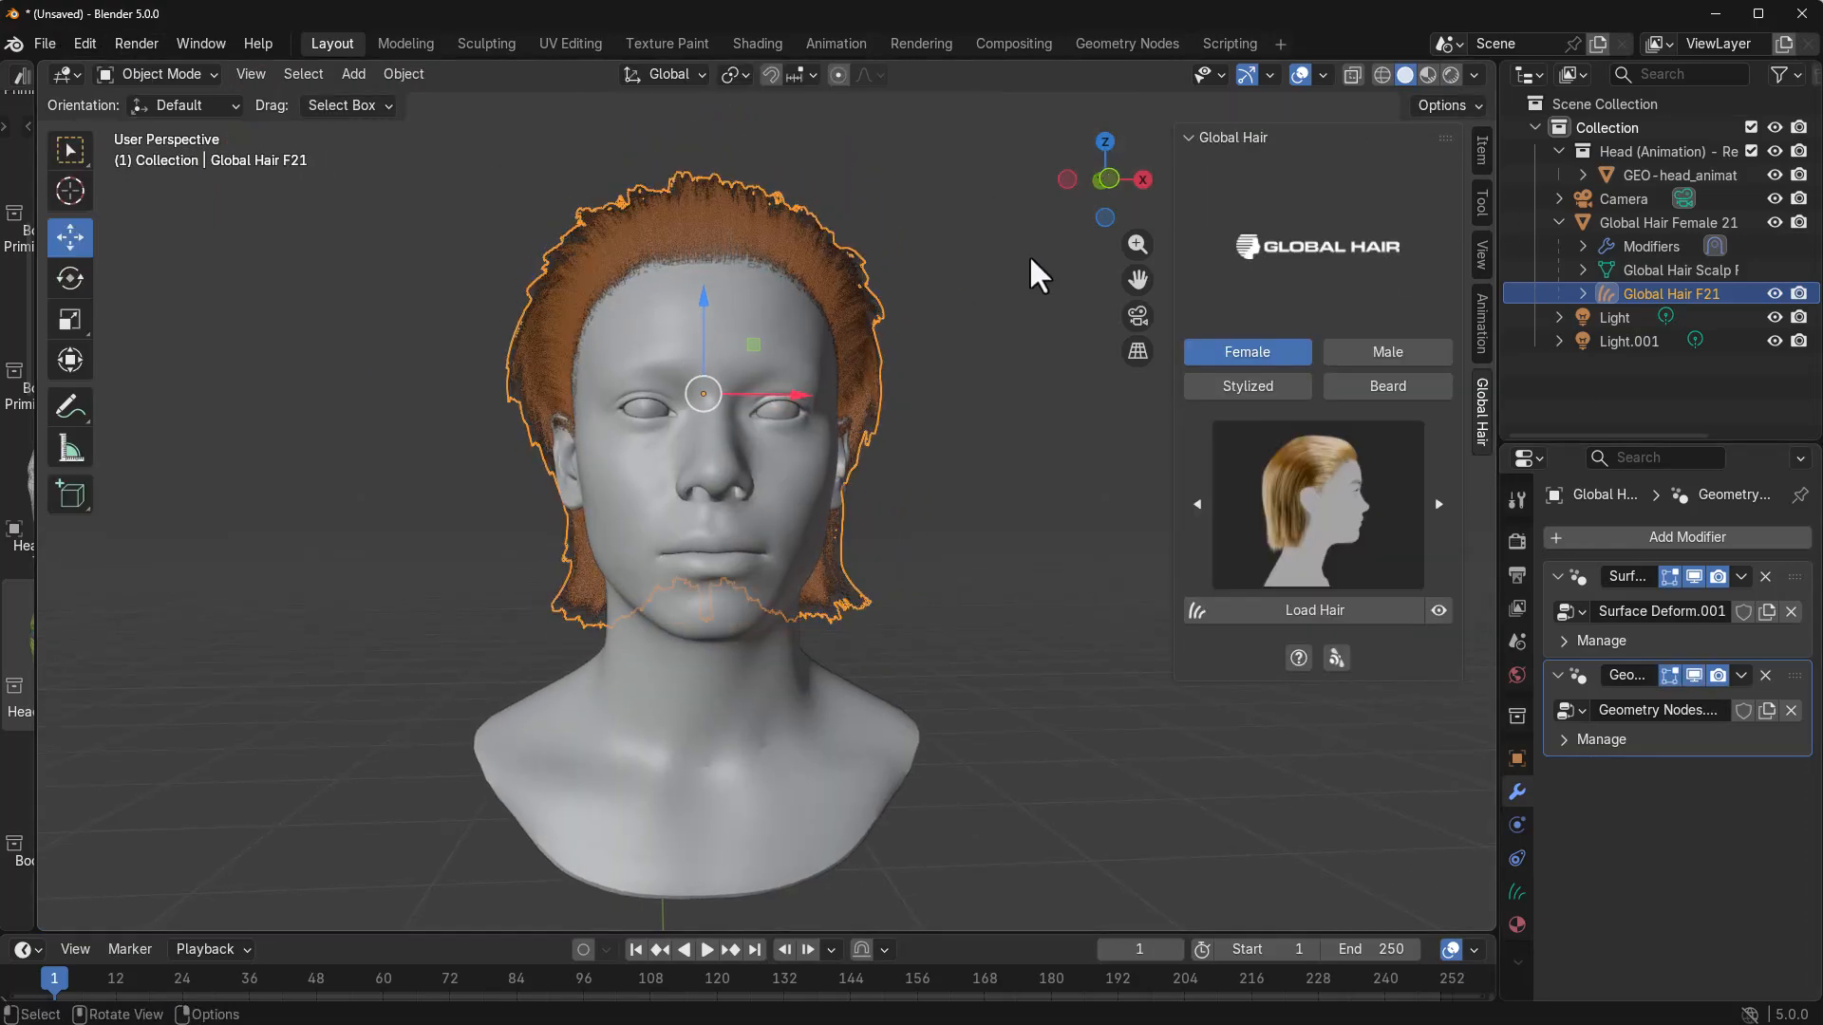
# In the Shader Editor, desaturate the Direct Coloring base colour and place a melanin-based Principled Hair BSDF for auburn hair
pyautogui.click(1417, 74)
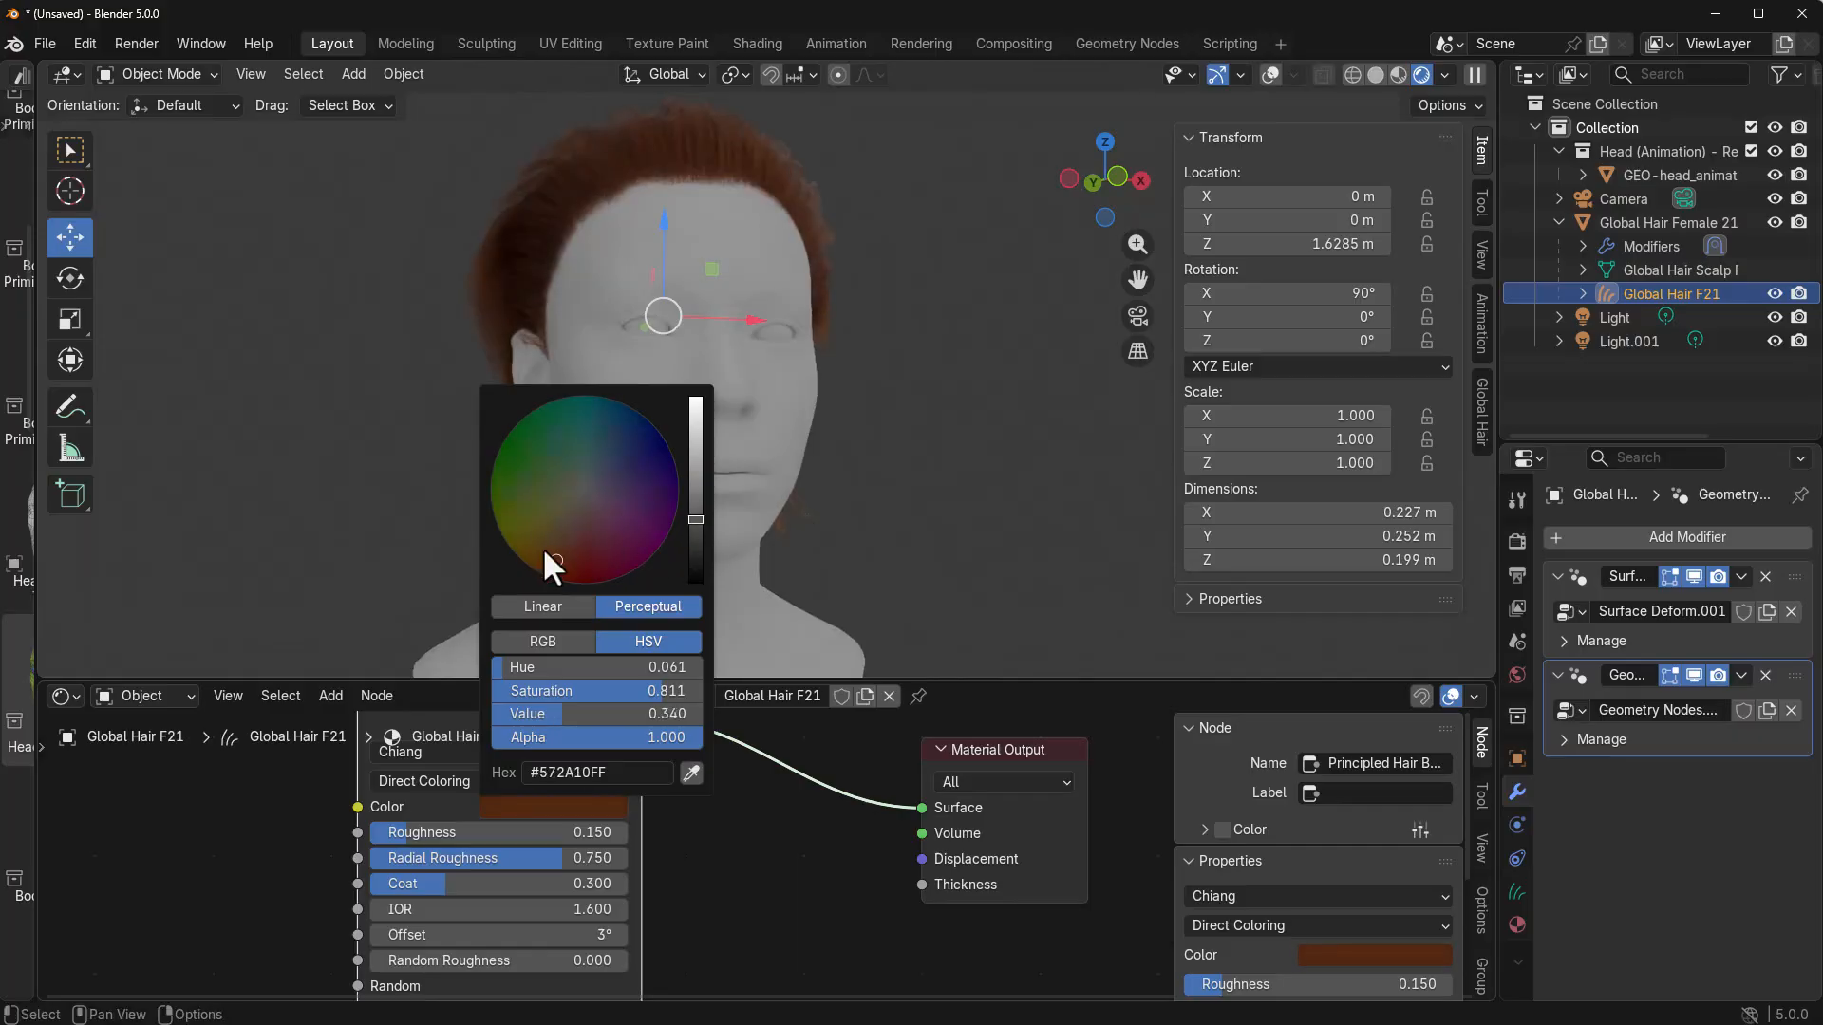
pyautogui.click(587, 502)
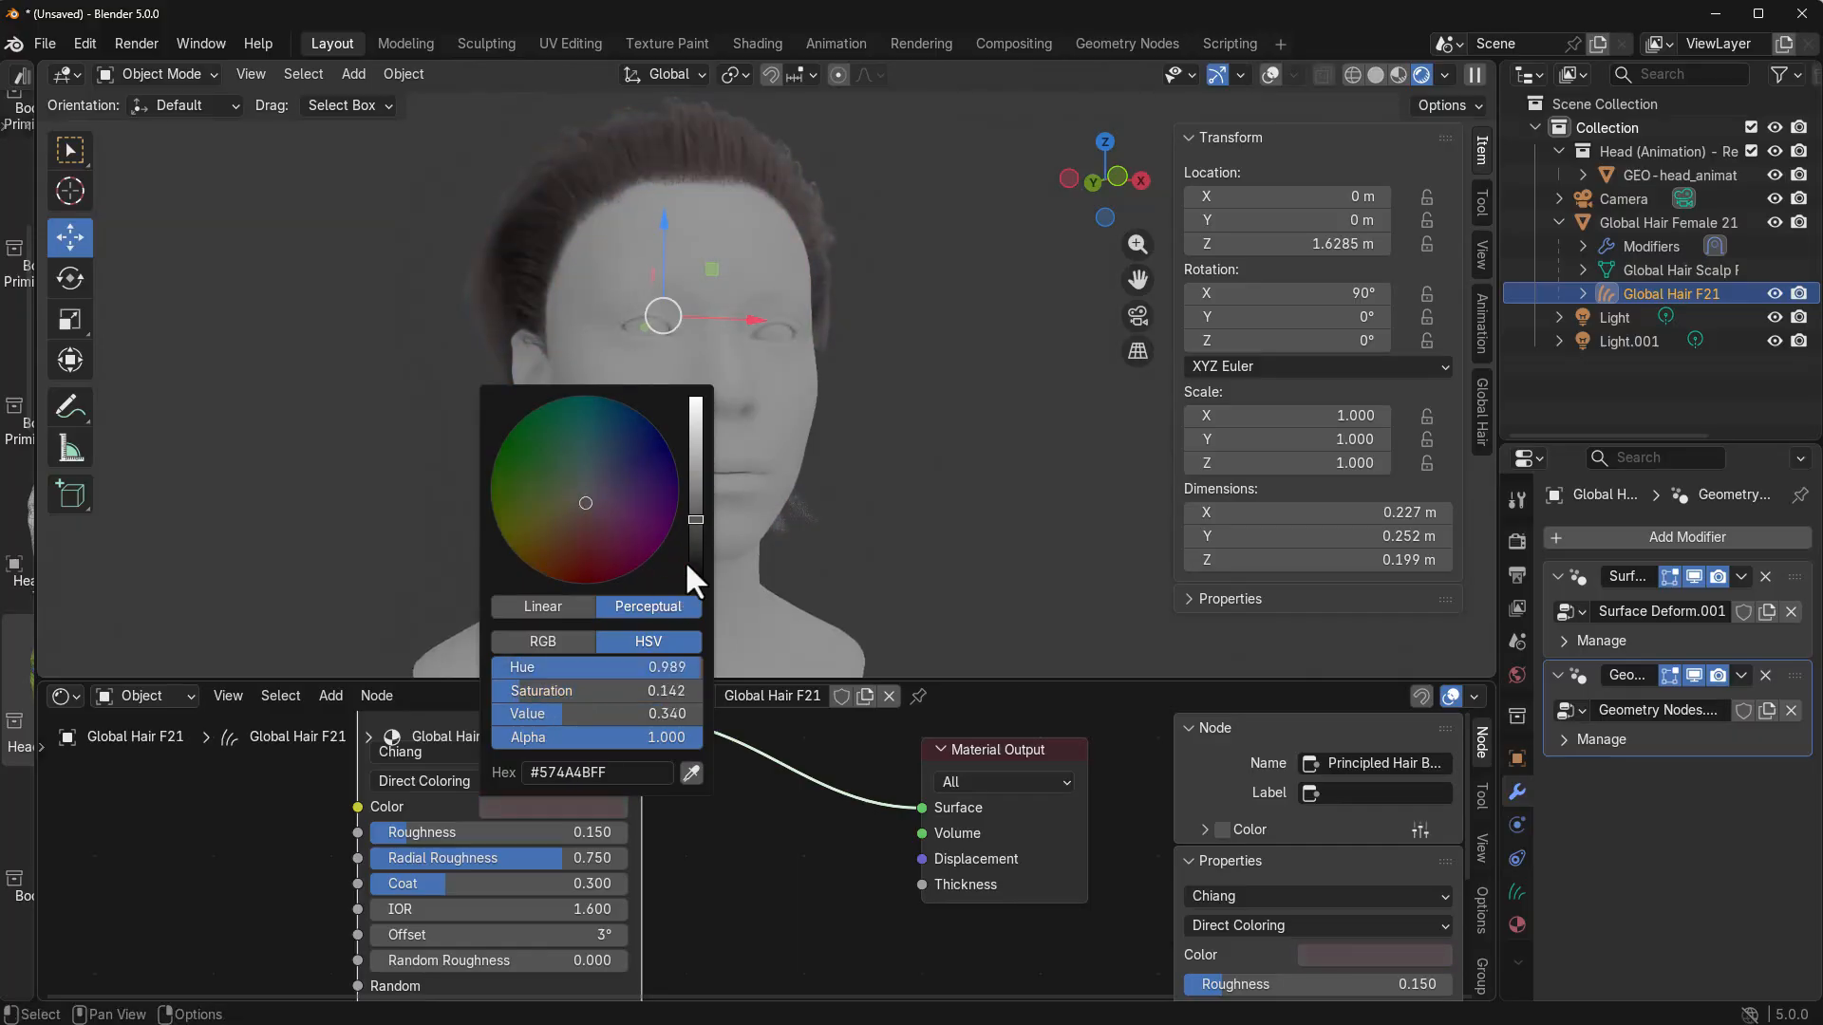
pyautogui.moveTo(695, 520); pyautogui.dragTo(695, 526)
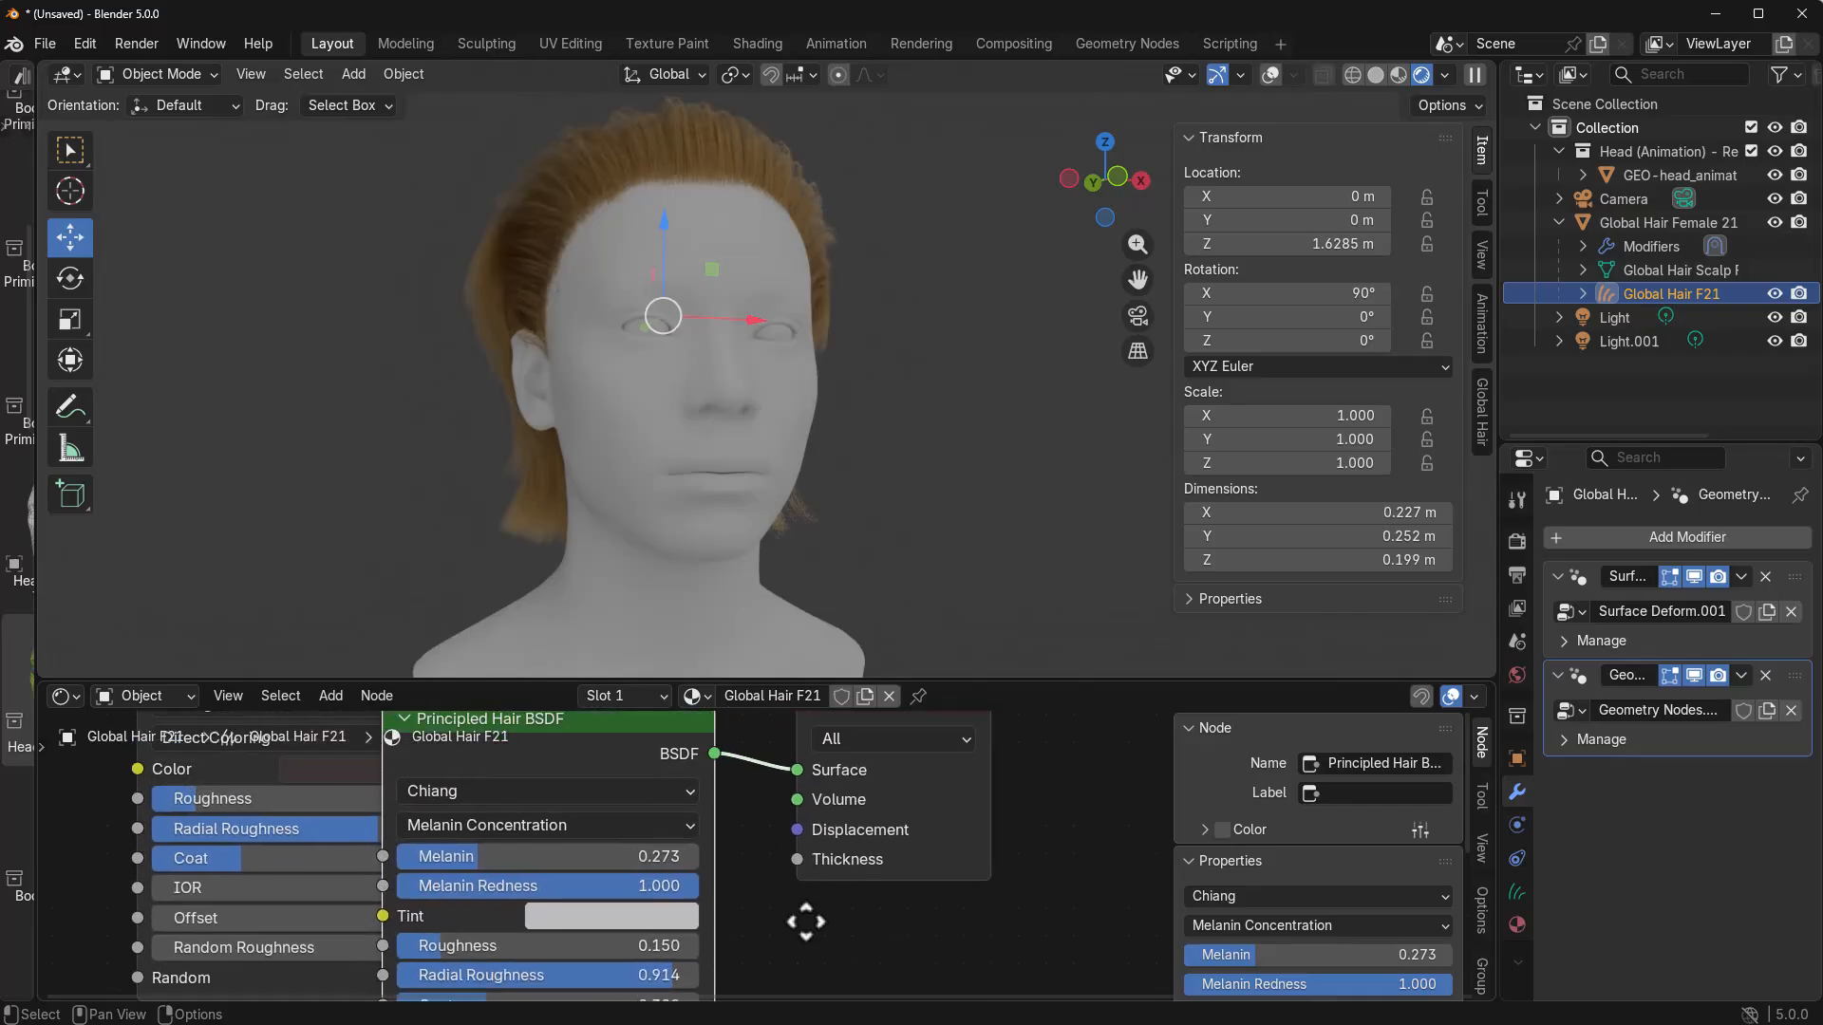
pyautogui.moveTo(499, 858); pyautogui.dragTo(657, 859)
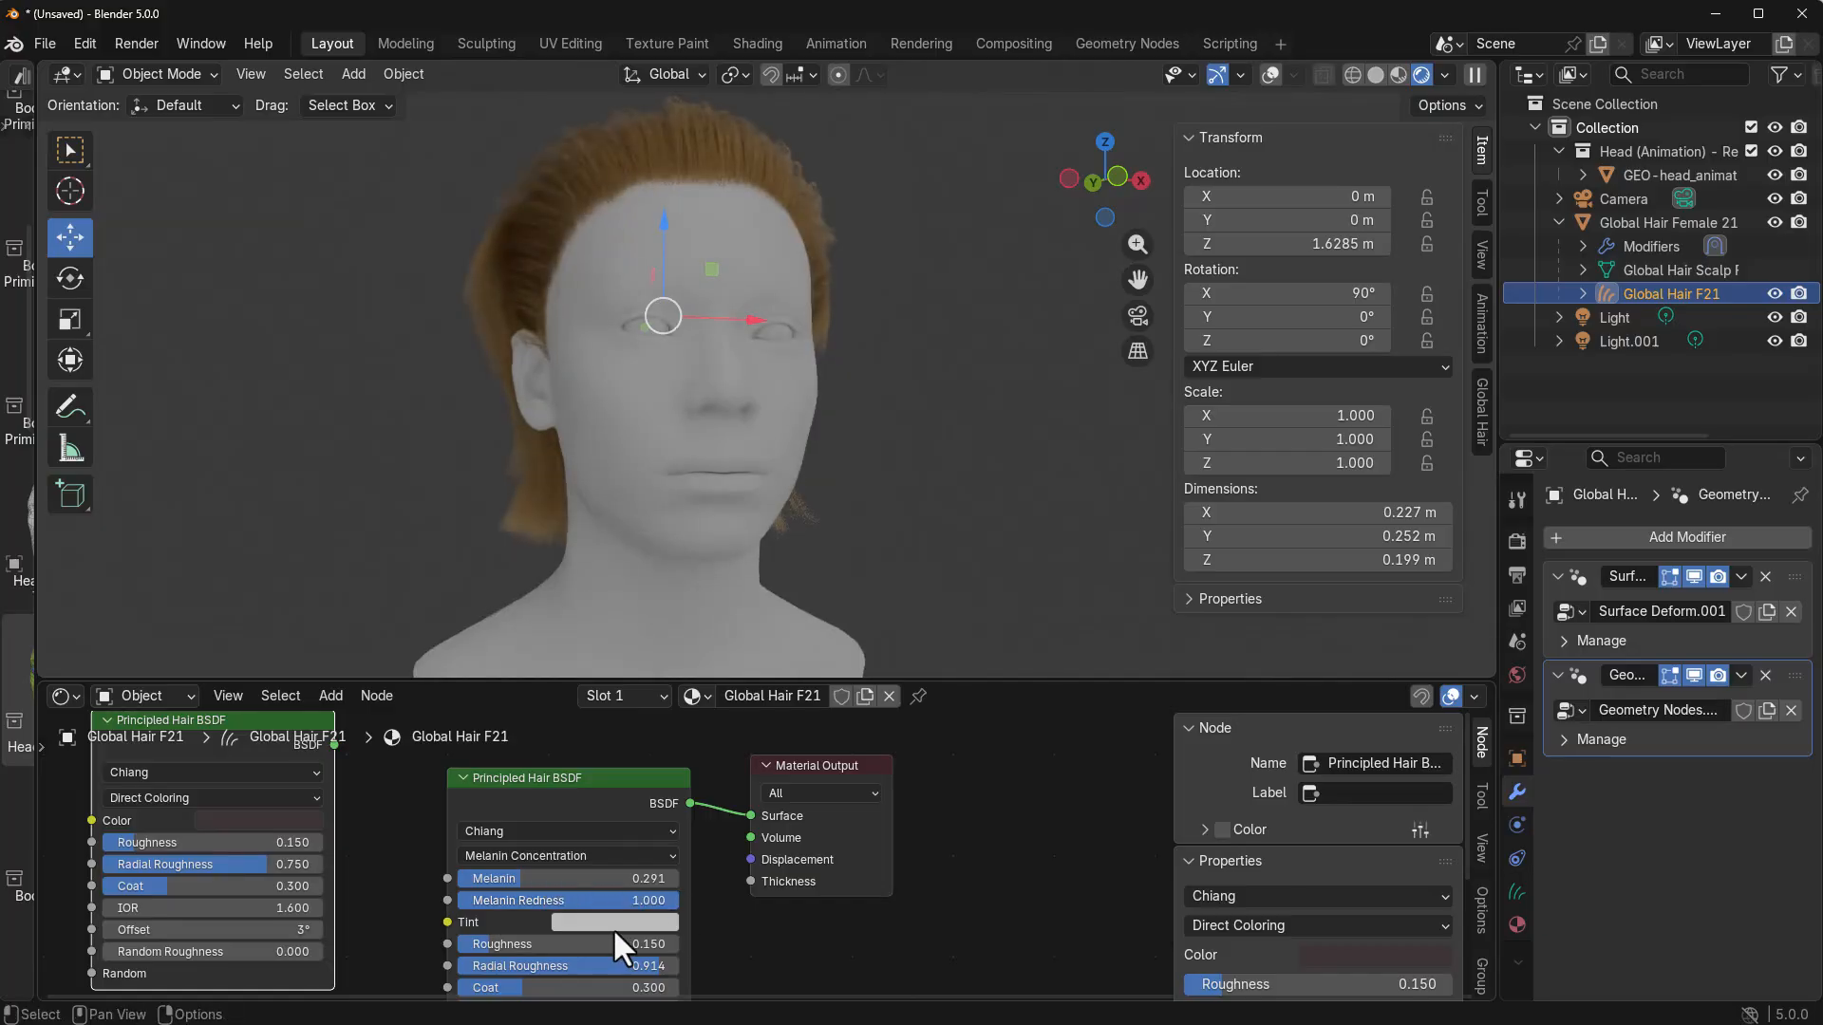
# Pick a blue Tint color on the Principled Hair BSDF so the hair turns dark blue
pyautogui.click(615, 921)
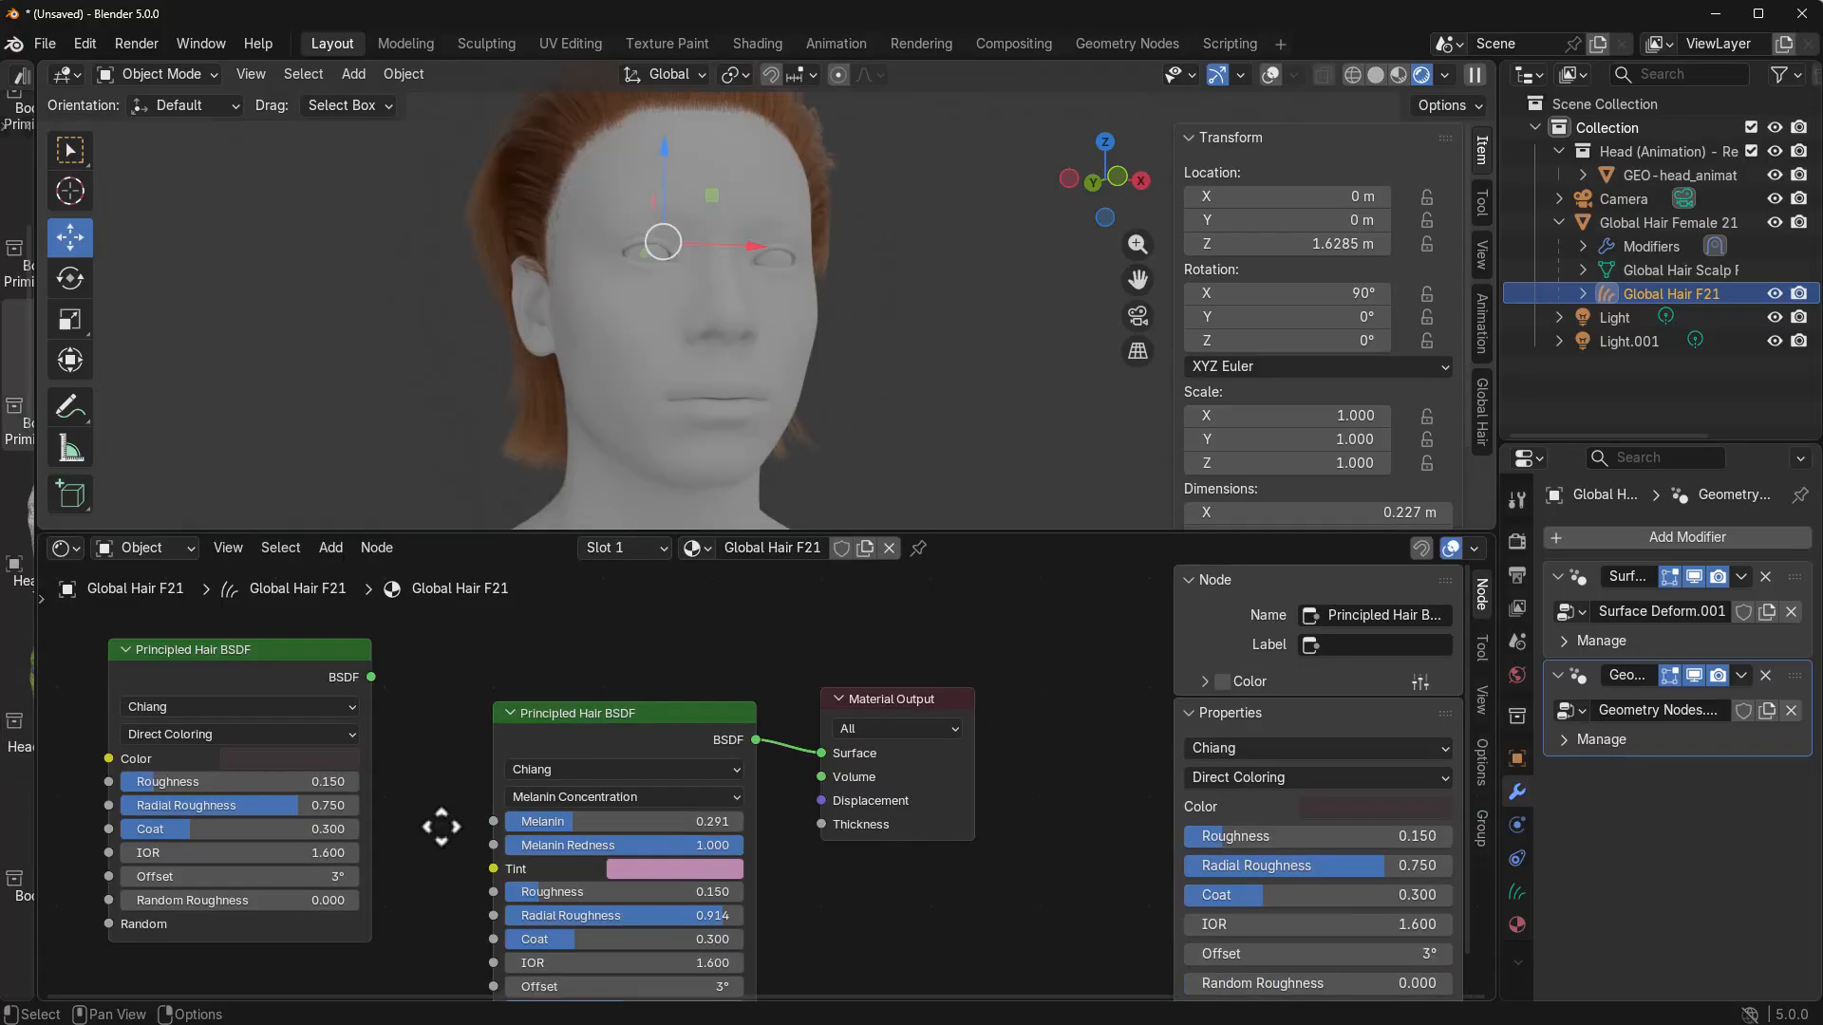
pyautogui.click(678, 867)
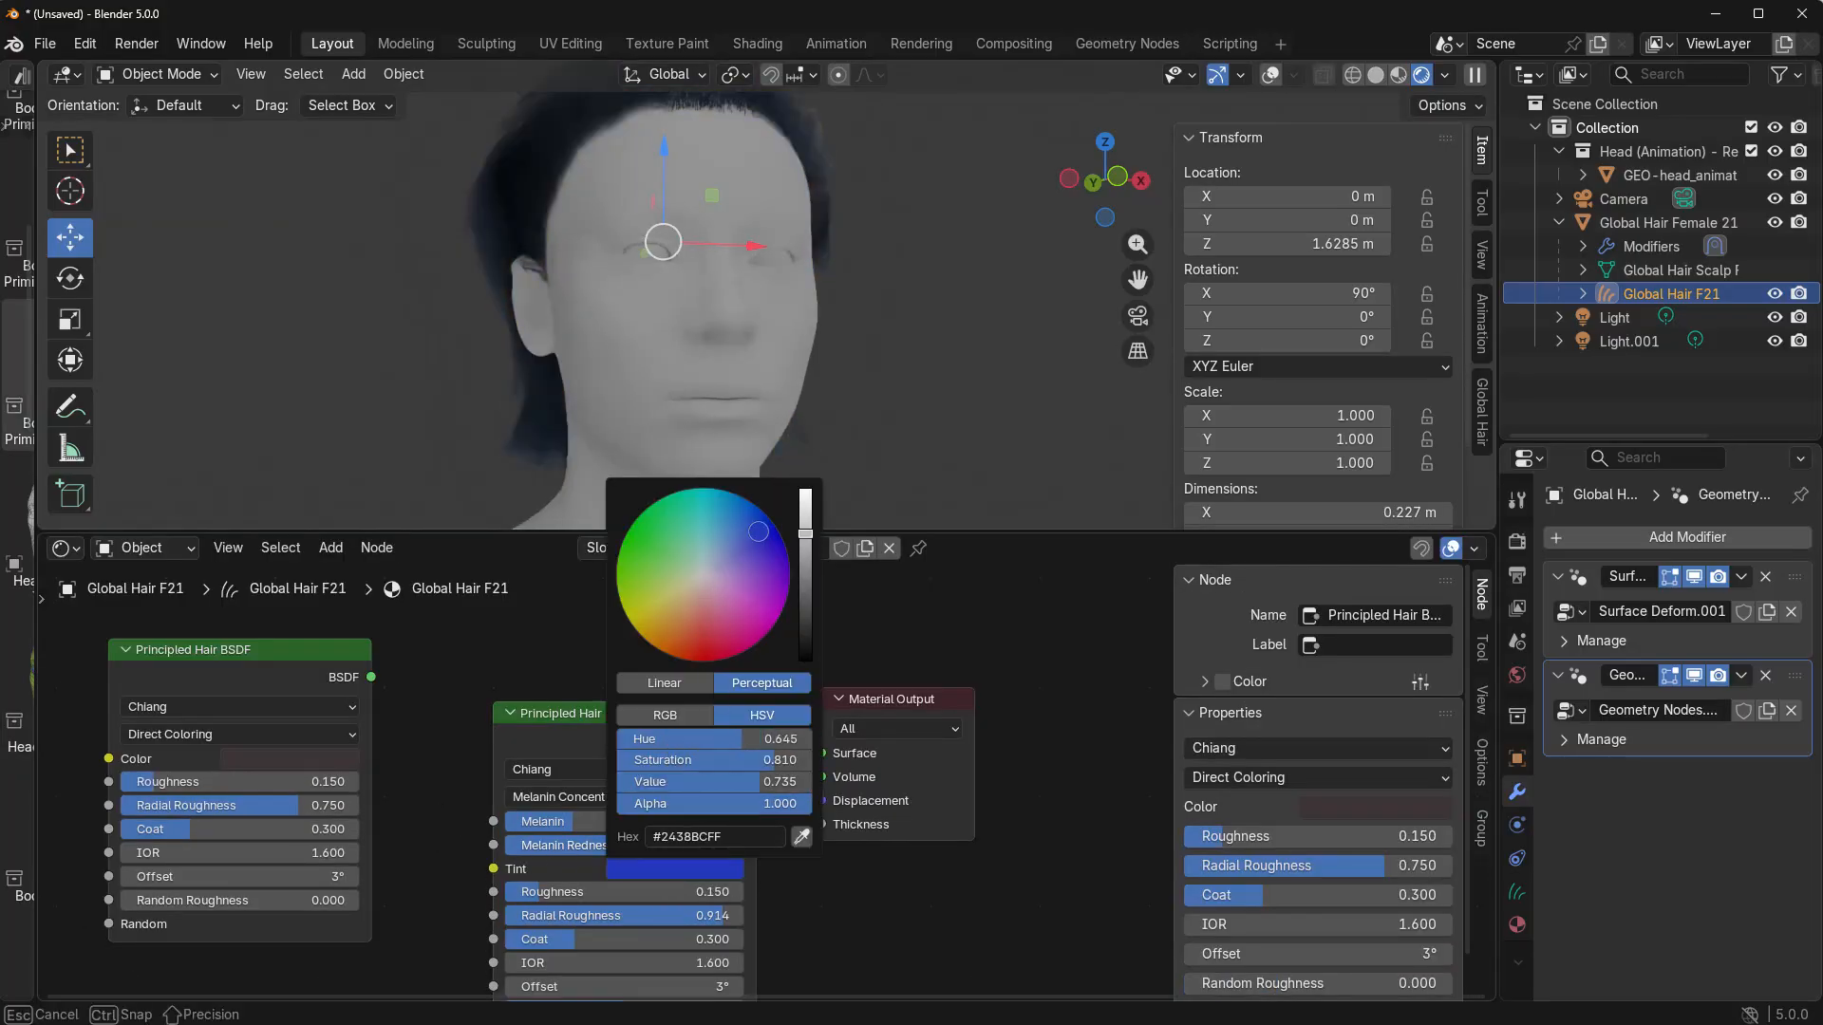
pyautogui.click(703, 602)
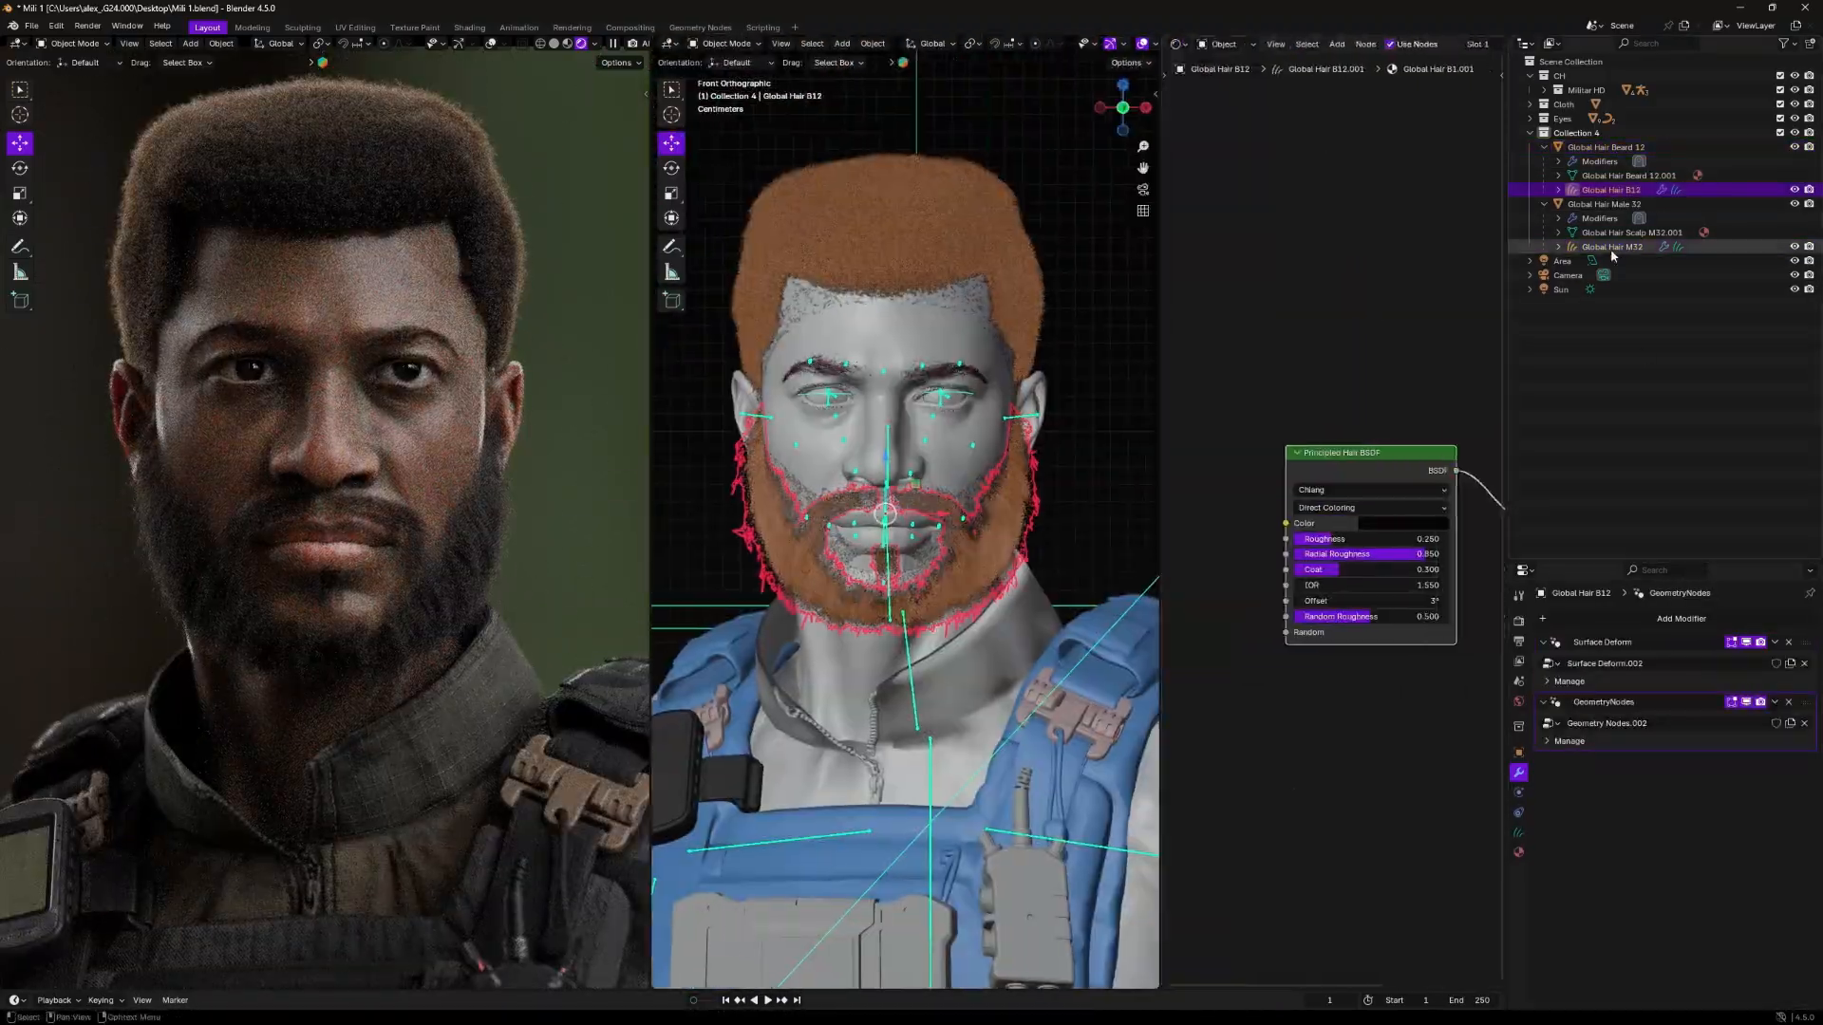
# Select a Global Hair beard object on the male character in the Outliner
pyautogui.click(1612, 246)
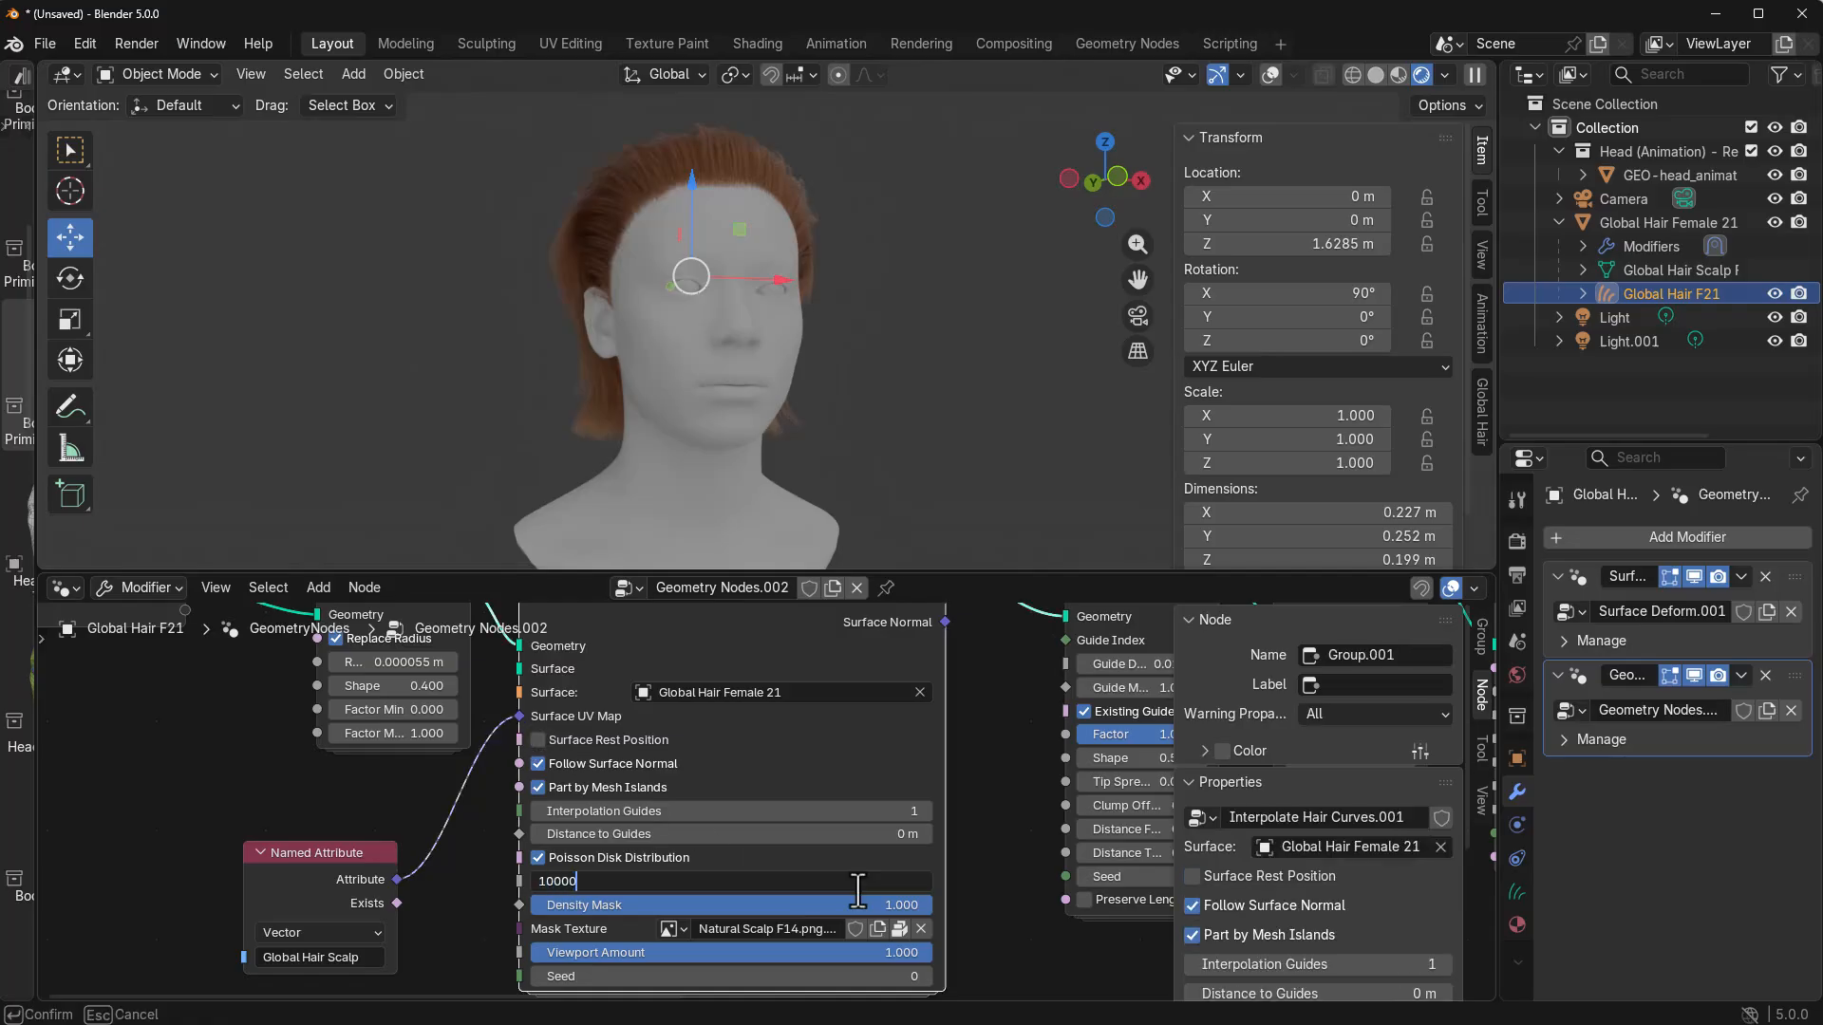
# Confirm the 10000 interpolation Density and enter a lower Viewport Amount (0.81)
pyautogui.write('00.')
pyautogui.press('Return')
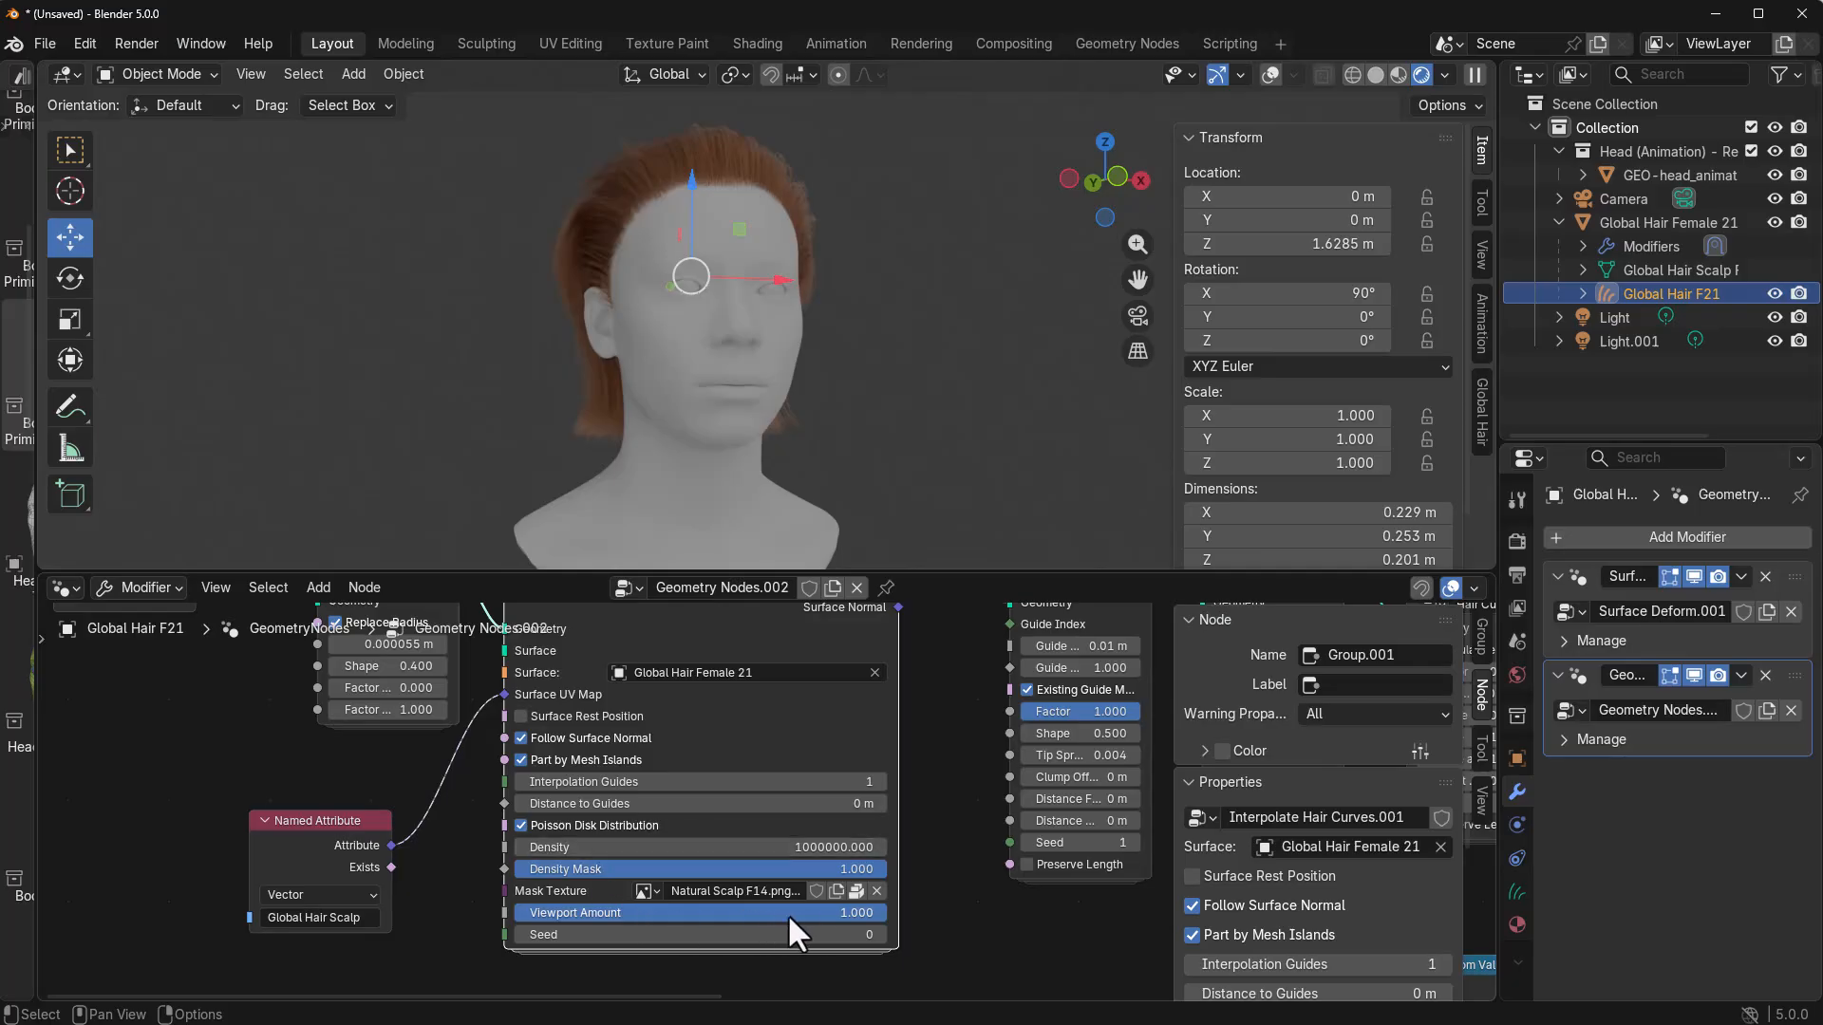
pyautogui.moveTo(503, 940)
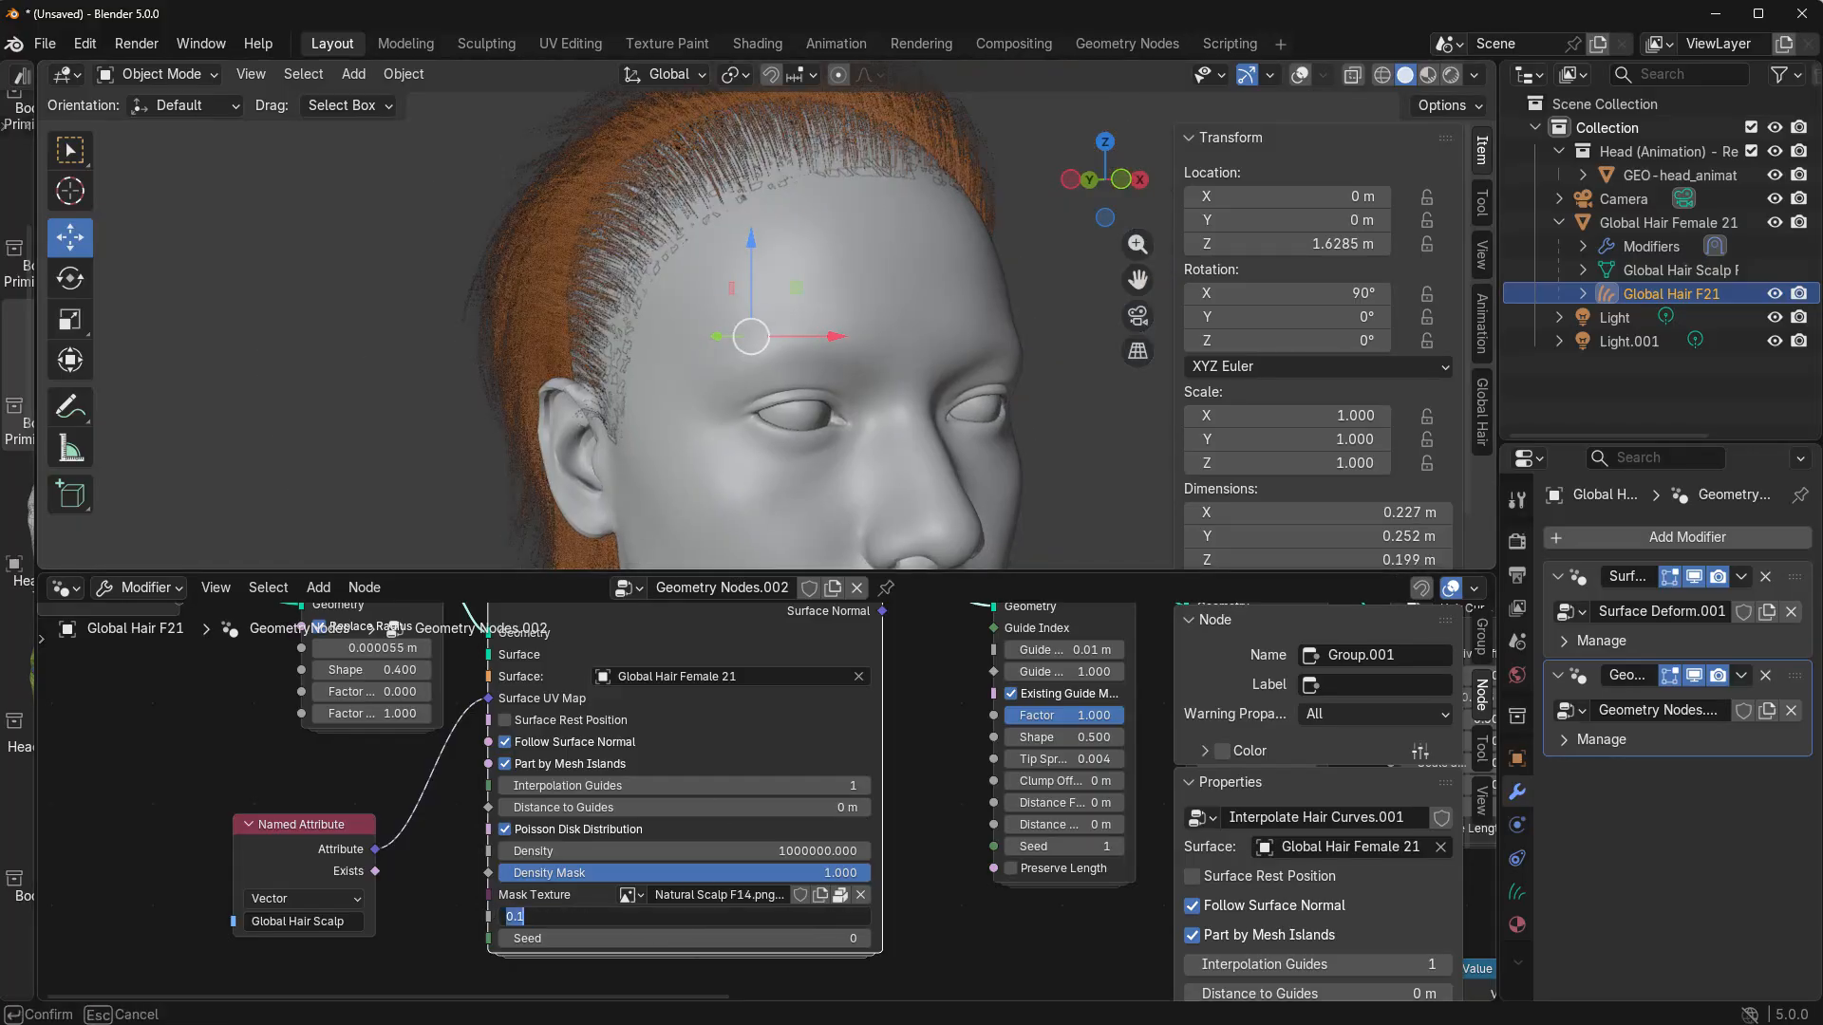
pyautogui.write('0')
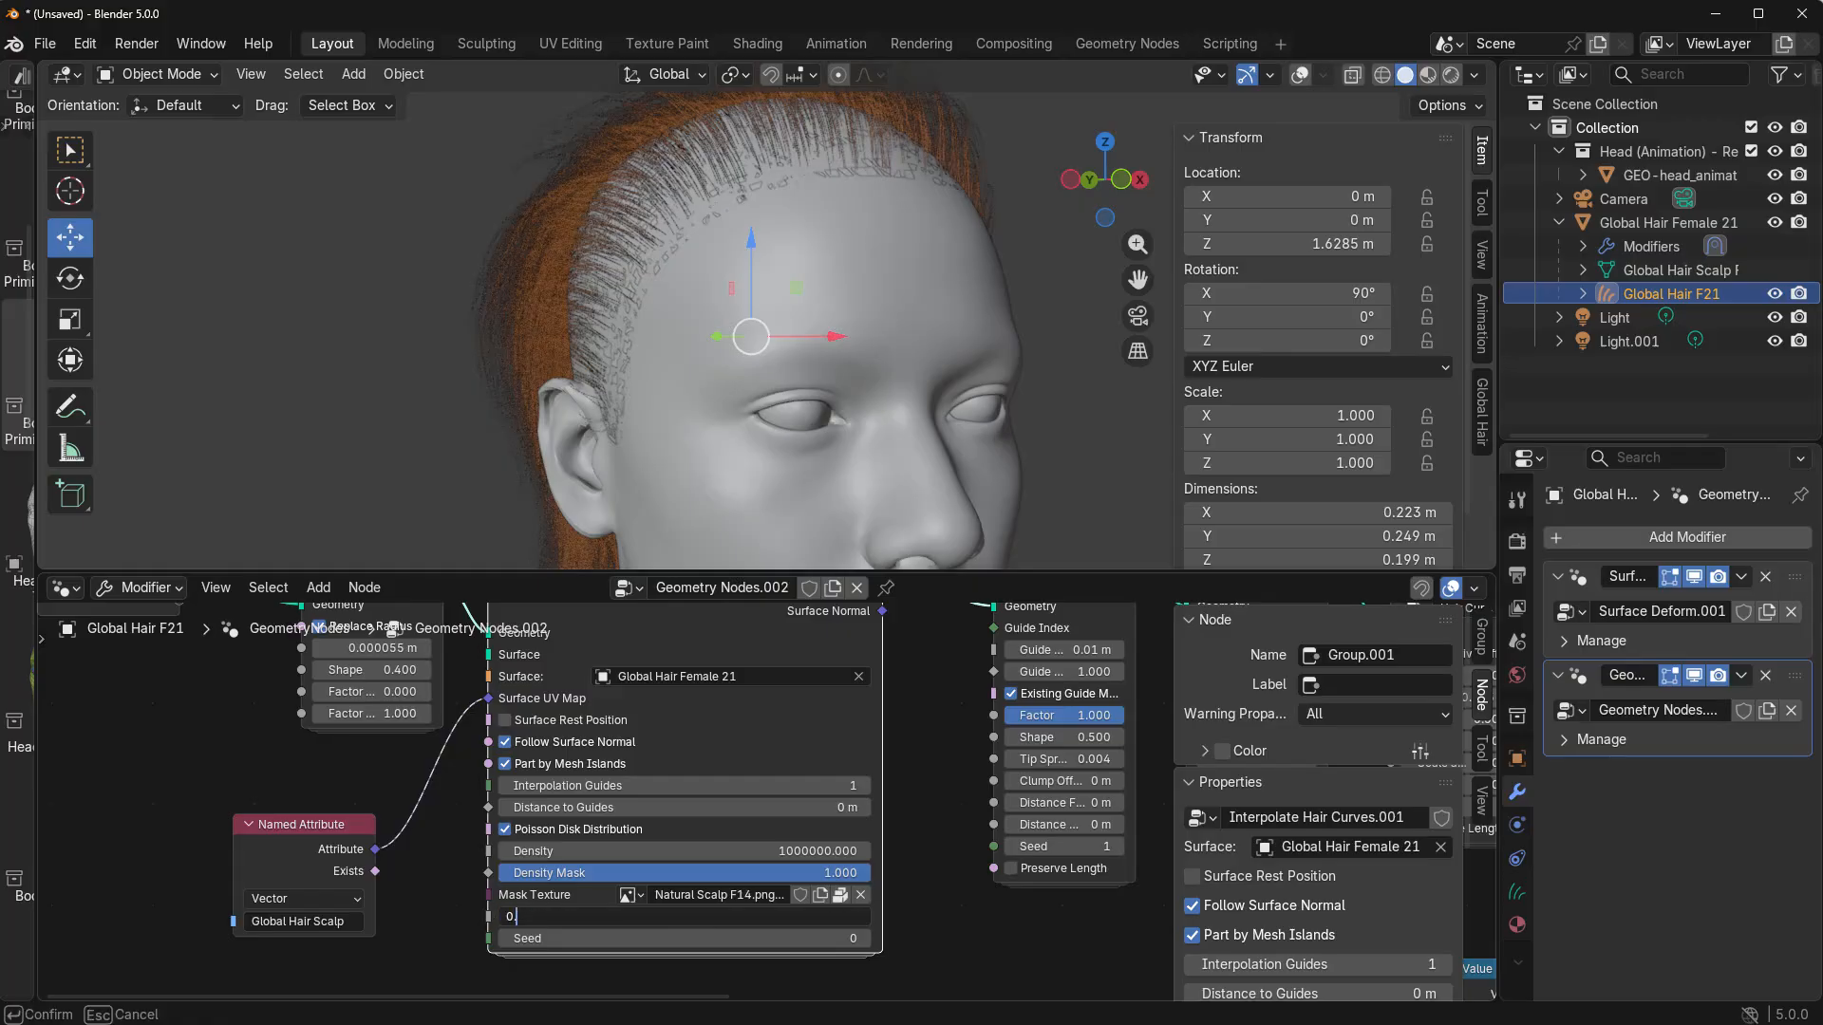
pyautogui.write('.8')
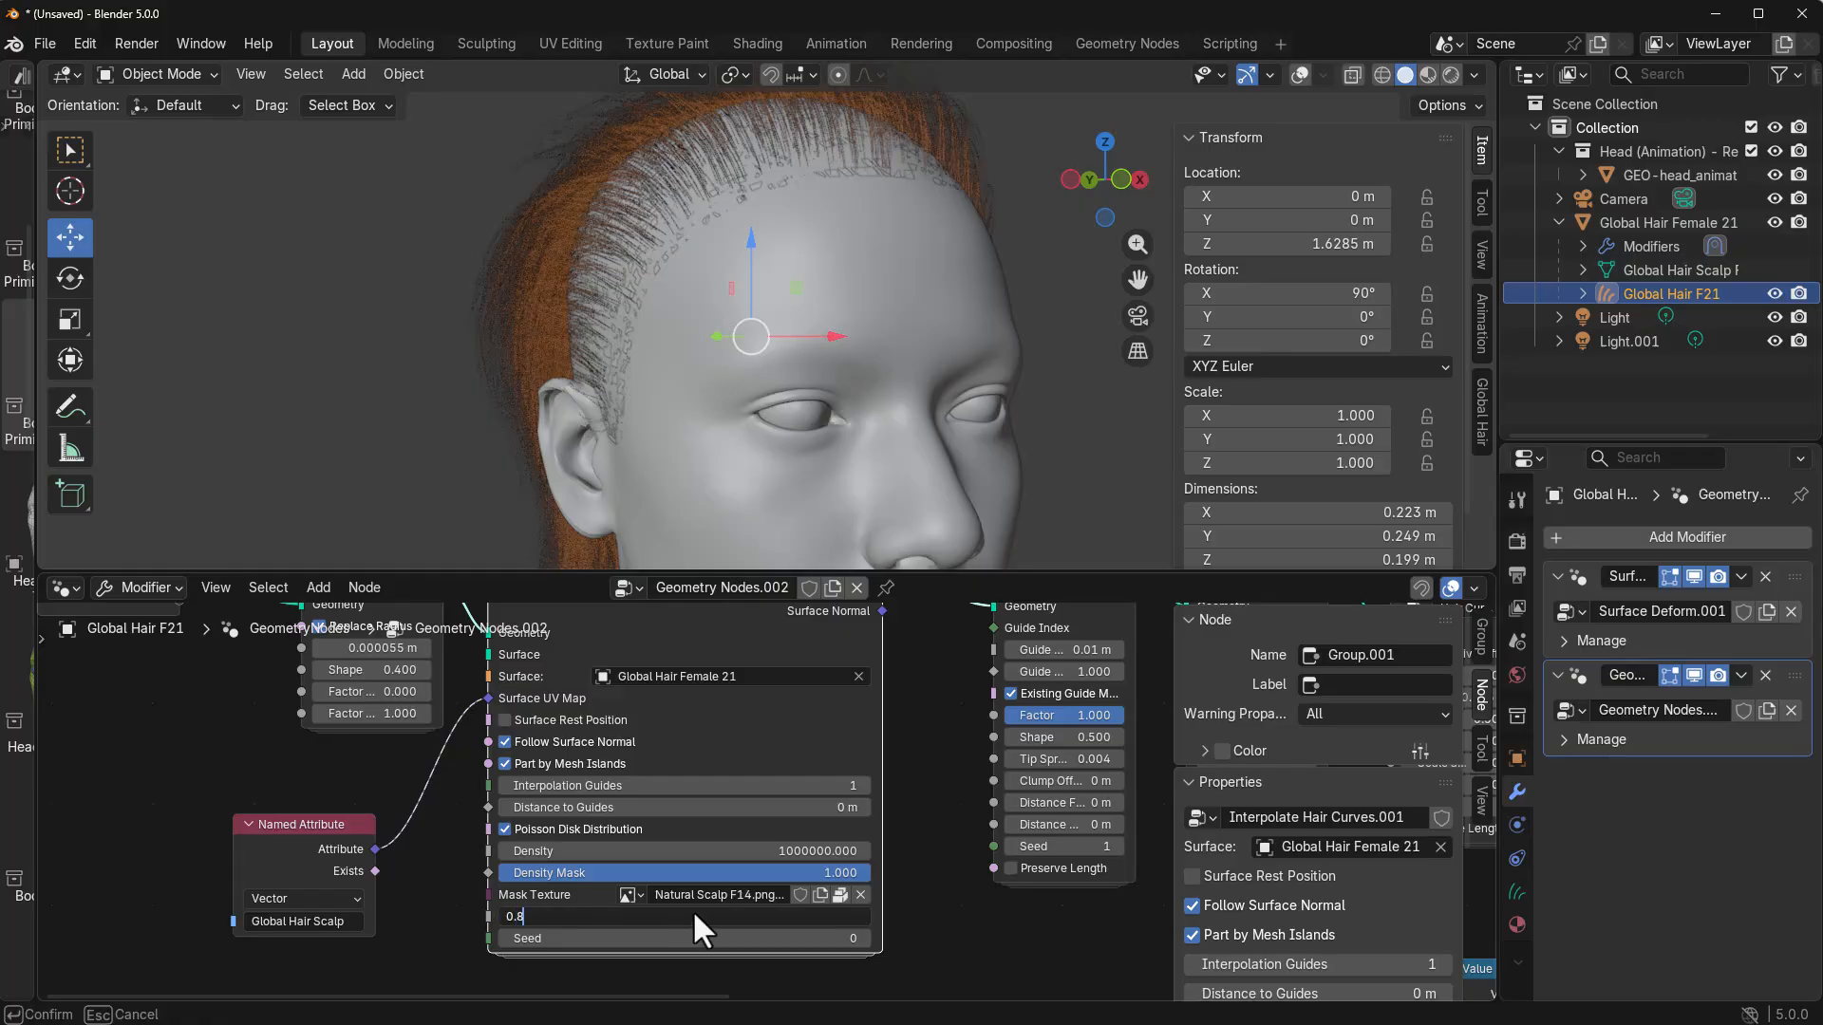
pyautogui.write('1')
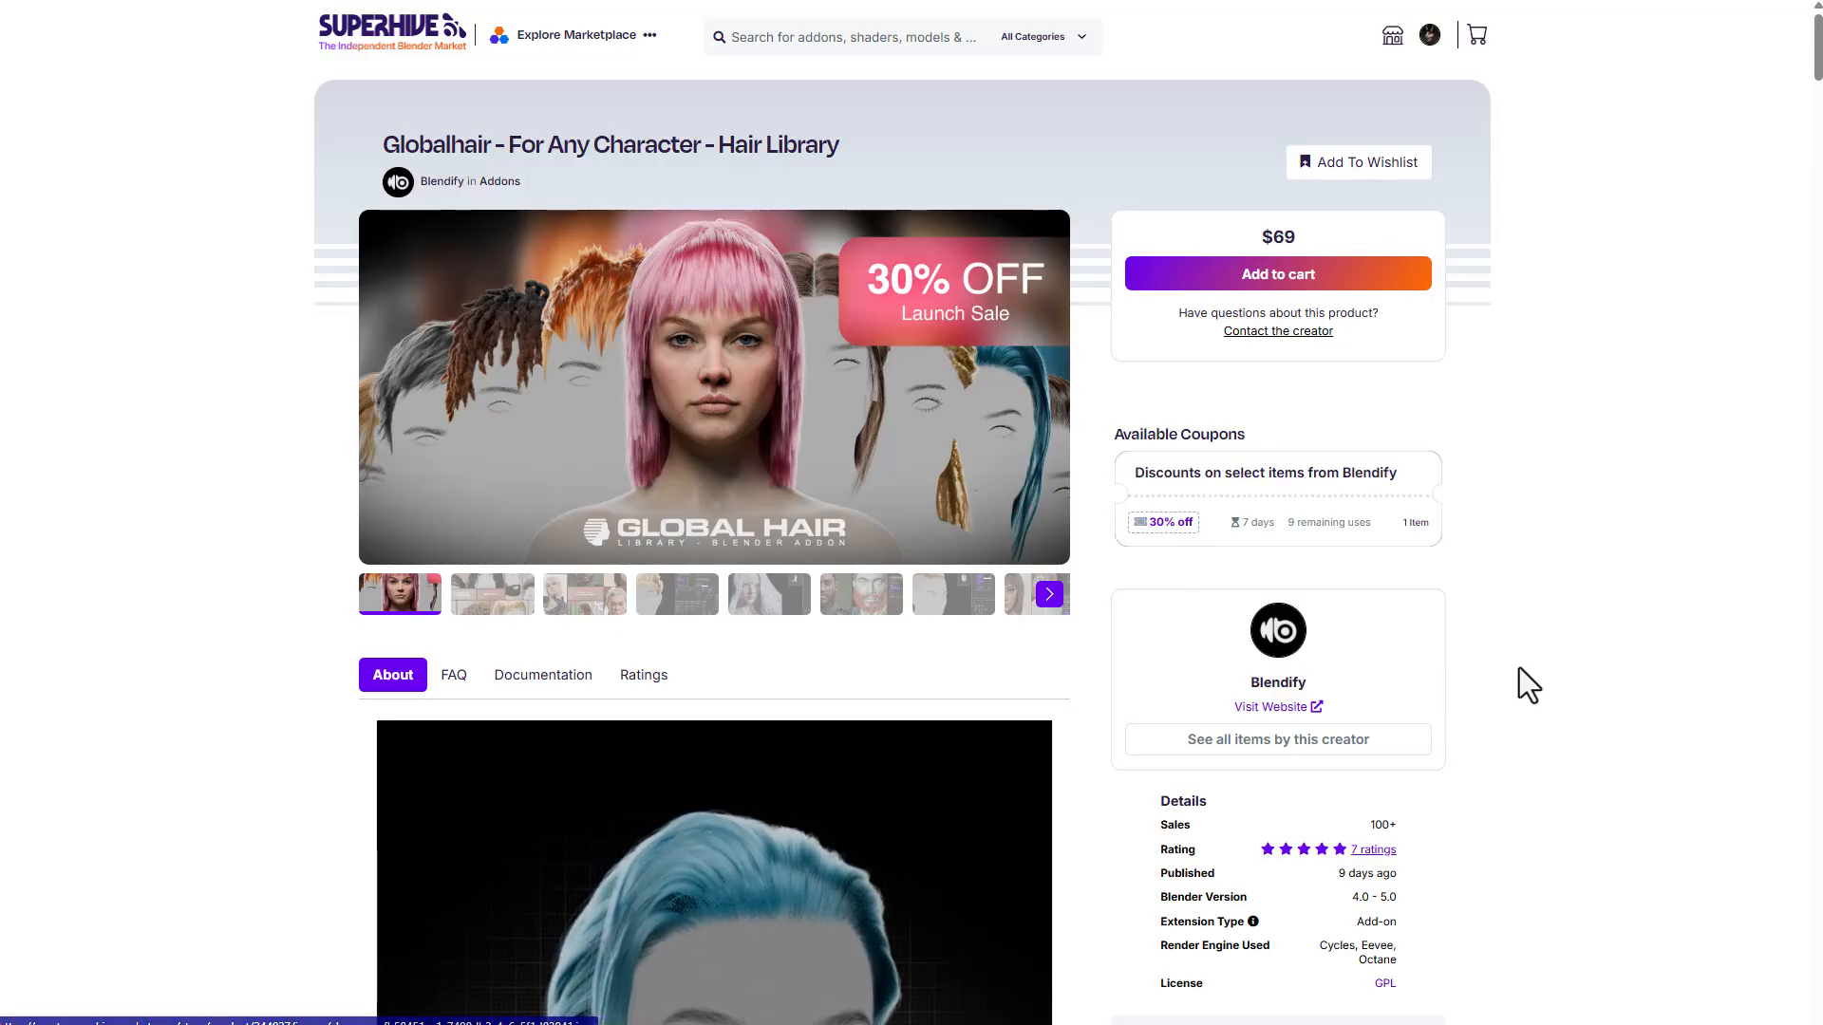
# Scroll the Globalhair product page down past the presets to the other add-on listings
pyautogui.scroll(-3)
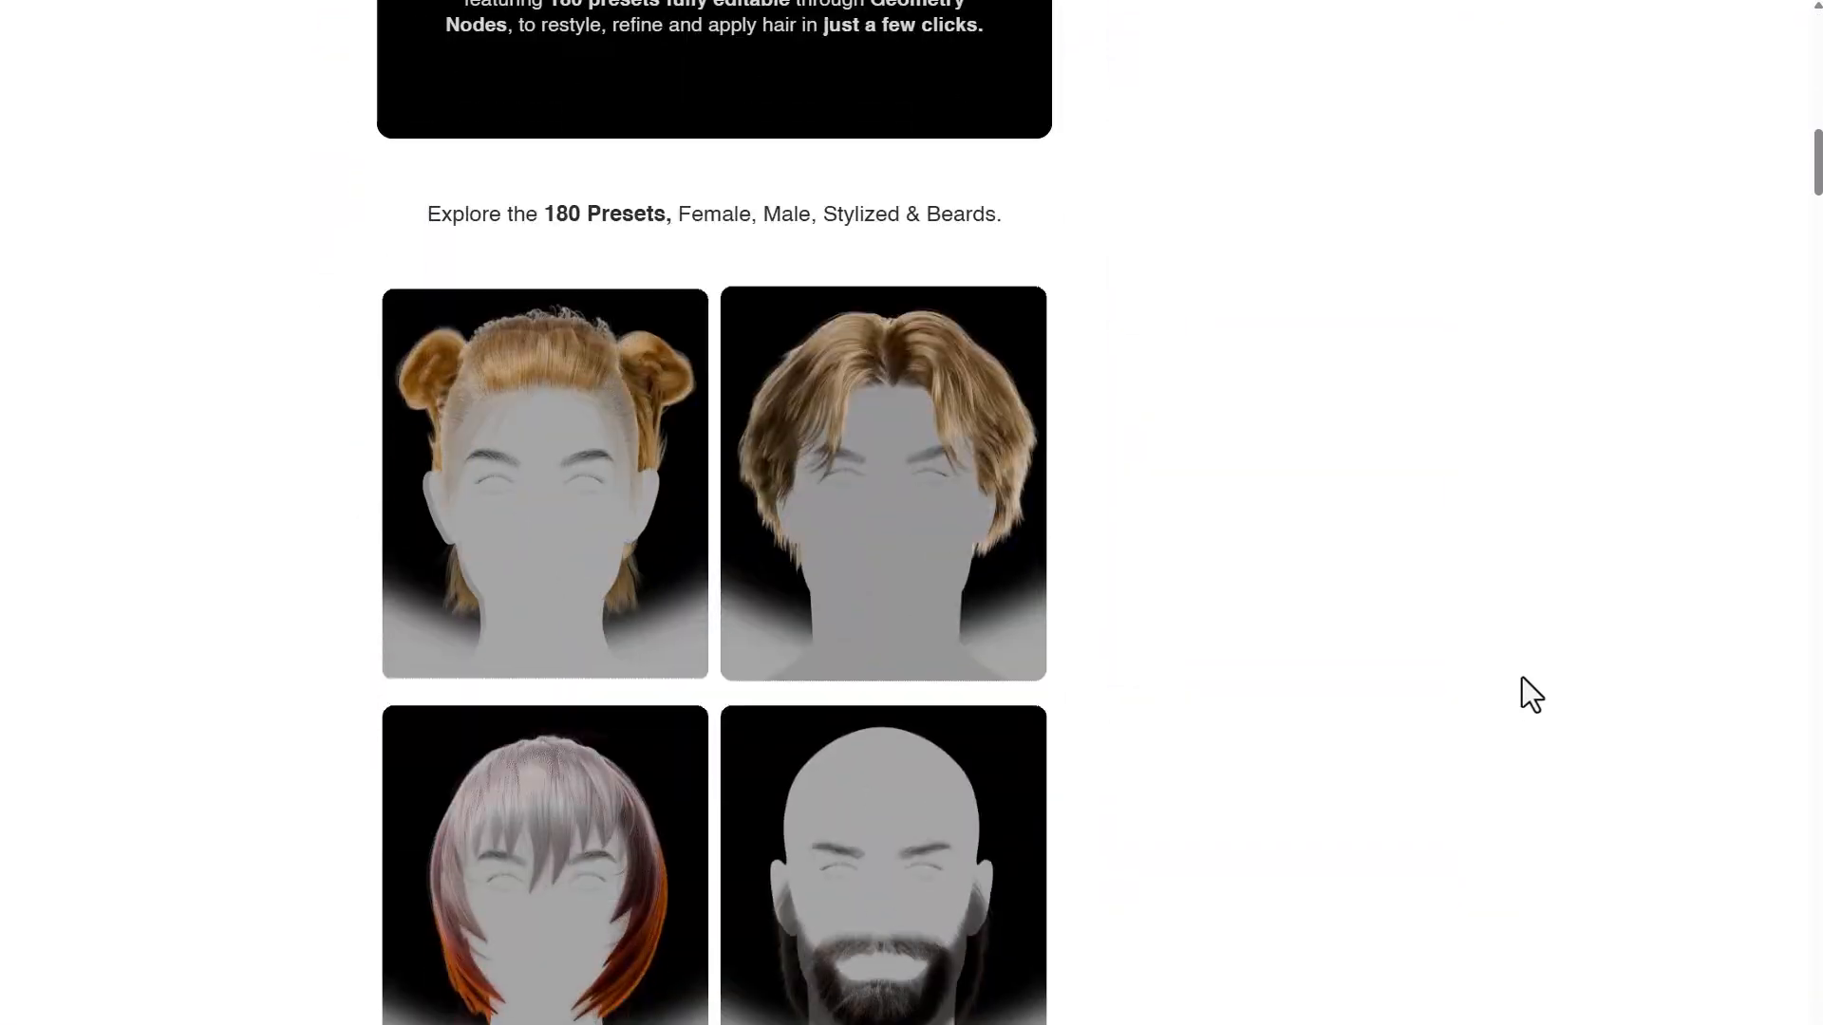
pyautogui.scroll(-3)
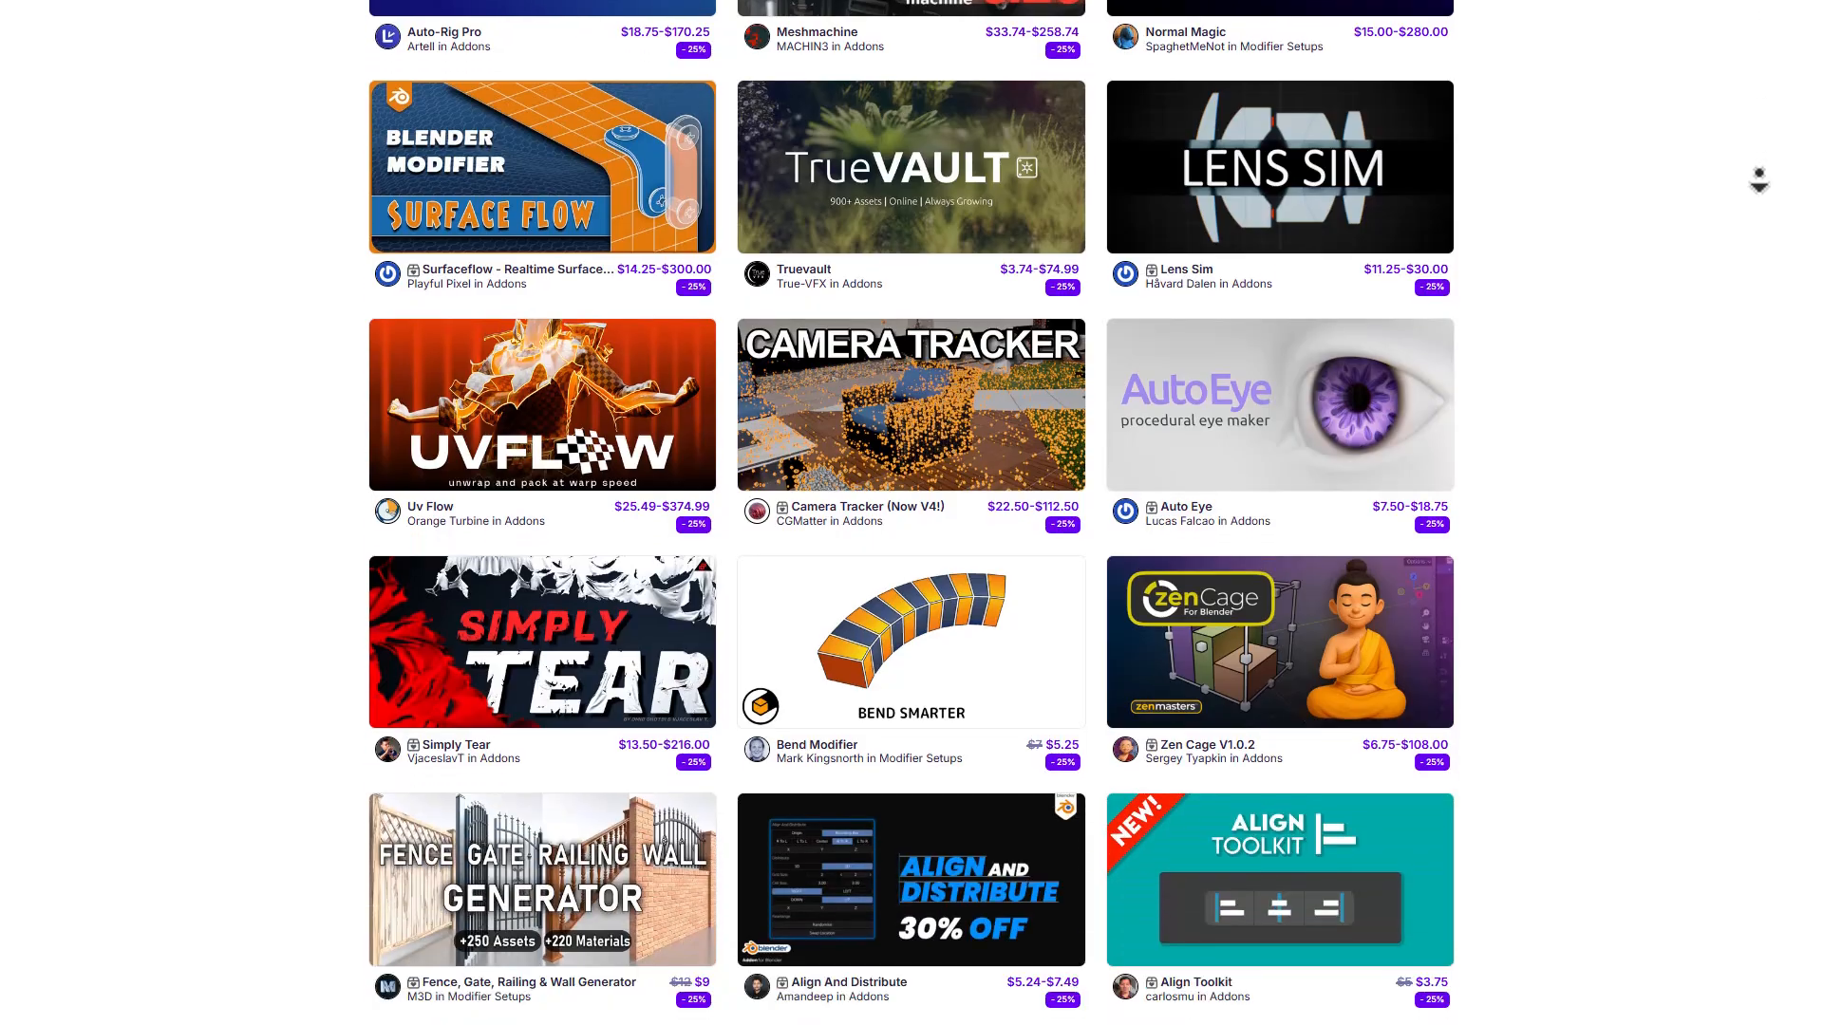
# Scroll the add-on grid to the end of the page, reaching Blueprint Procedural Shader and Clay Doh
pyautogui.scroll(-3)
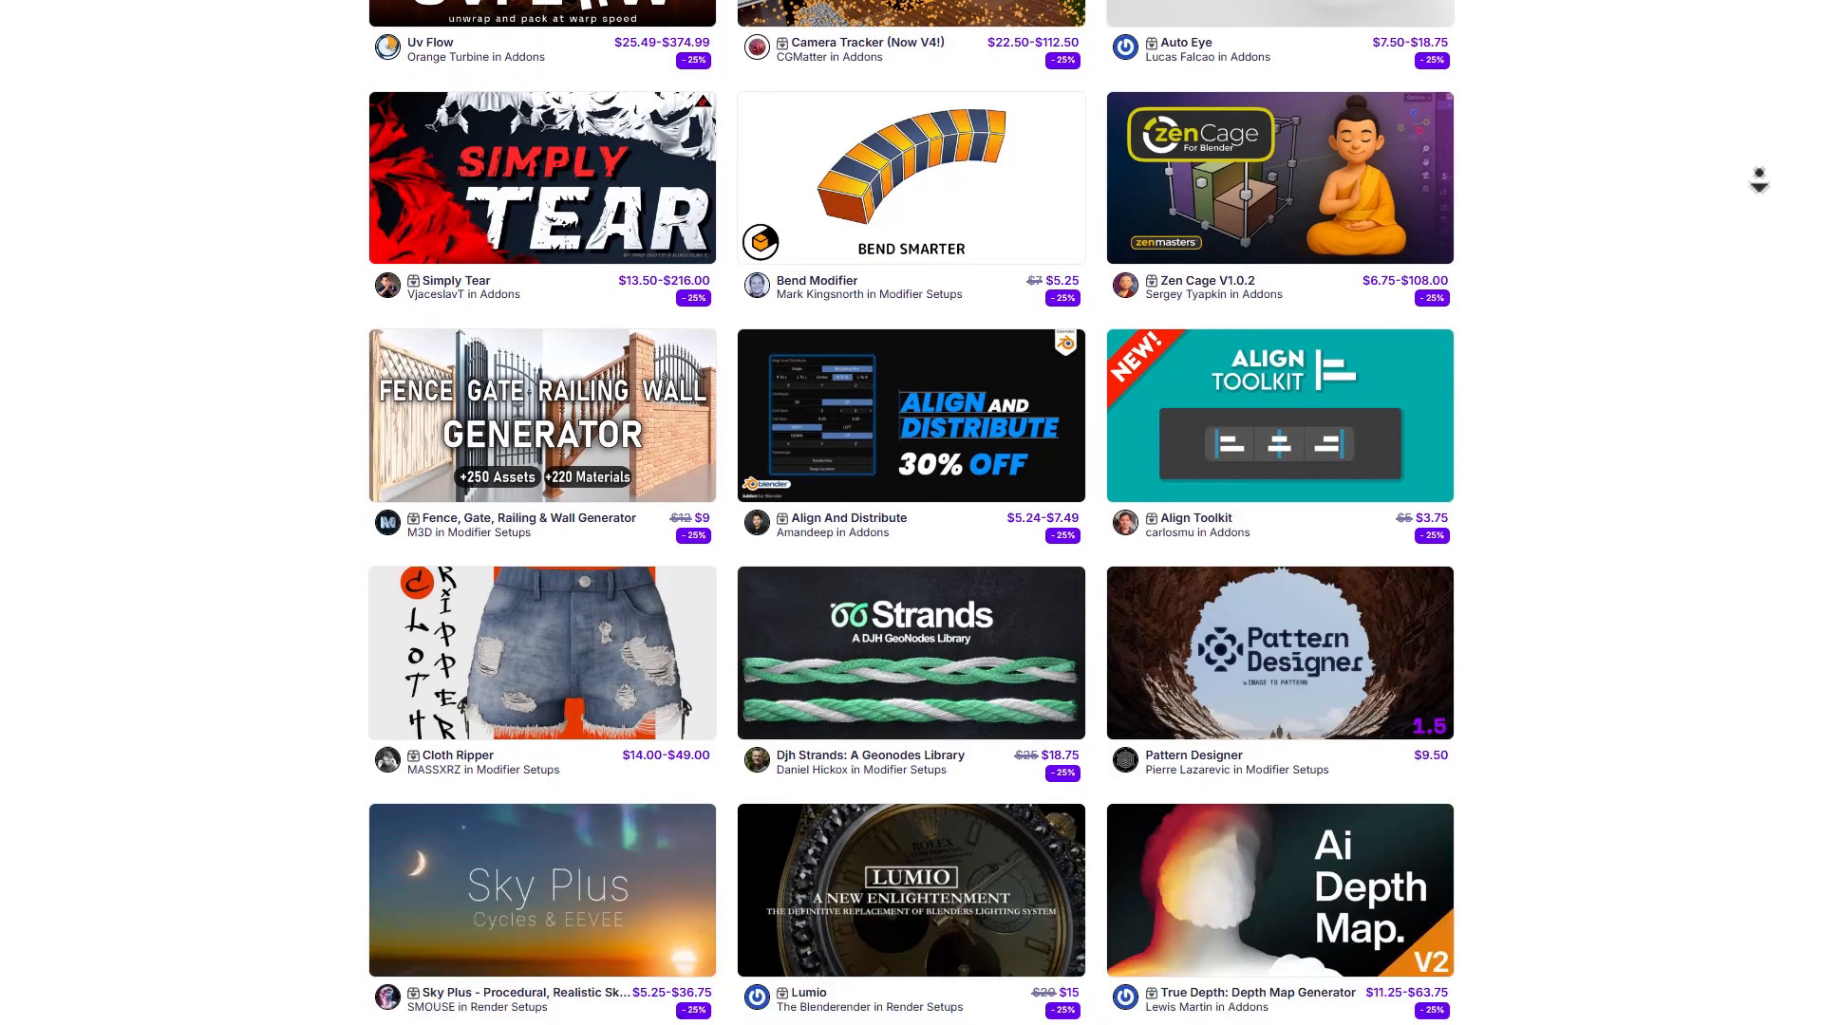
pyautogui.scroll(-3)
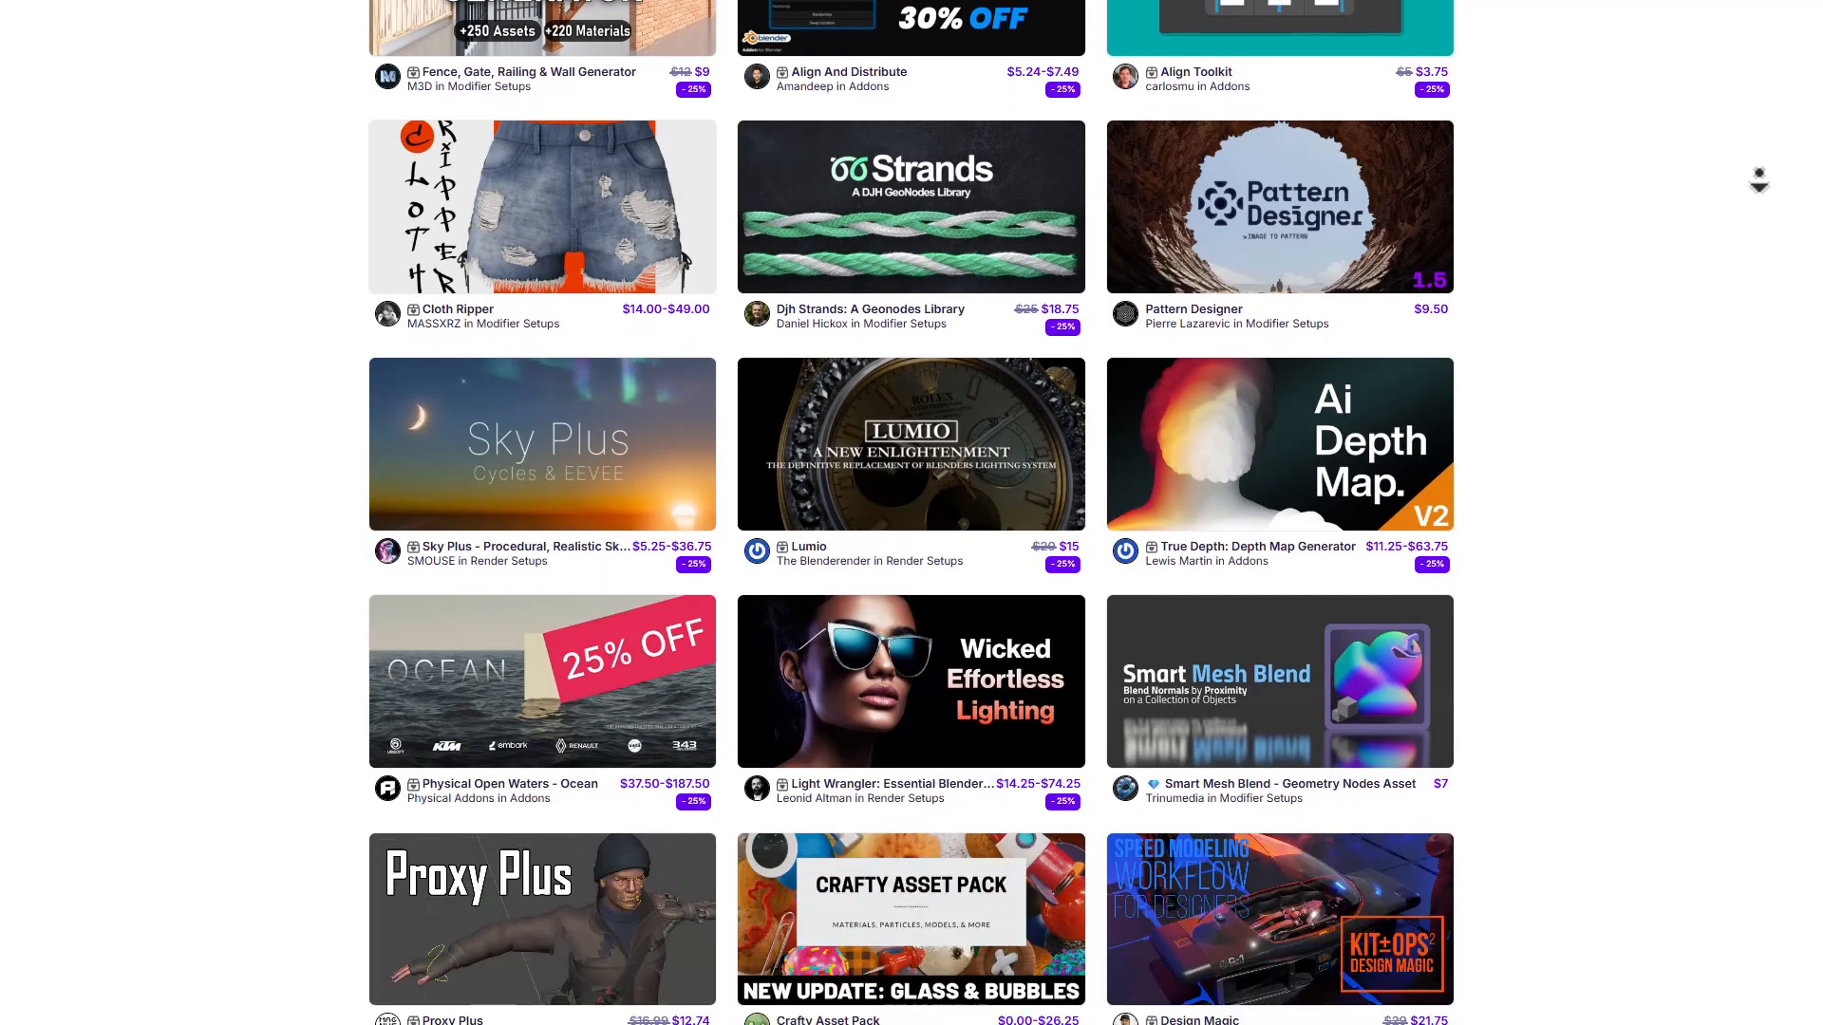
pyautogui.scroll(-3)
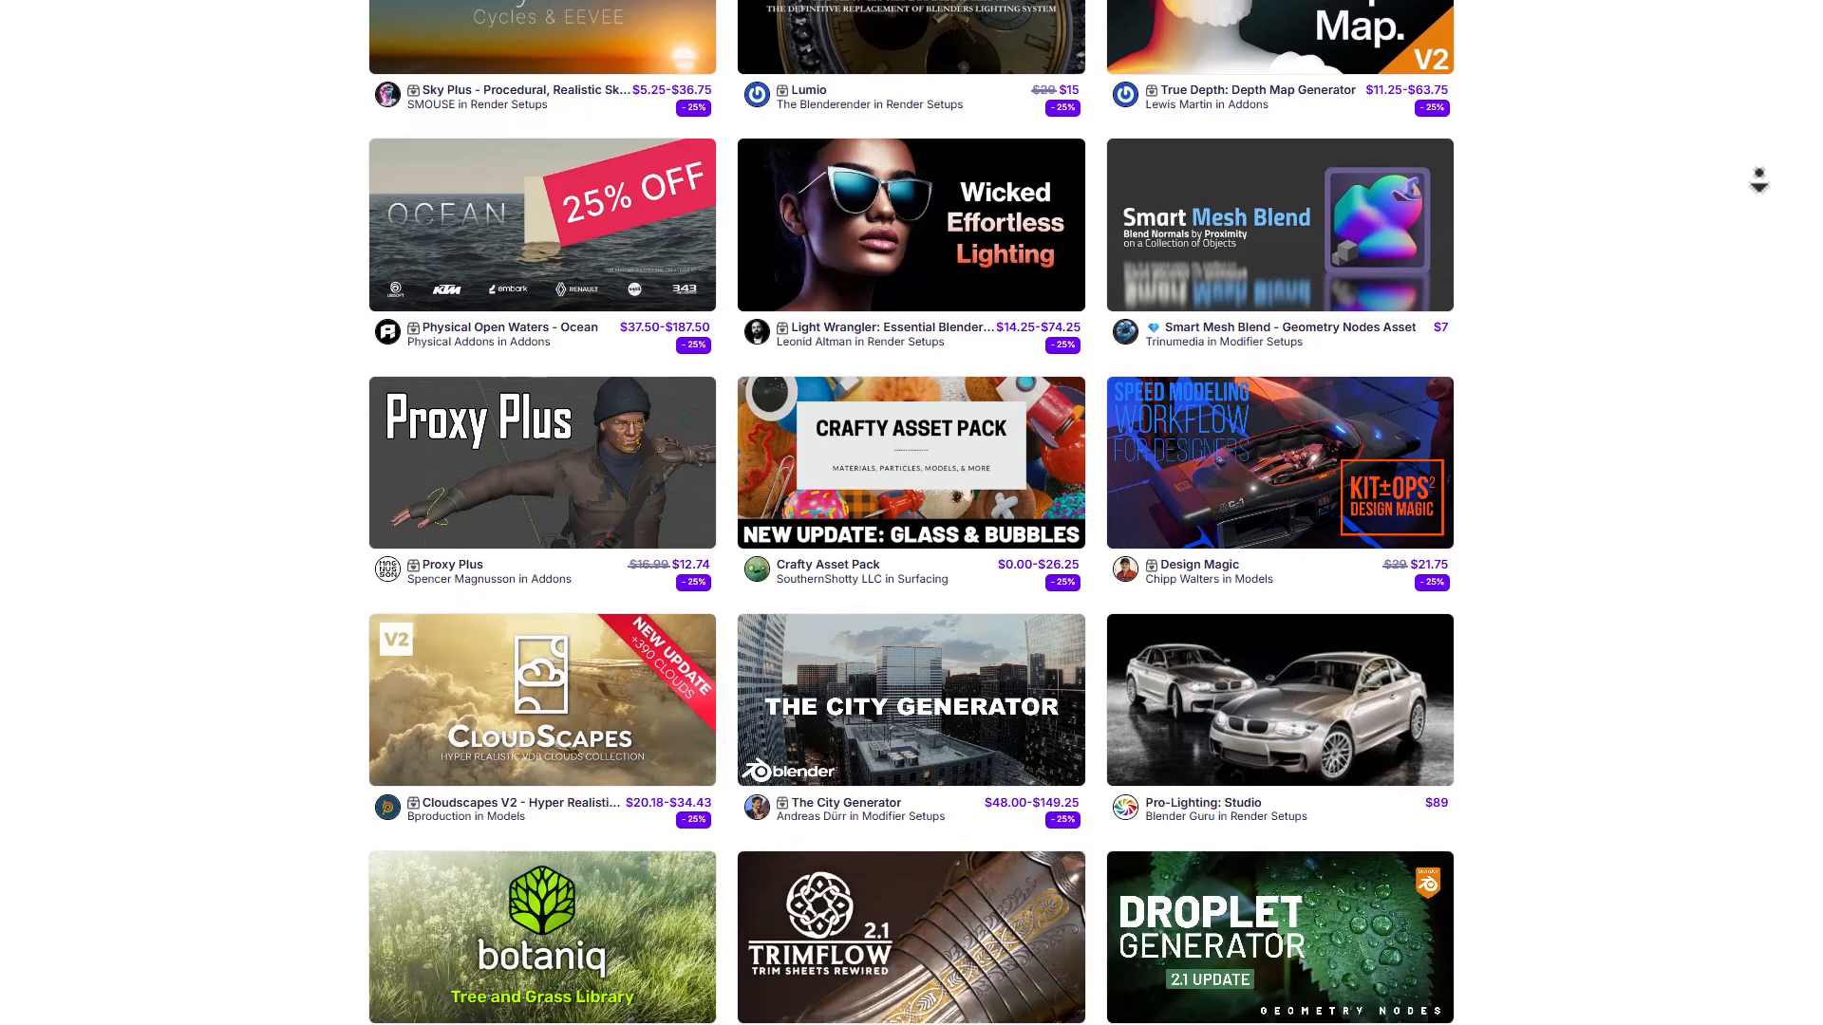
pyautogui.scroll(-3)
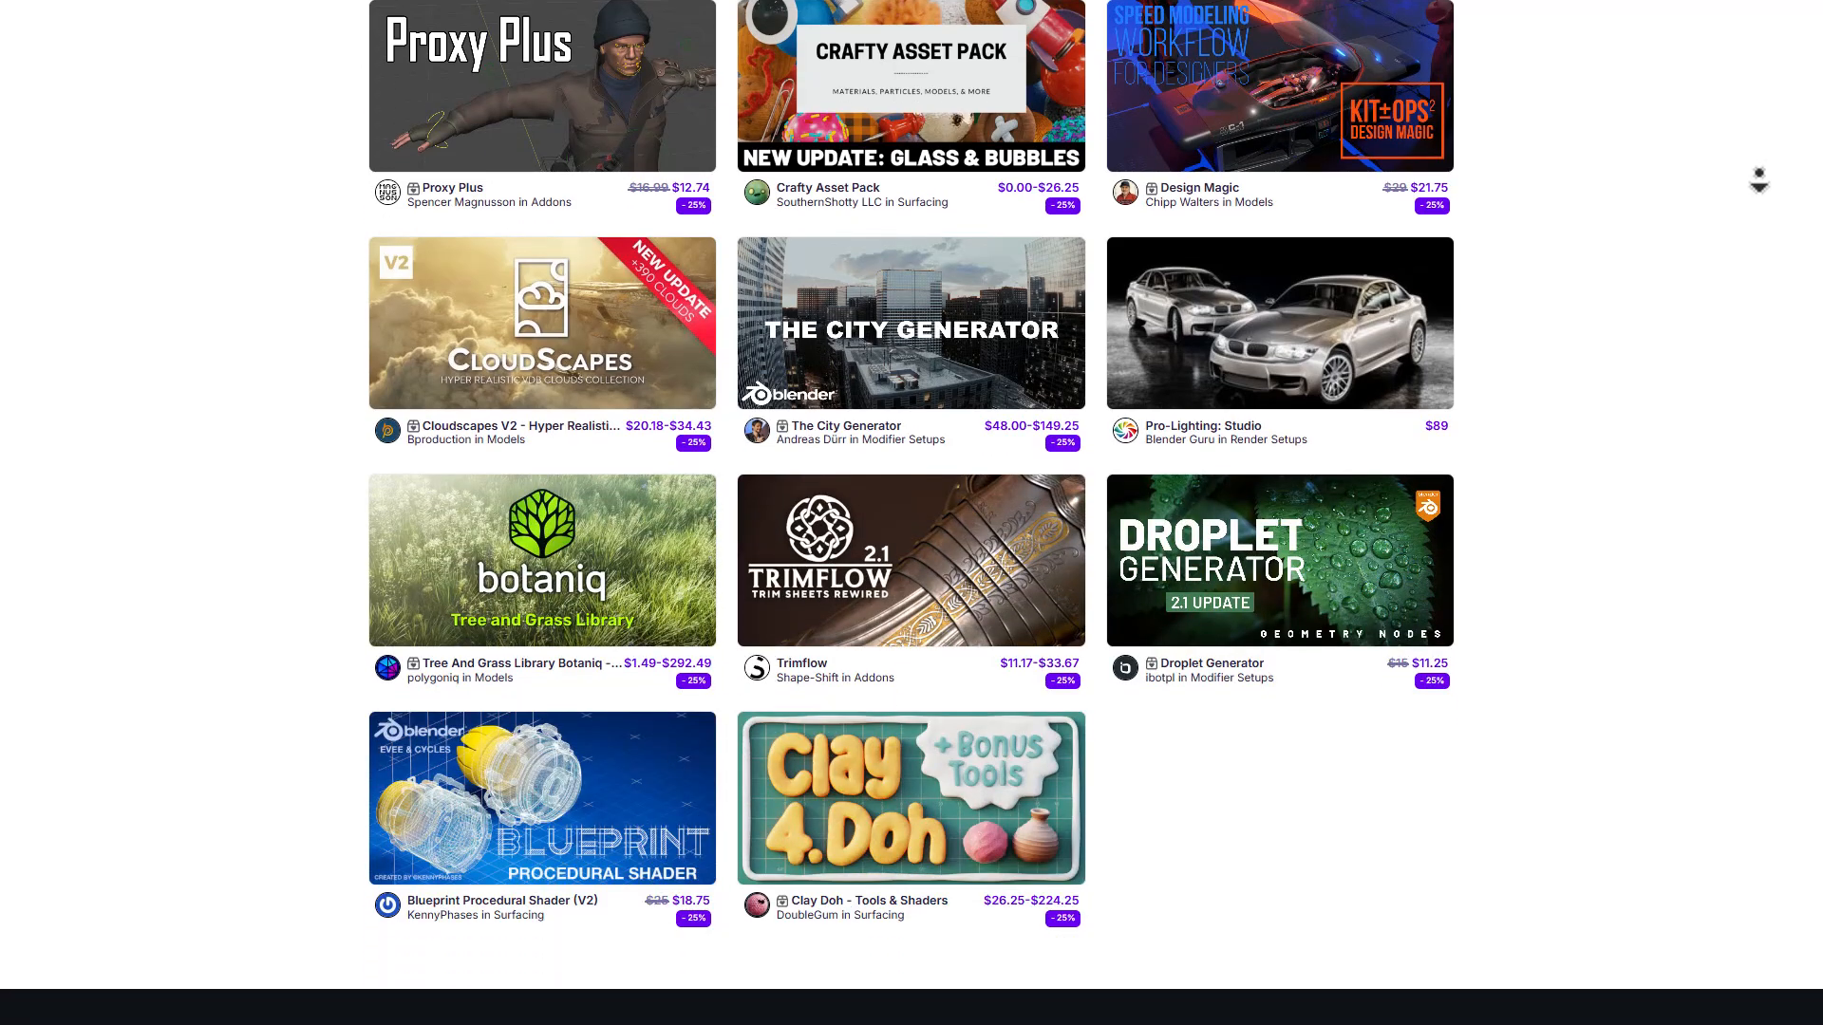